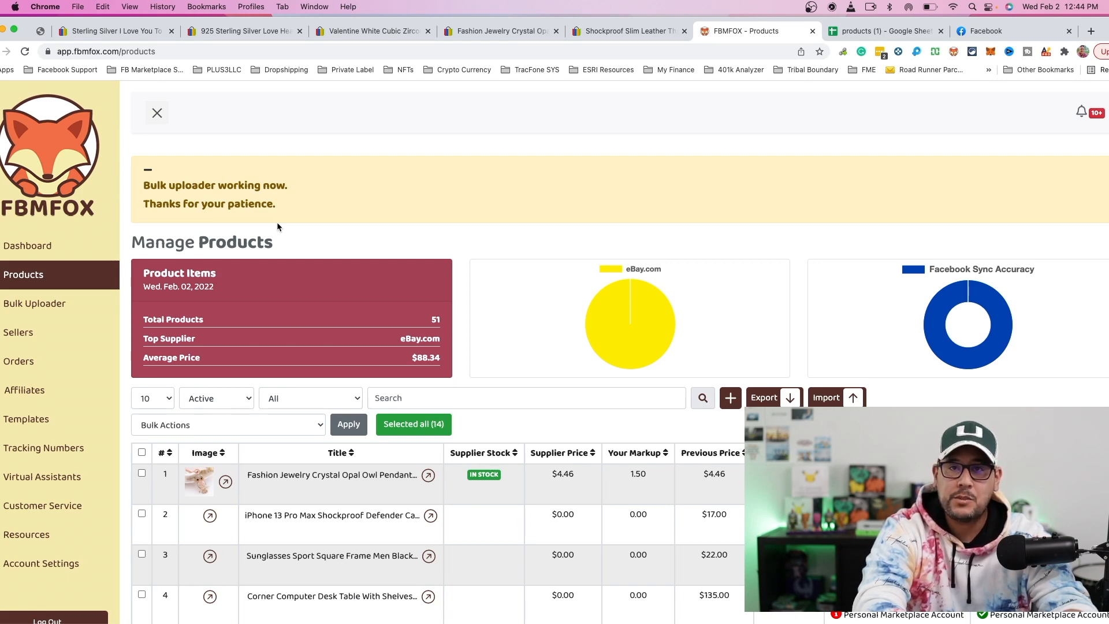
# Select every product in the table and export them to a products.xlsx spreadsheet.
pyautogui.scroll(-3)
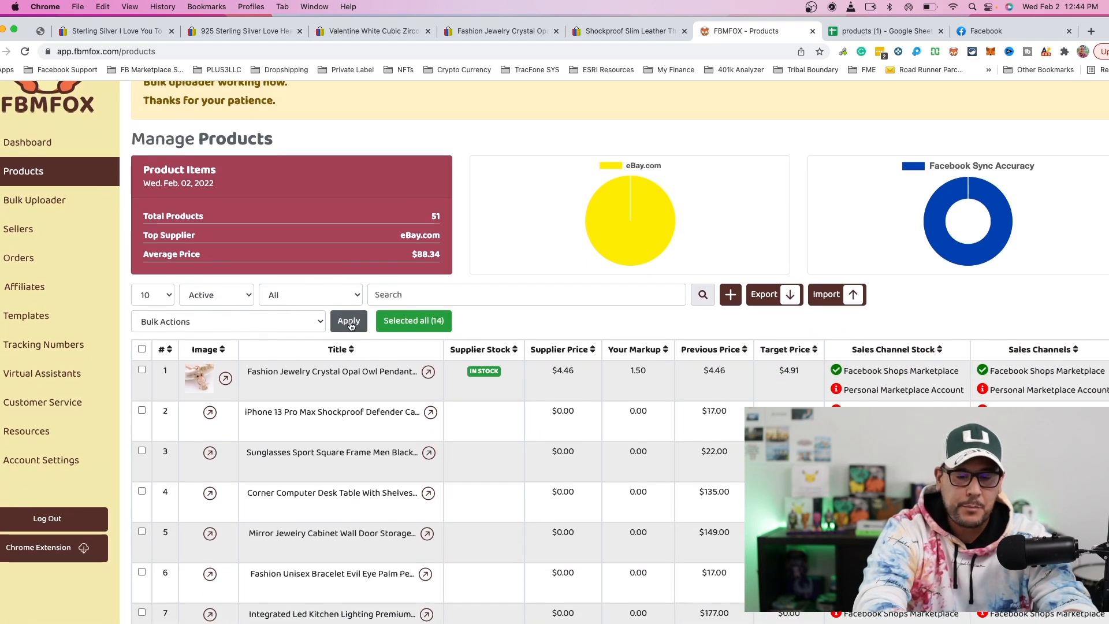
pyautogui.scroll(-3)
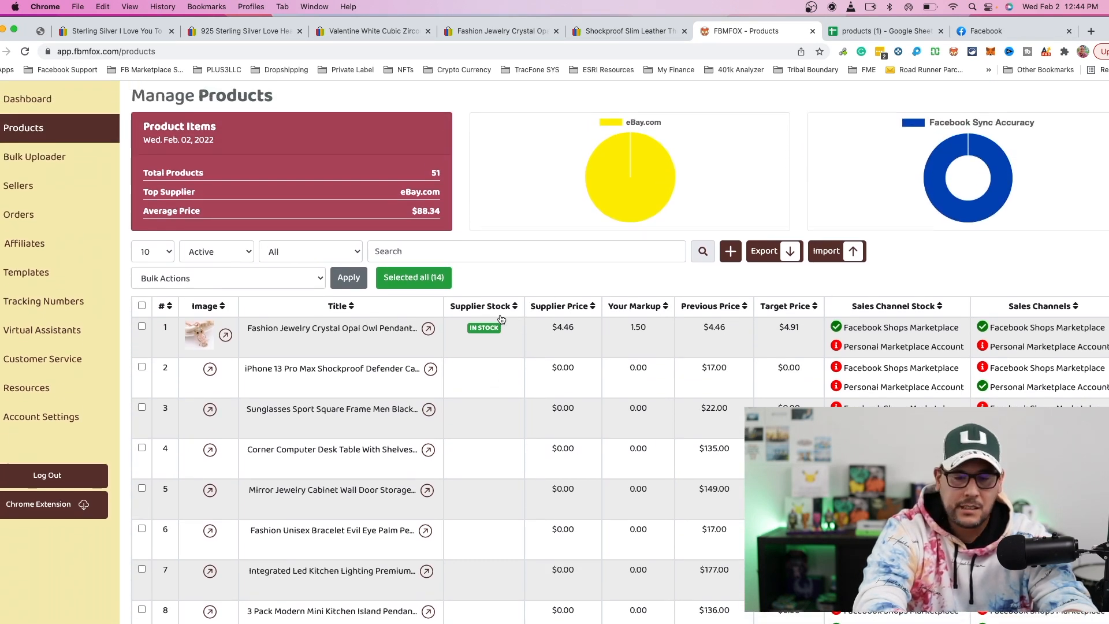
pyautogui.scroll(-3)
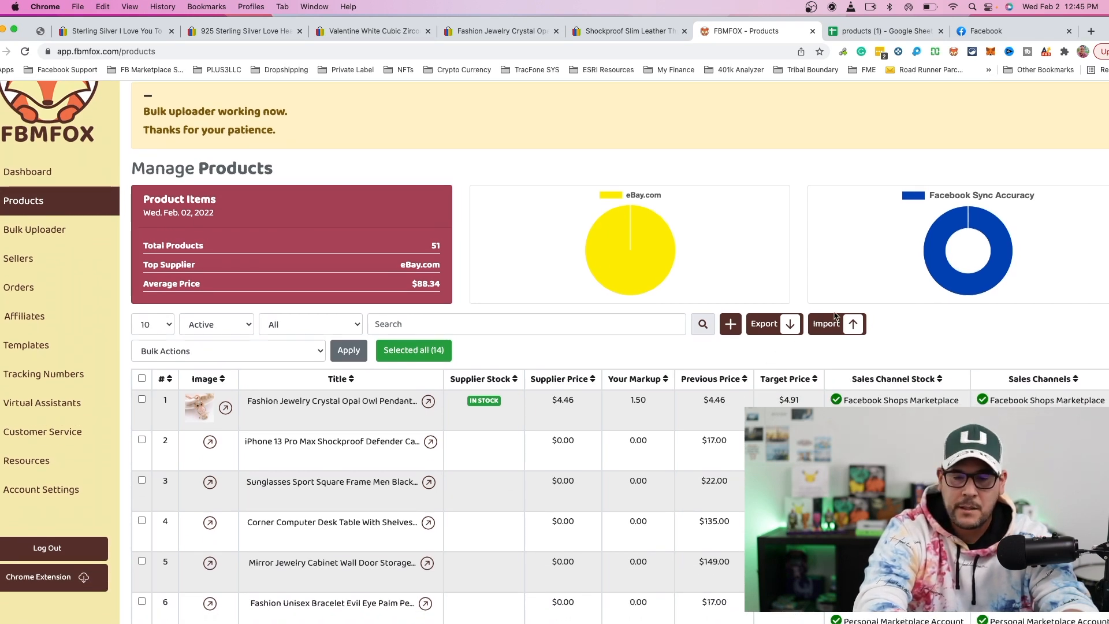
pyautogui.moveTo(834, 346)
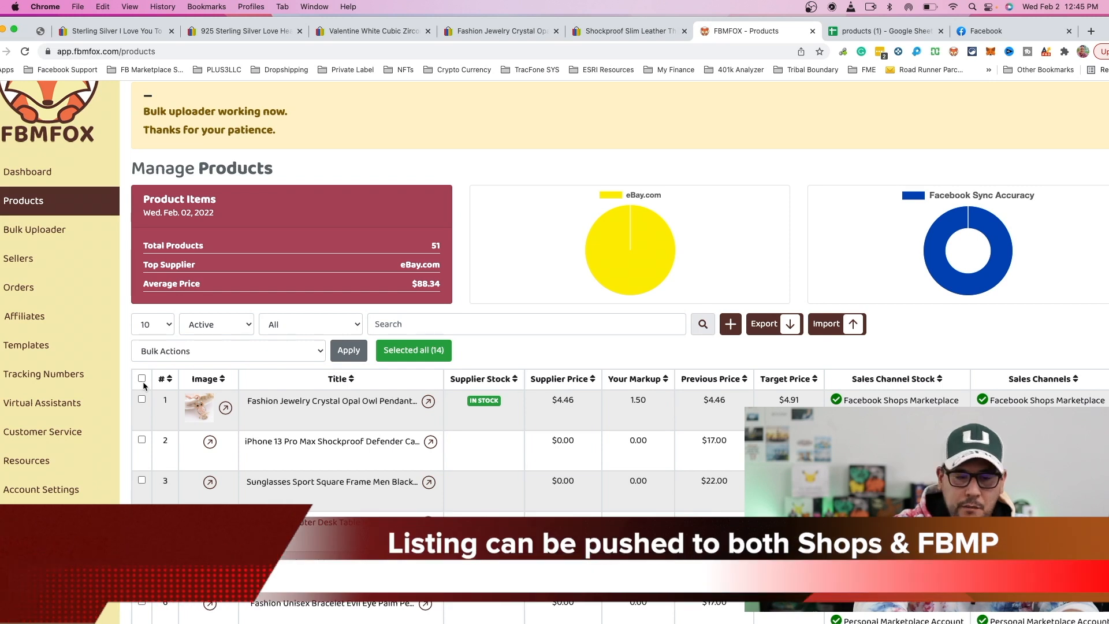
pyautogui.click(142, 378)
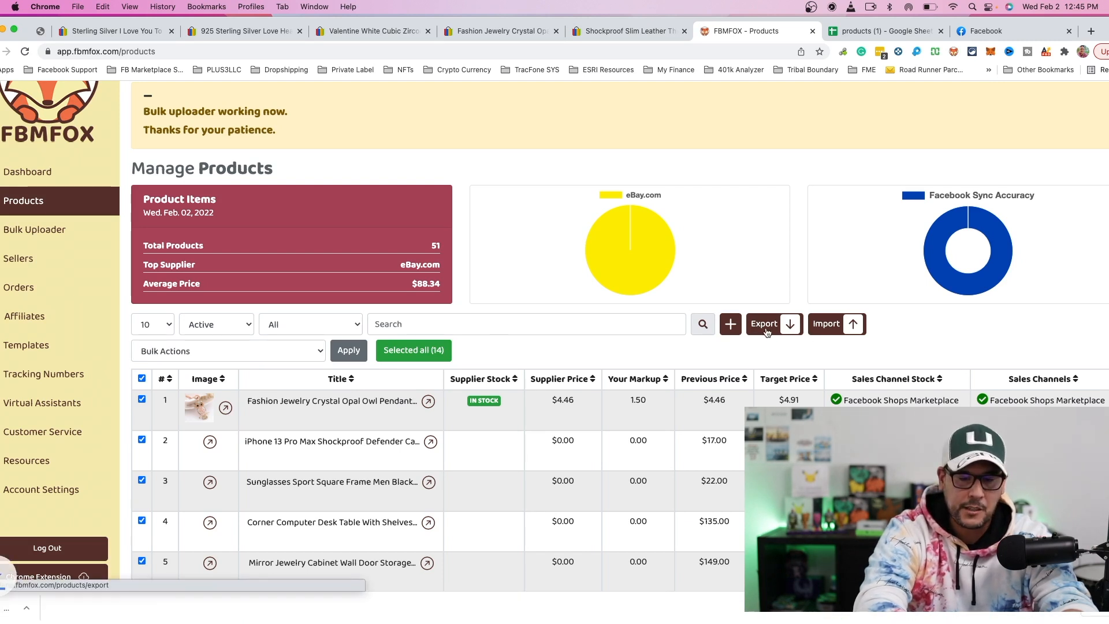
pyautogui.click(763, 324)
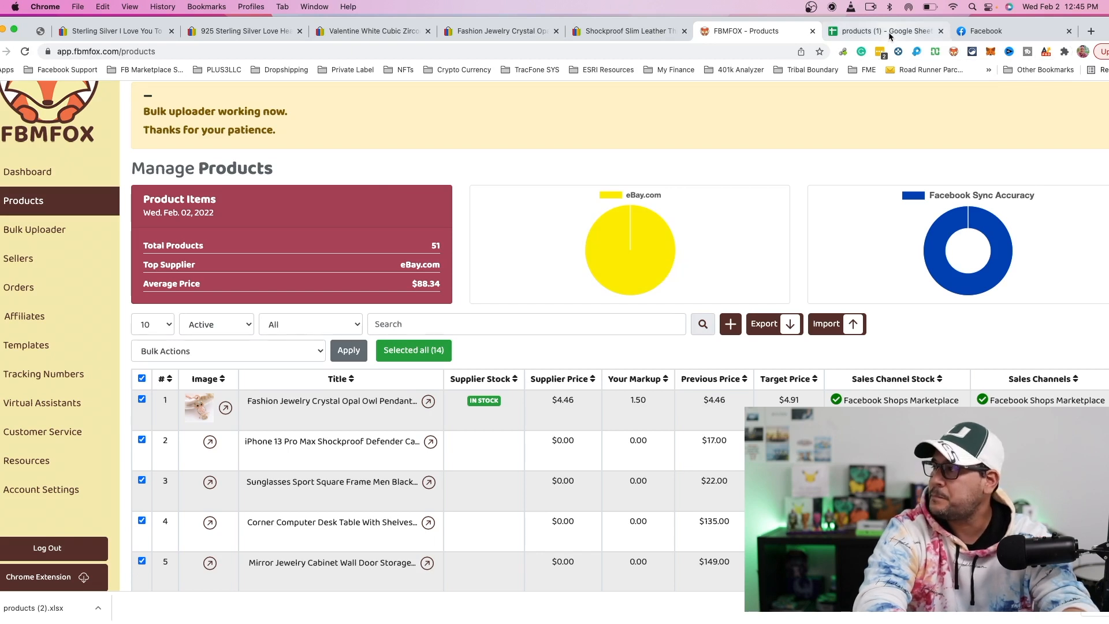
# Switch to the exported 'products (1)' Google Sheets tab to view the product data.
pyautogui.click(885, 31)
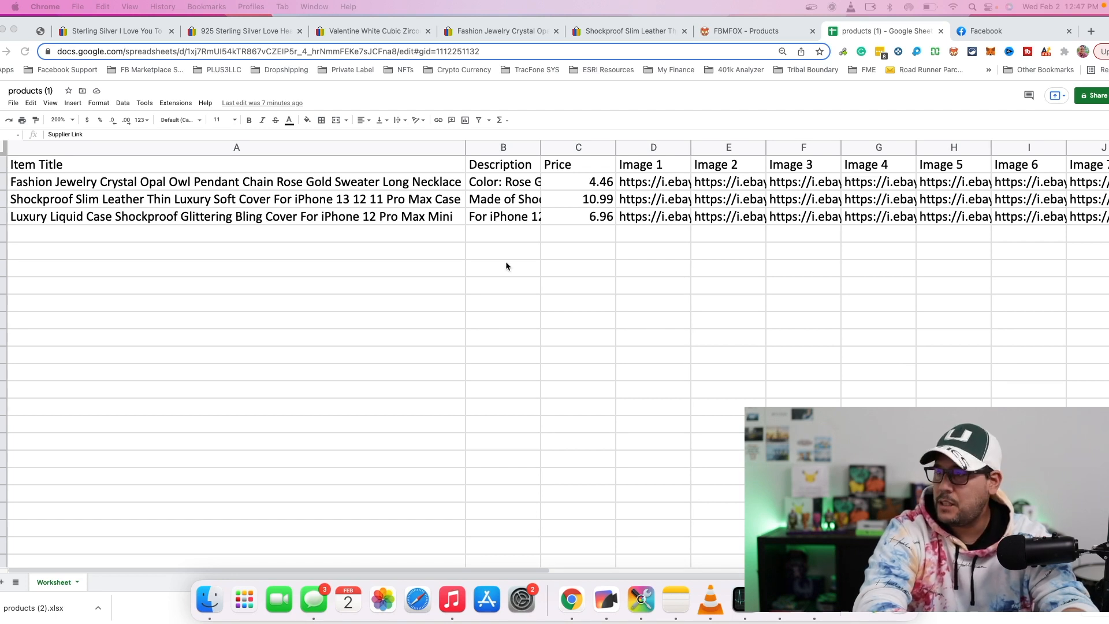
pyautogui.moveTo(505, 300)
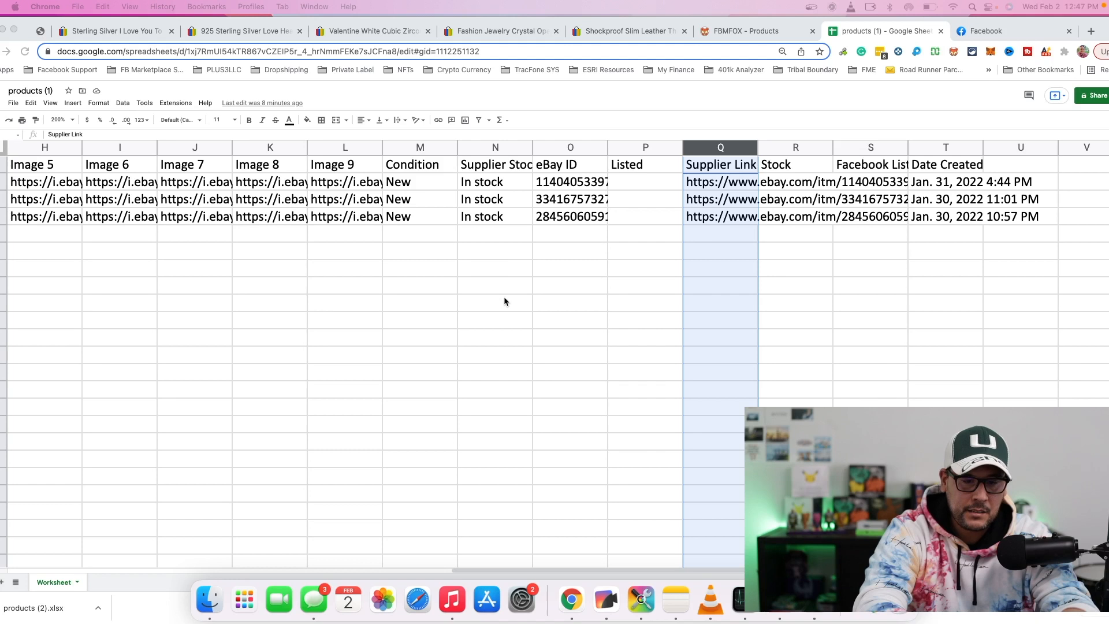
pyautogui.moveTo(700, 210)
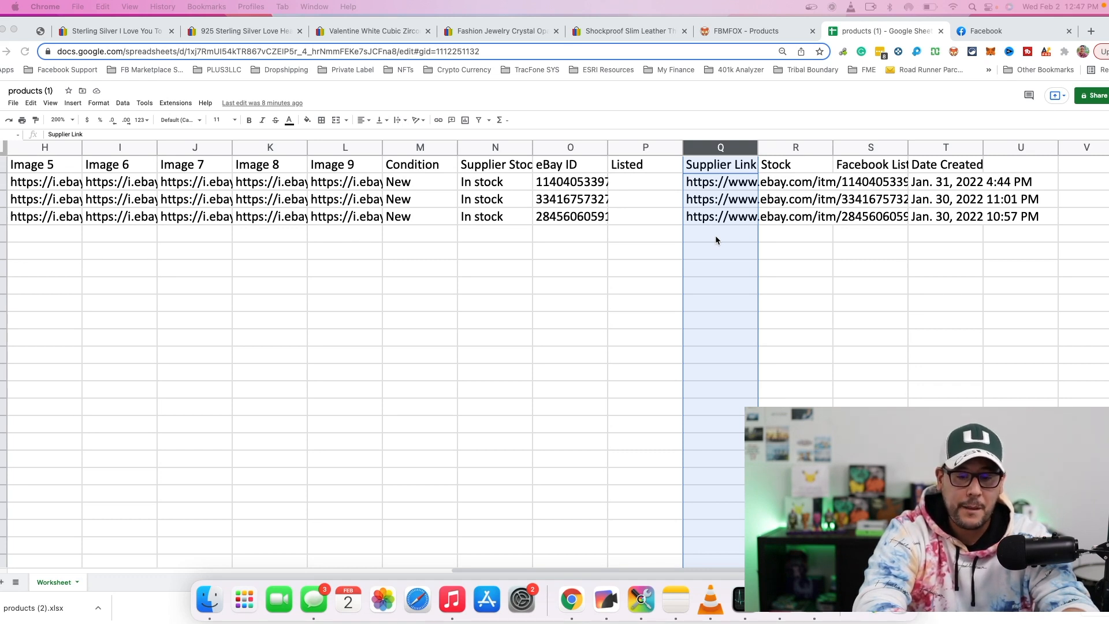
pyautogui.moveTo(823, 287)
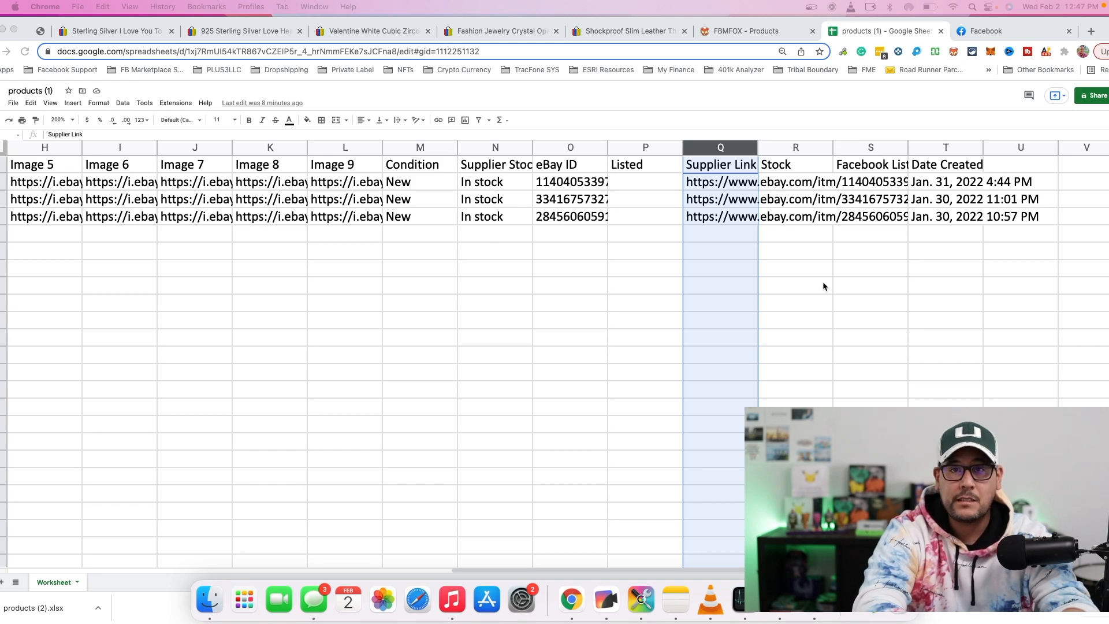
pyautogui.moveTo(700, 327)
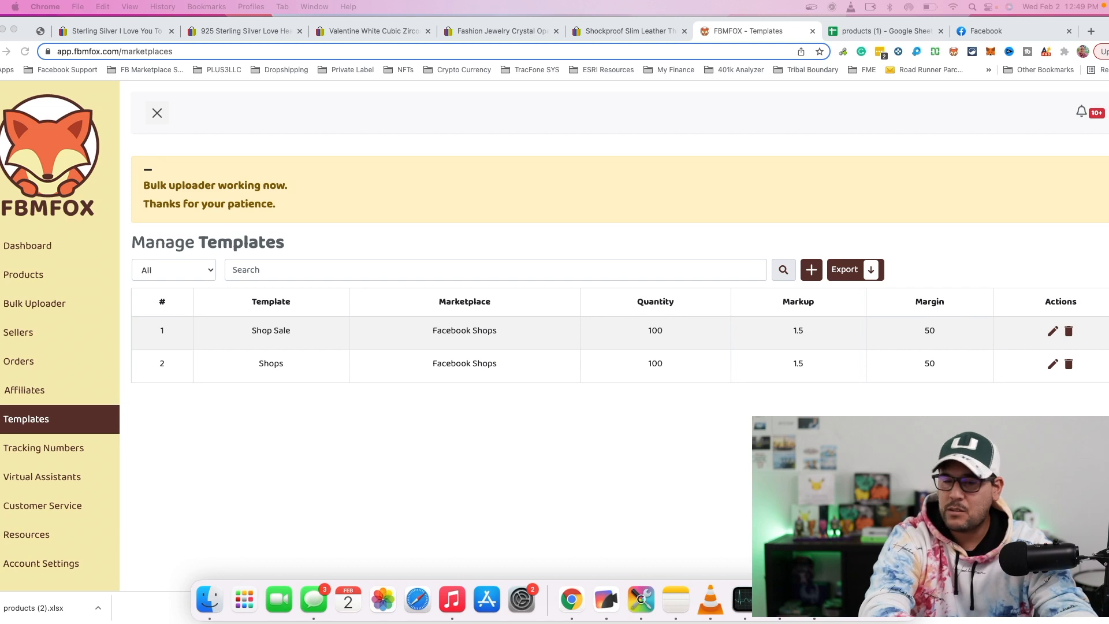
pyautogui.moveTo(286, 264)
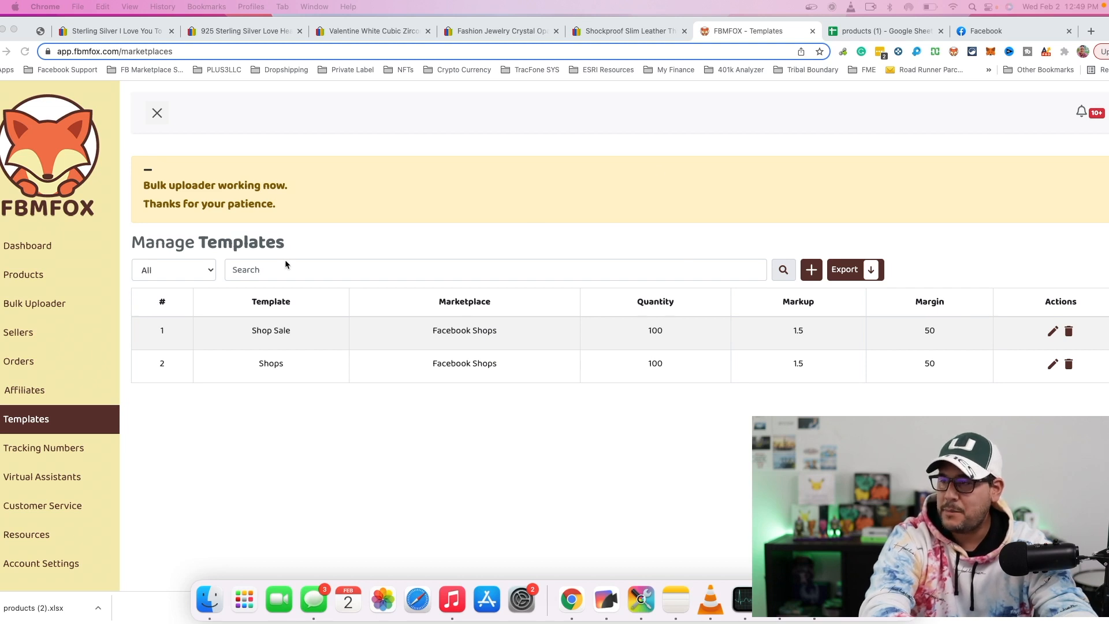
pyautogui.moveTo(47, 425)
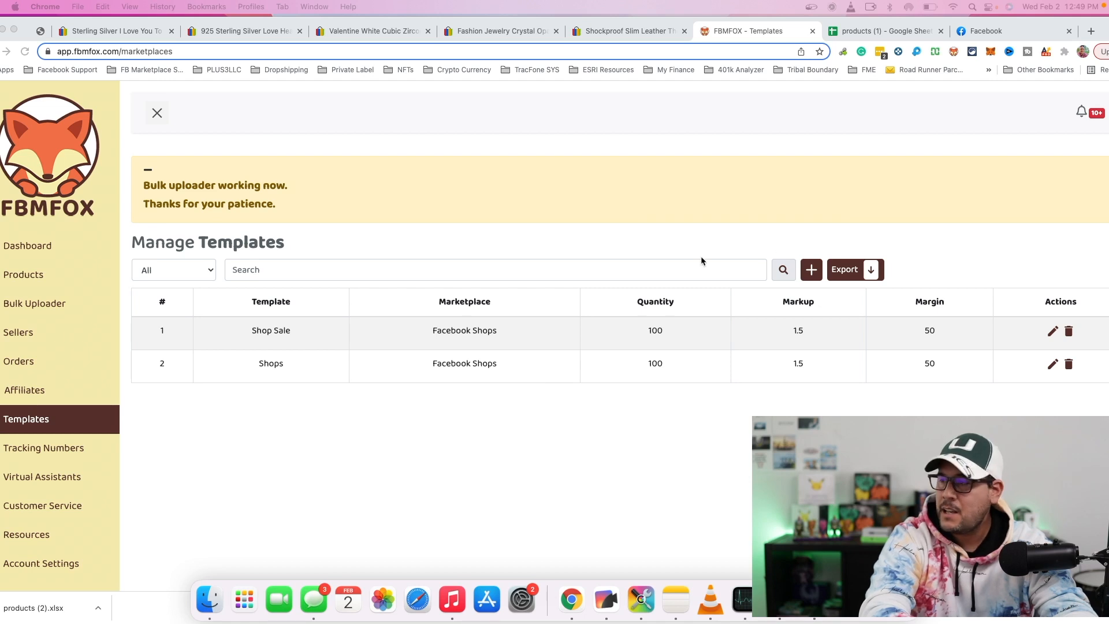
pyautogui.moveTo(274, 363)
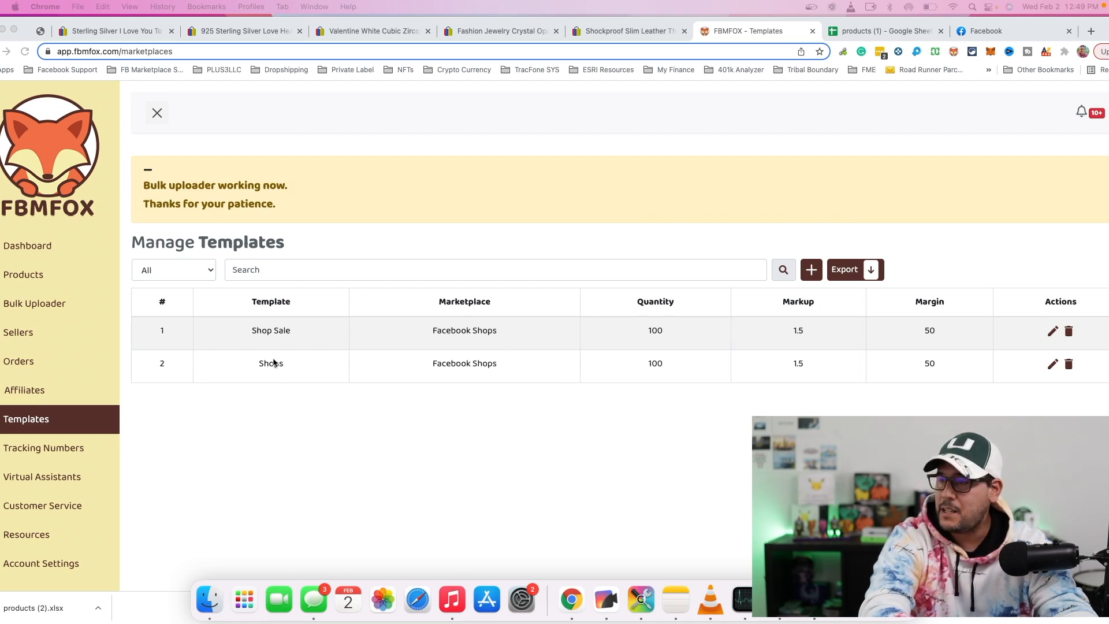
pyautogui.moveTo(707, 310)
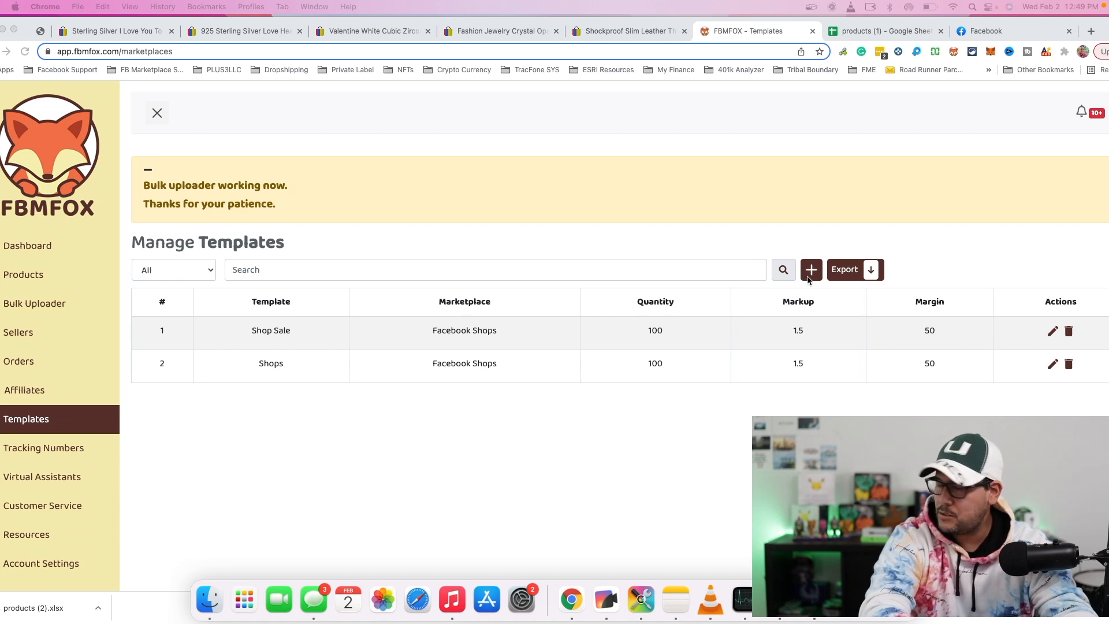
# Start a new listing template from Manage Templates, showing a blank Create Template form.
pyautogui.click(810, 269)
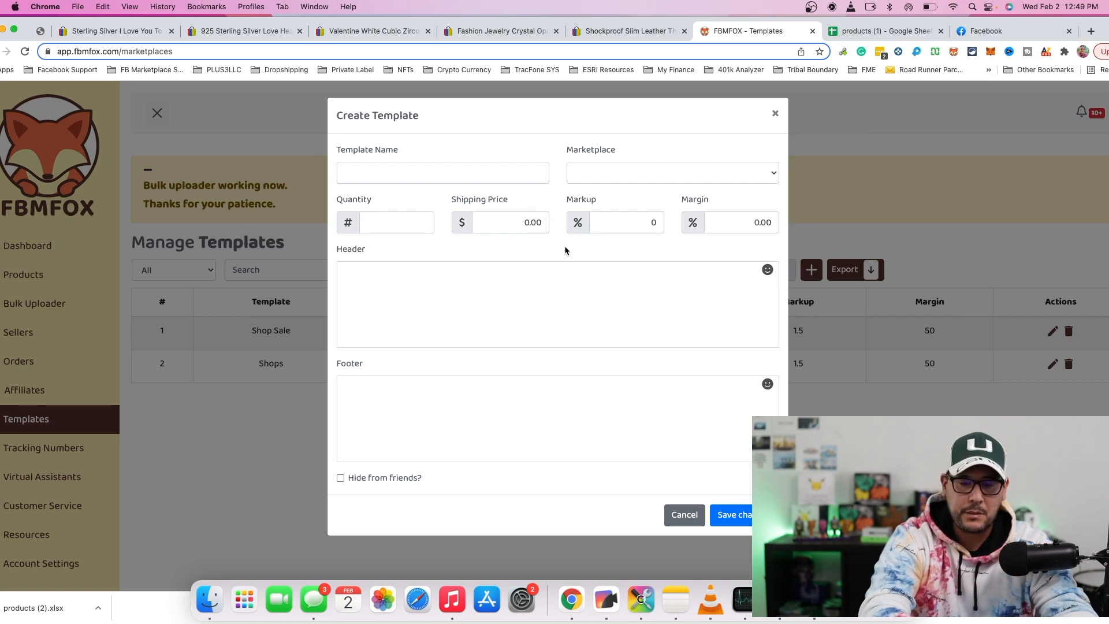
# Name the template 'myshop' and choose Facebook Shops USA as its marketplace.
pyautogui.click(443, 172)
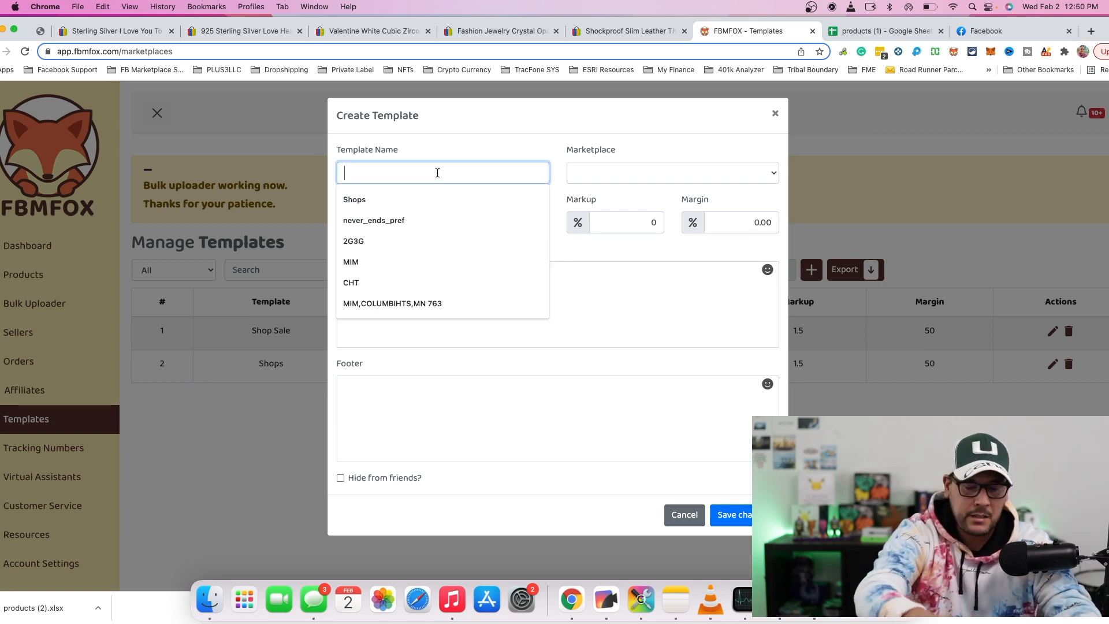
pyautogui.write('mysh')
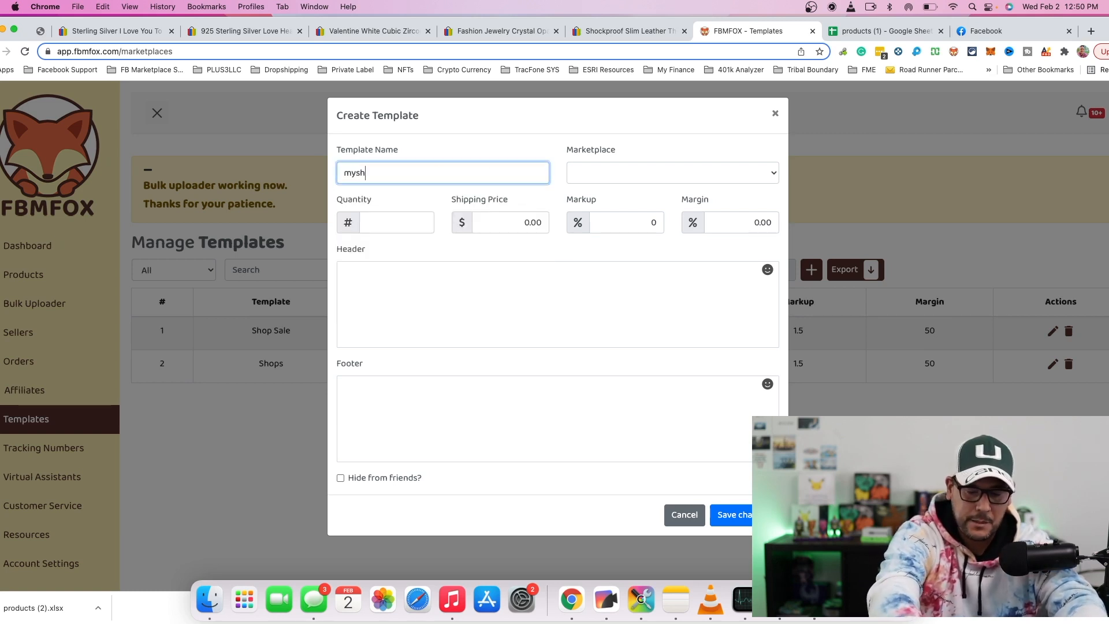
pyautogui.write('op')
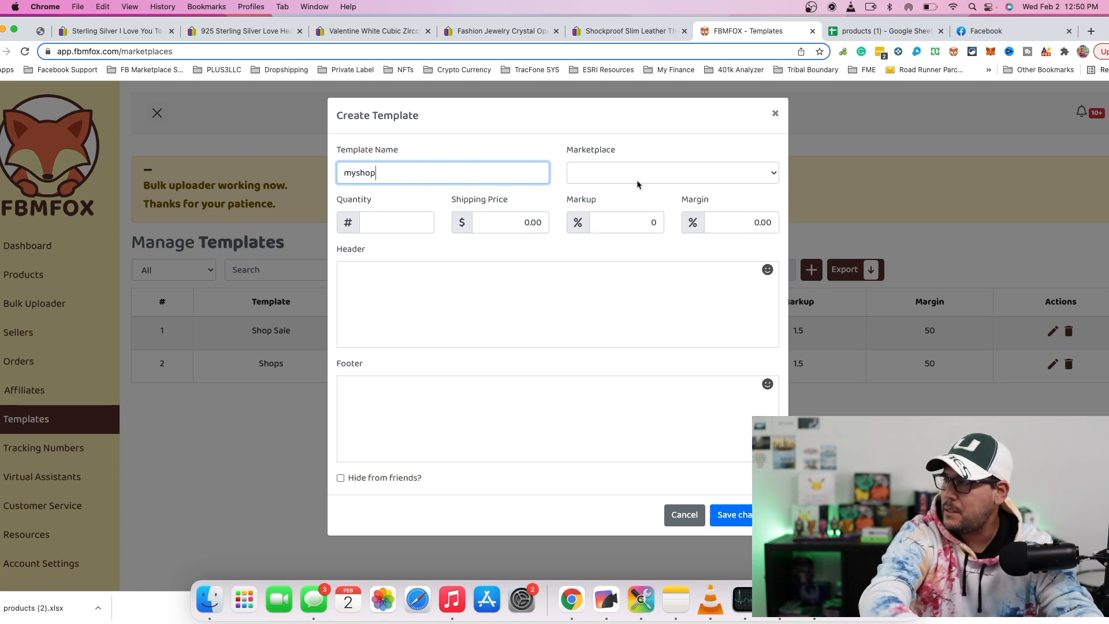
pyautogui.click(671, 173)
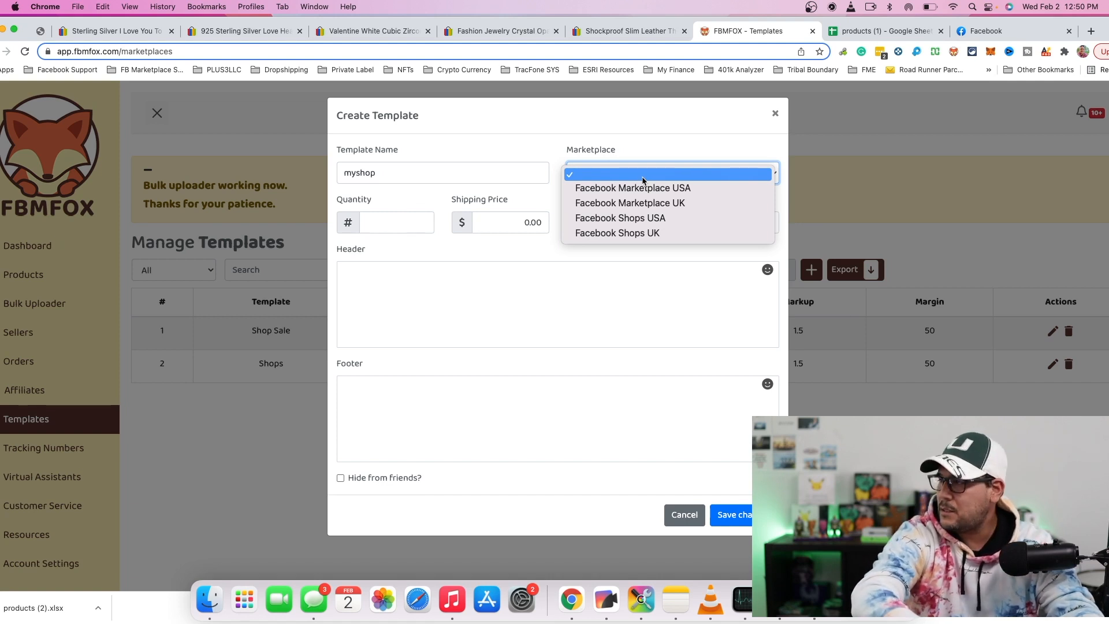
pyautogui.moveTo(620, 218)
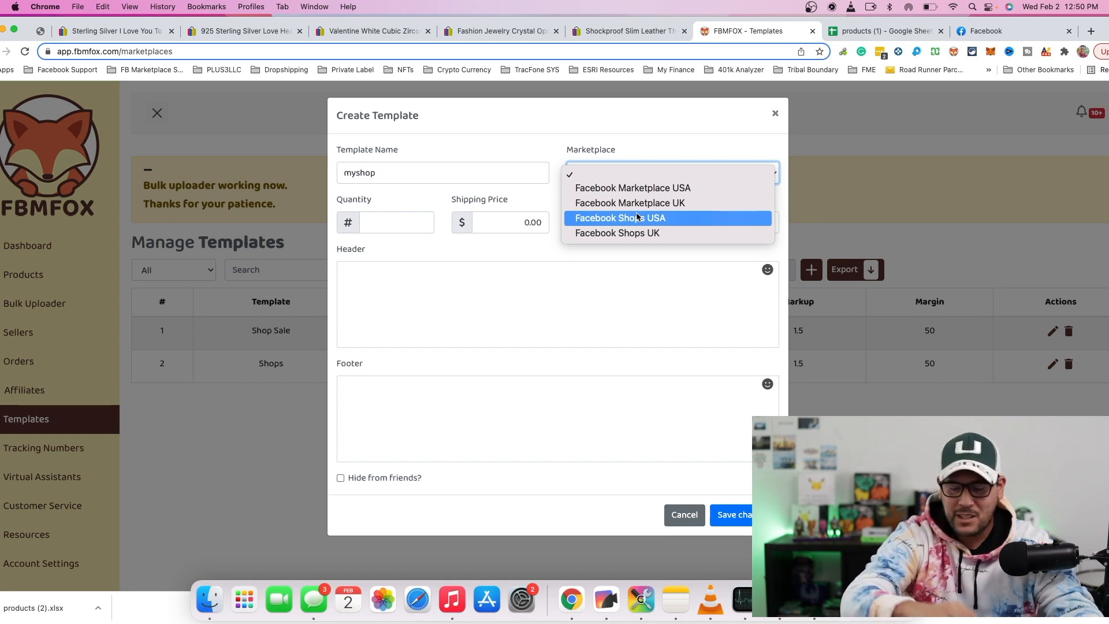
pyautogui.moveTo(633, 233)
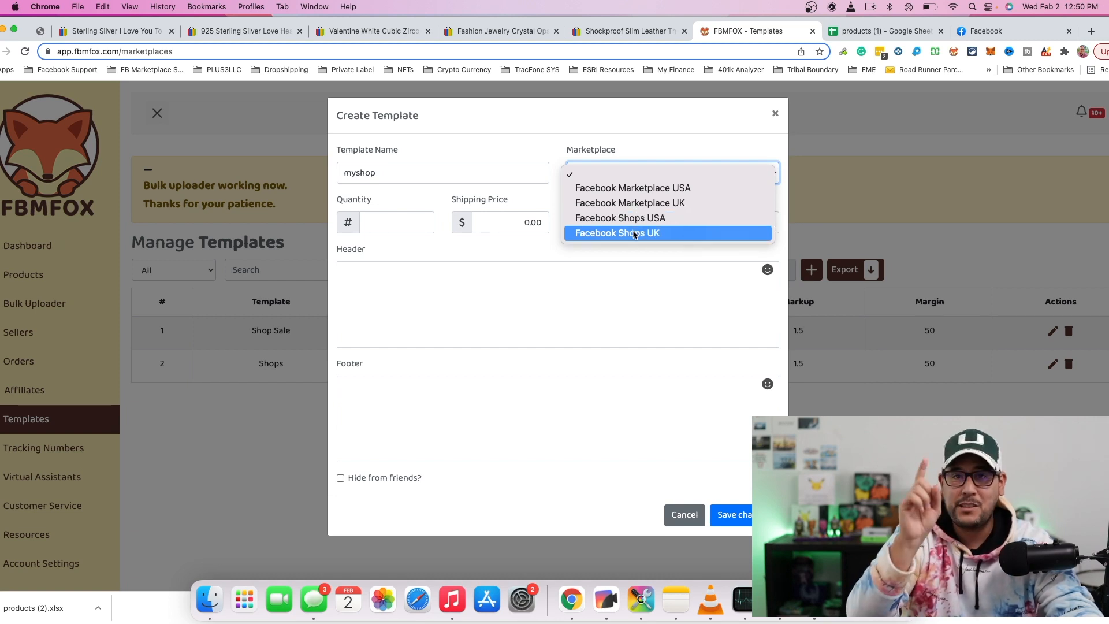
pyautogui.moveTo(620, 218)
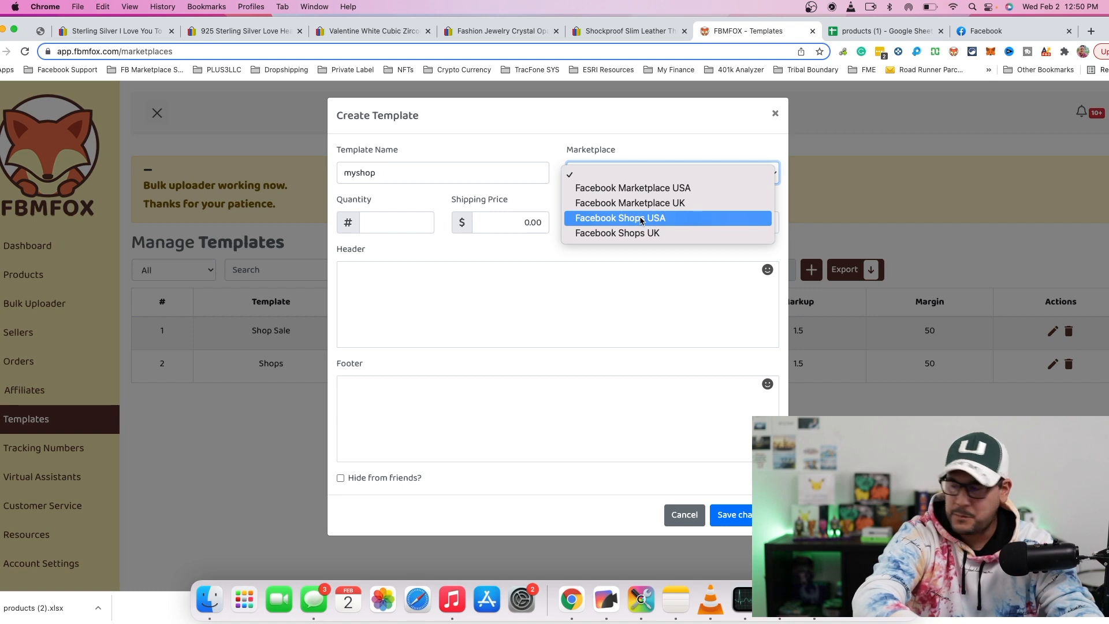
pyautogui.click(620, 218)
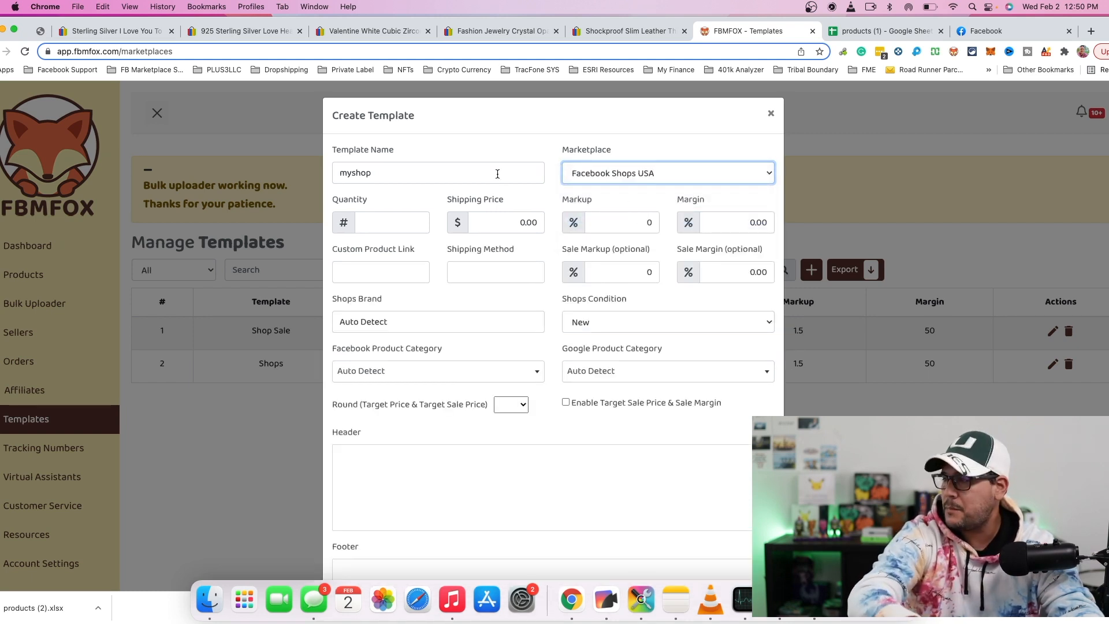
# Set the template quantity to 100 and markup to 1.50.
pyautogui.click(381, 222)
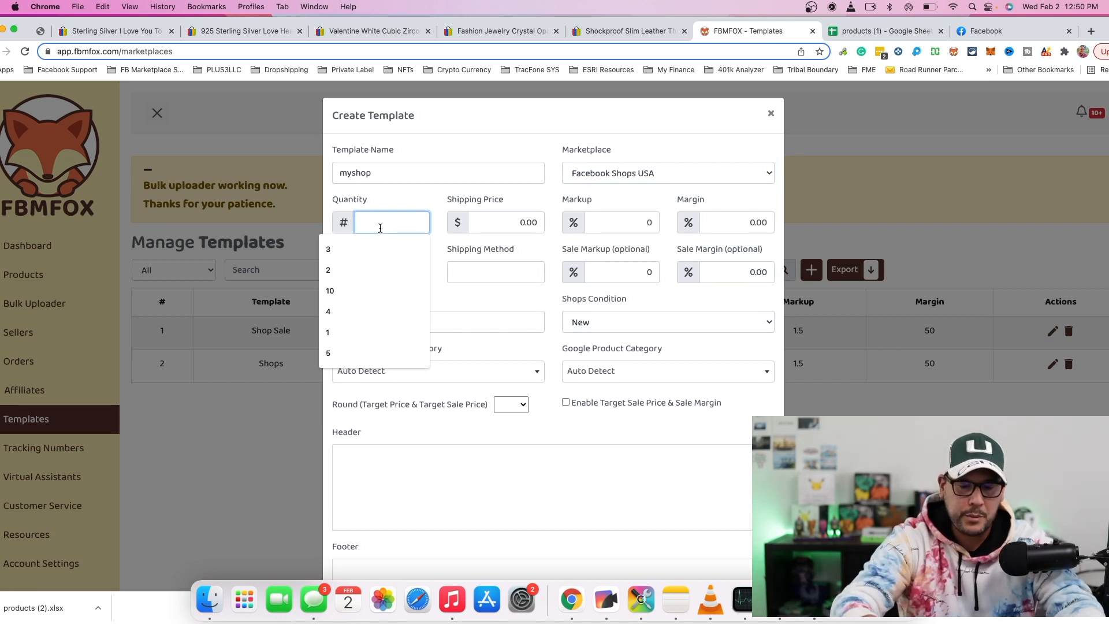
pyautogui.write('100')
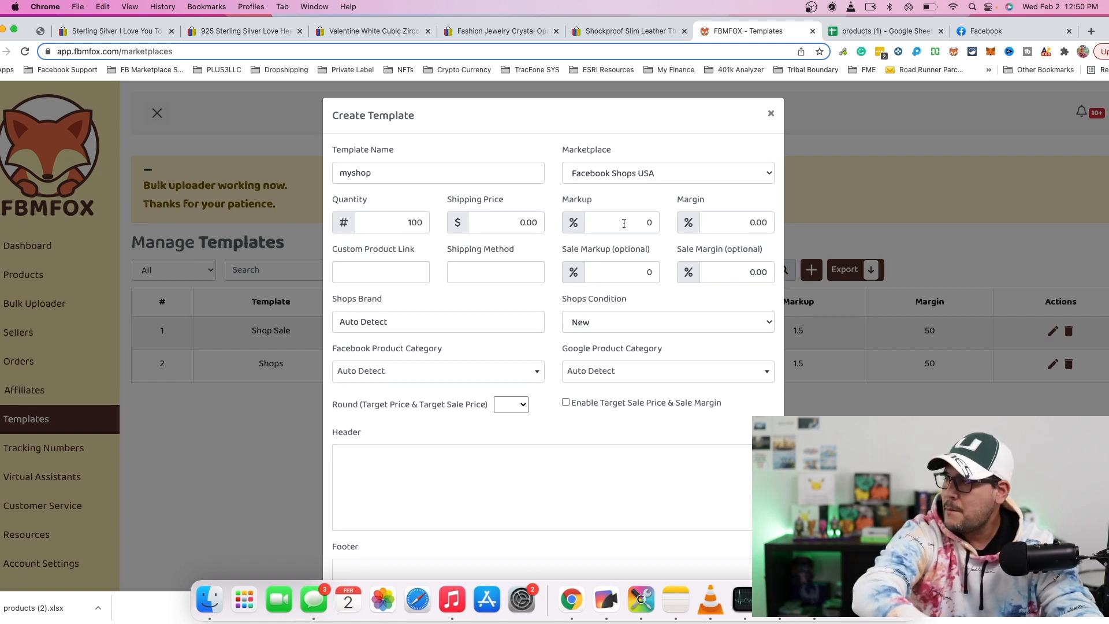
pyautogui.click(610, 222)
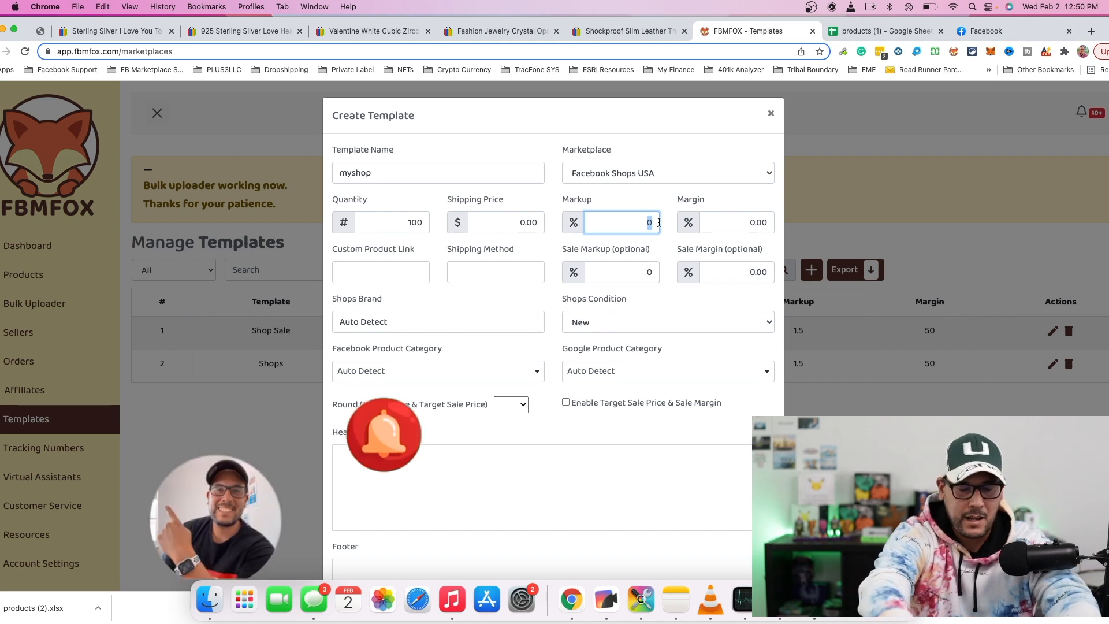
pyautogui.write('1')
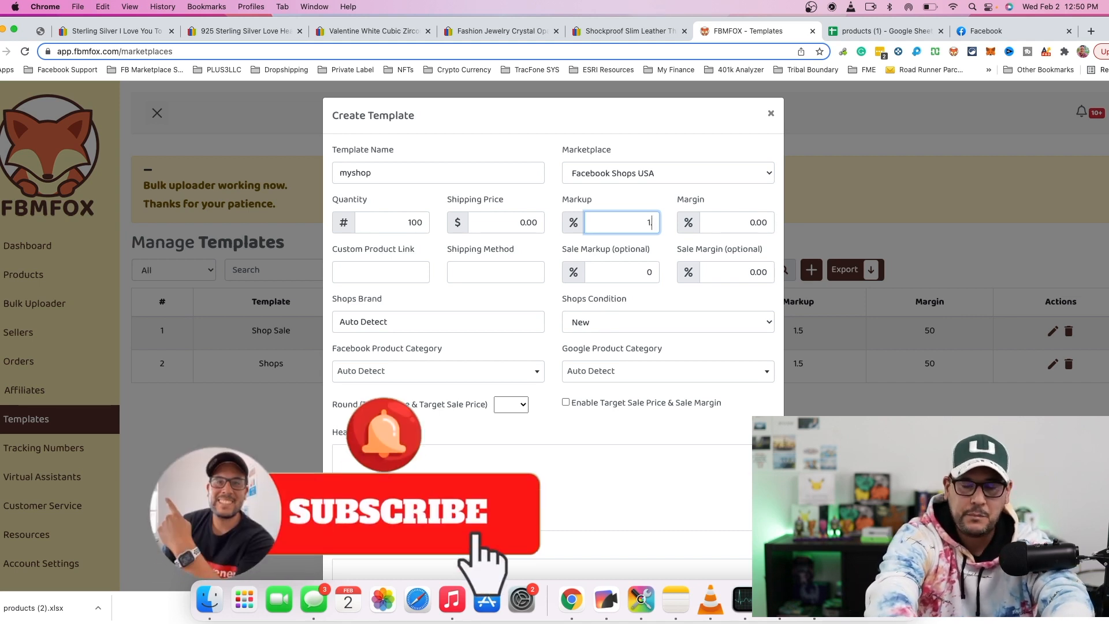
pyautogui.write('.50')
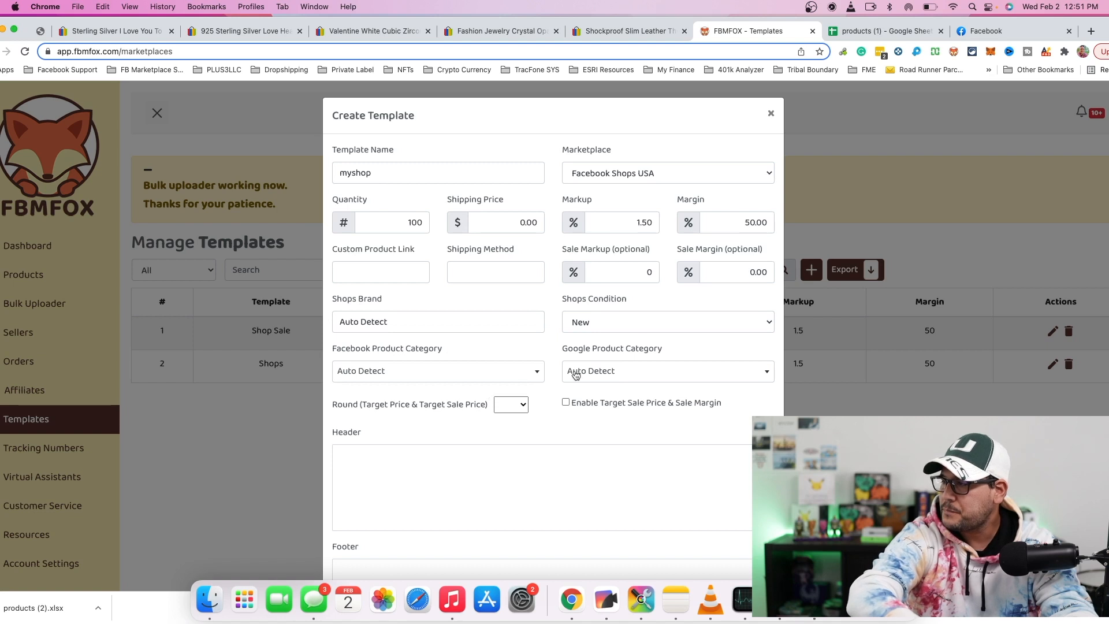
pyautogui.moveTo(642, 328)
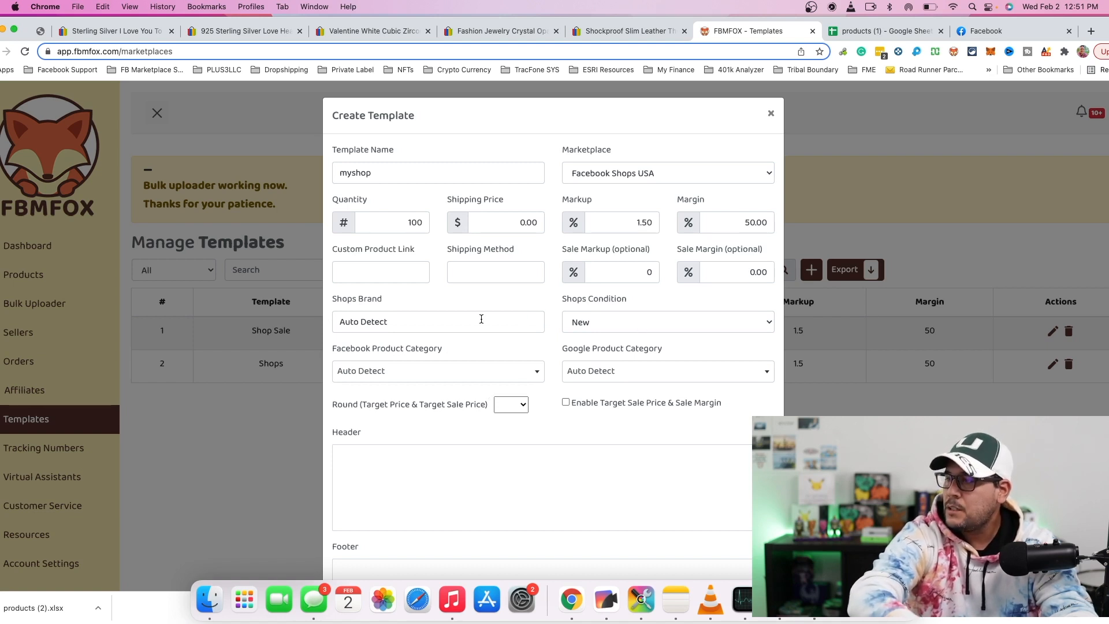
# Replace the Shops Brand value Auto Detect with 'unbranded'.
pyautogui.click(420, 322)
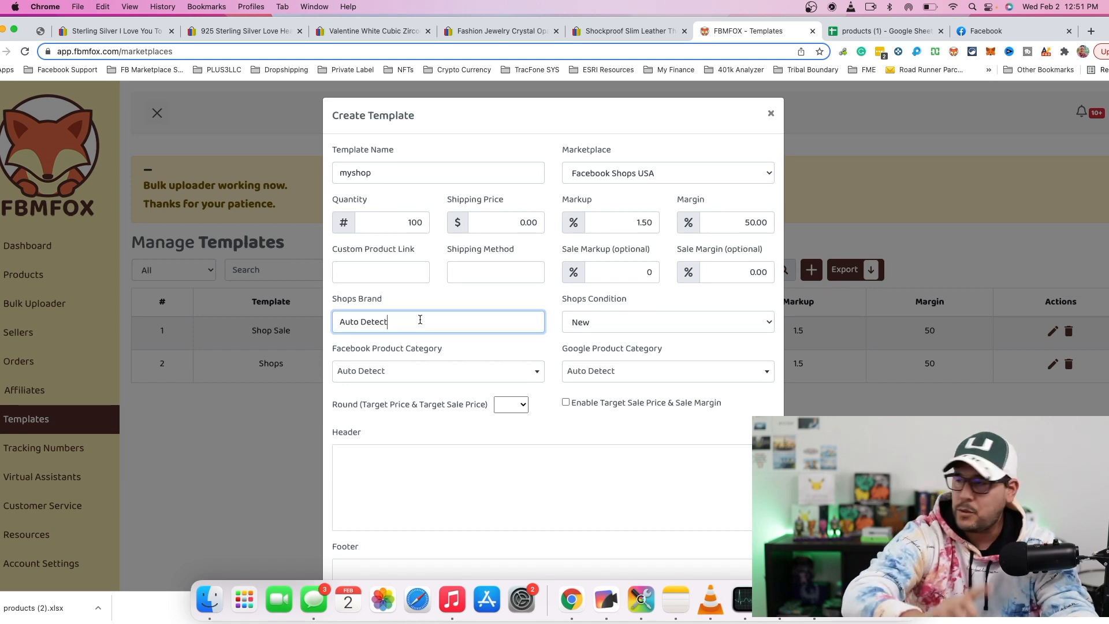
pyautogui.press('Backspace')
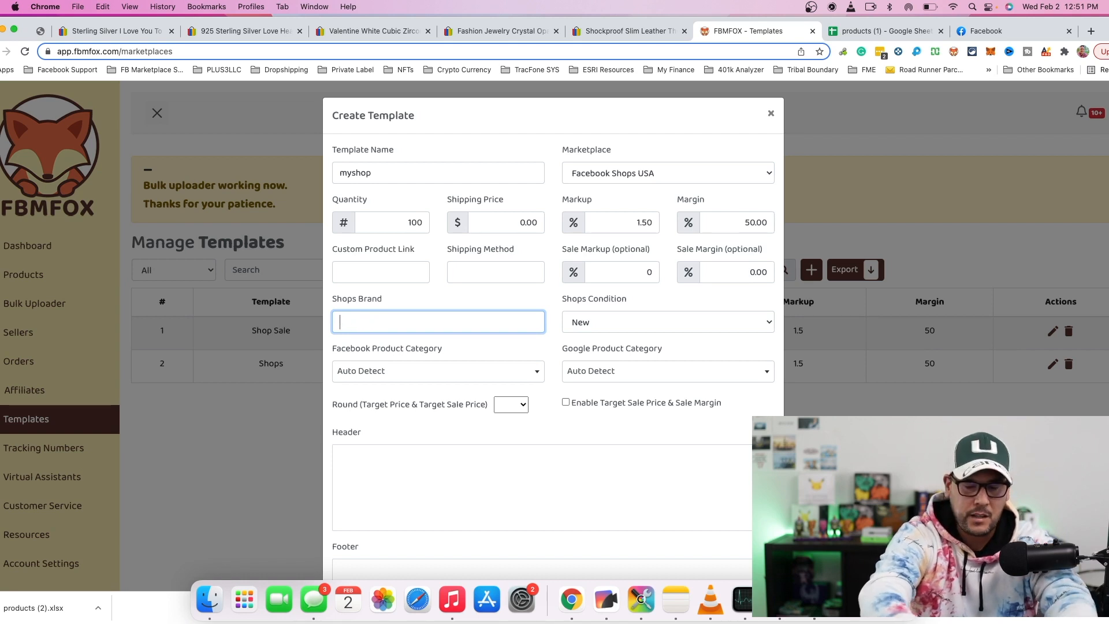
pyautogui.write('unbranded')
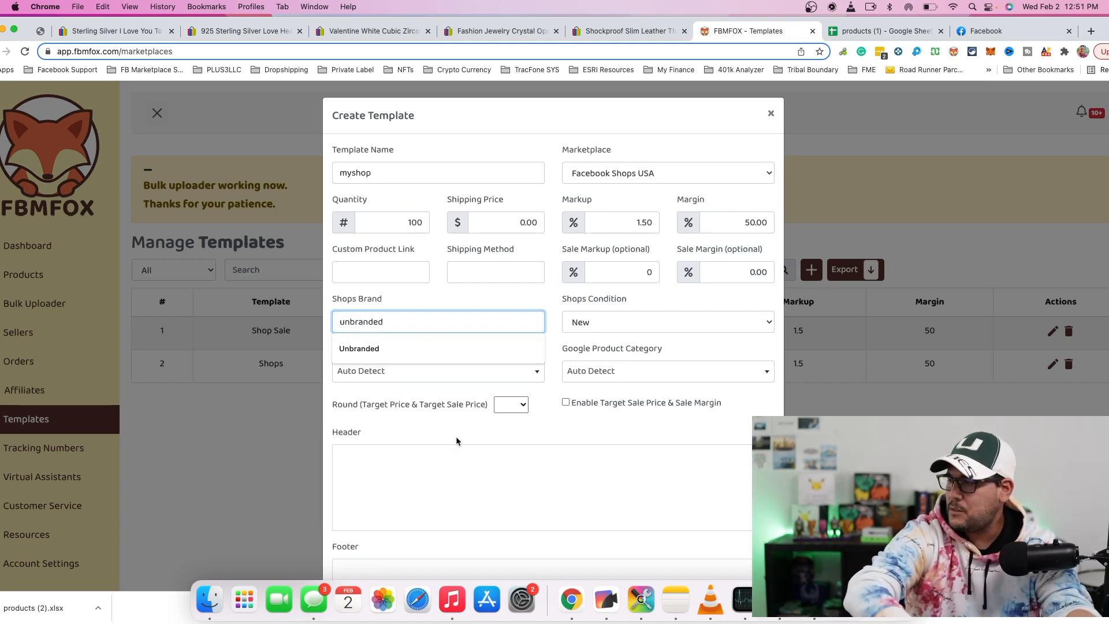
# Enter header 'Welcome to my shop' and footer 'Thanks for visiting!', then save the myshop template.
pyautogui.click(360, 348)
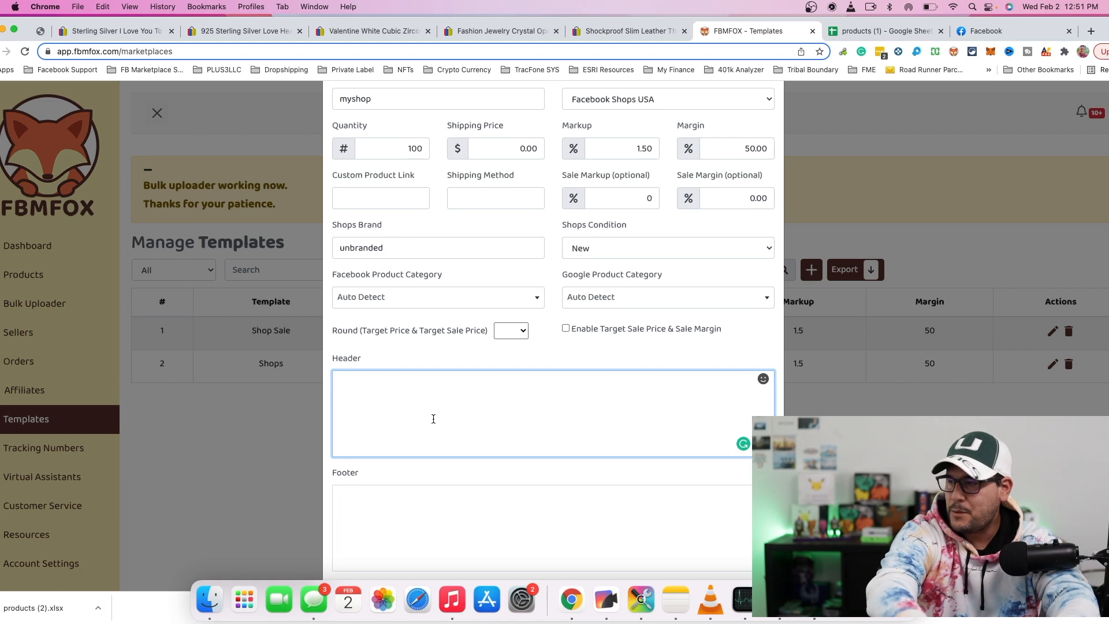
pyautogui.write('Welcome to my s')
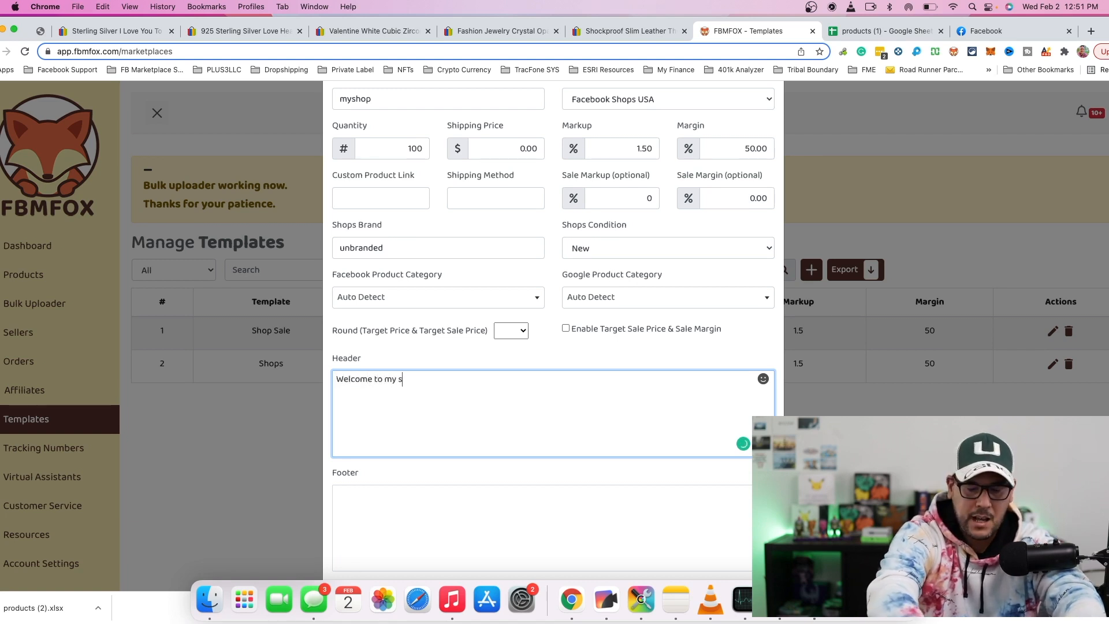
pyautogui.write('hop')
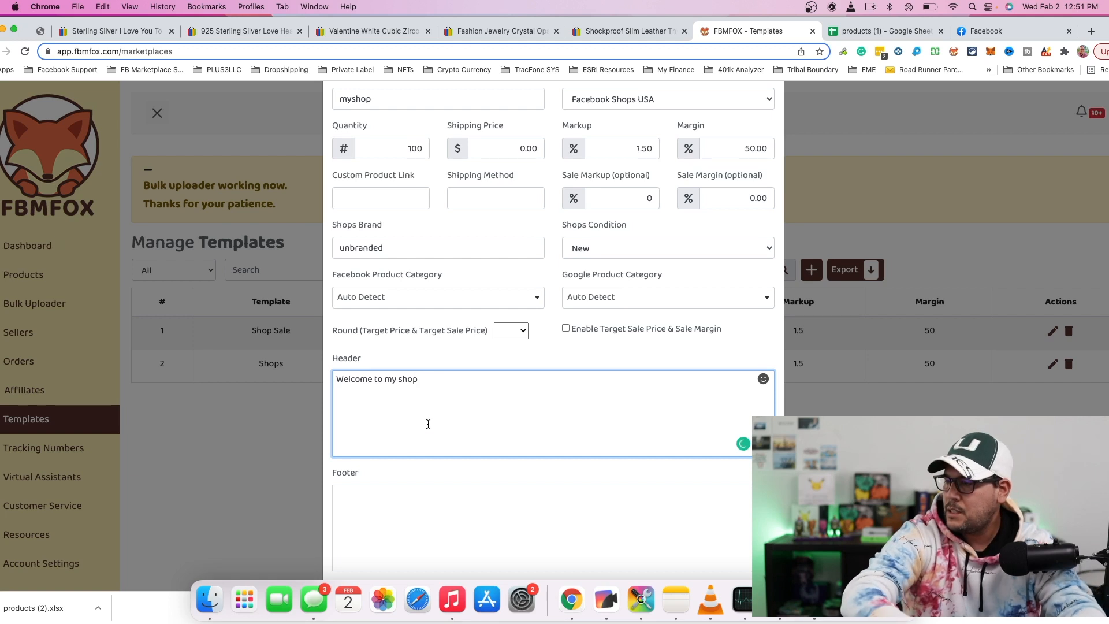
pyautogui.write('T')
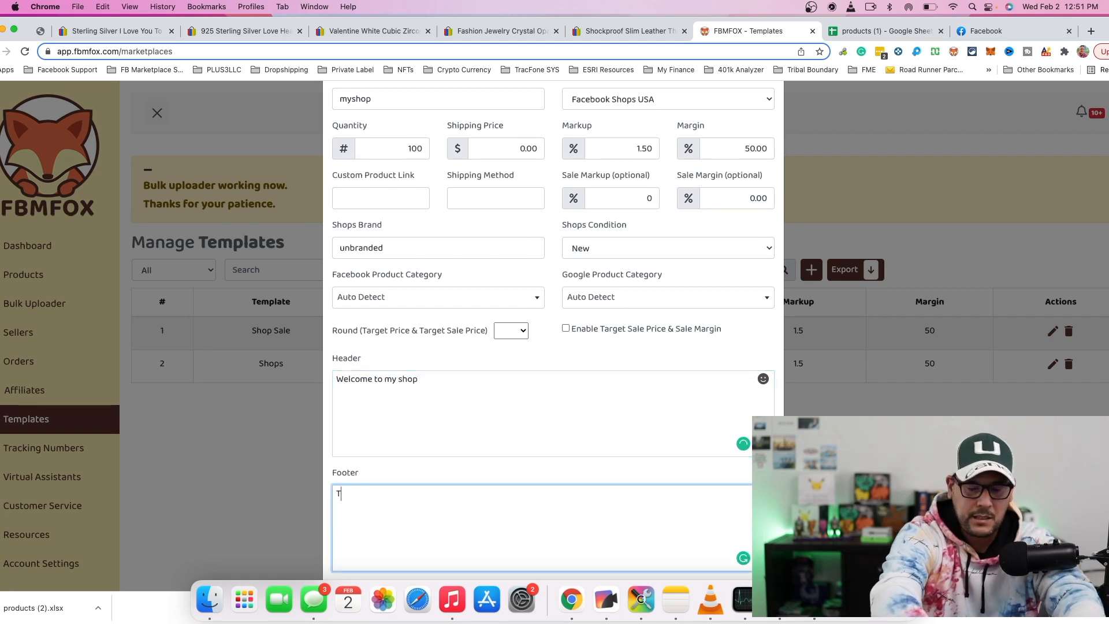
pyautogui.write('Thanks for')
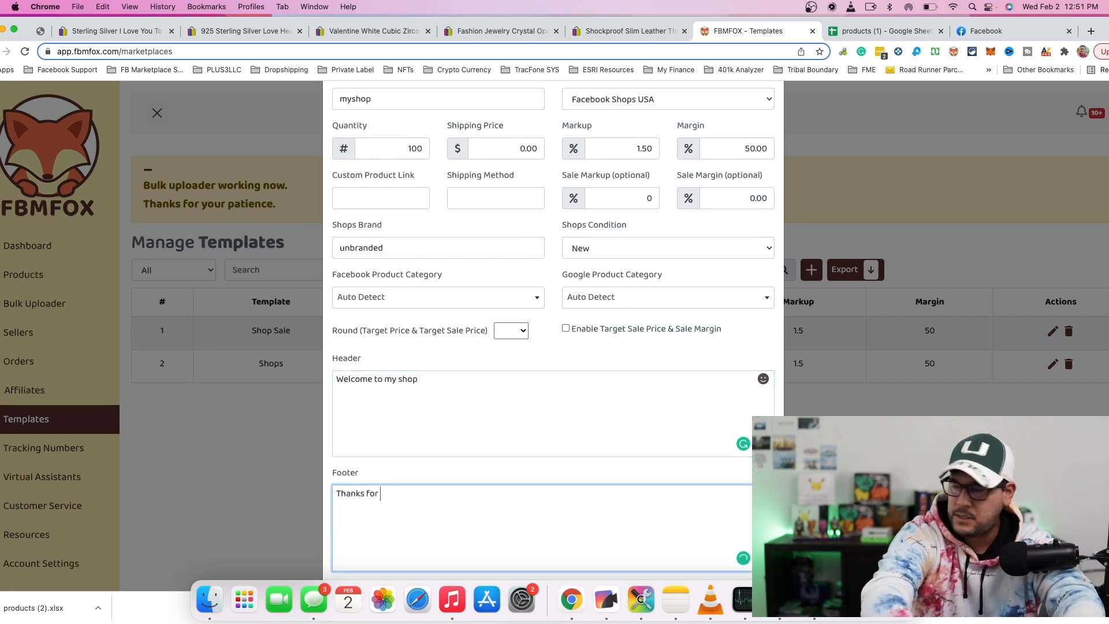
pyautogui.write('visiting')
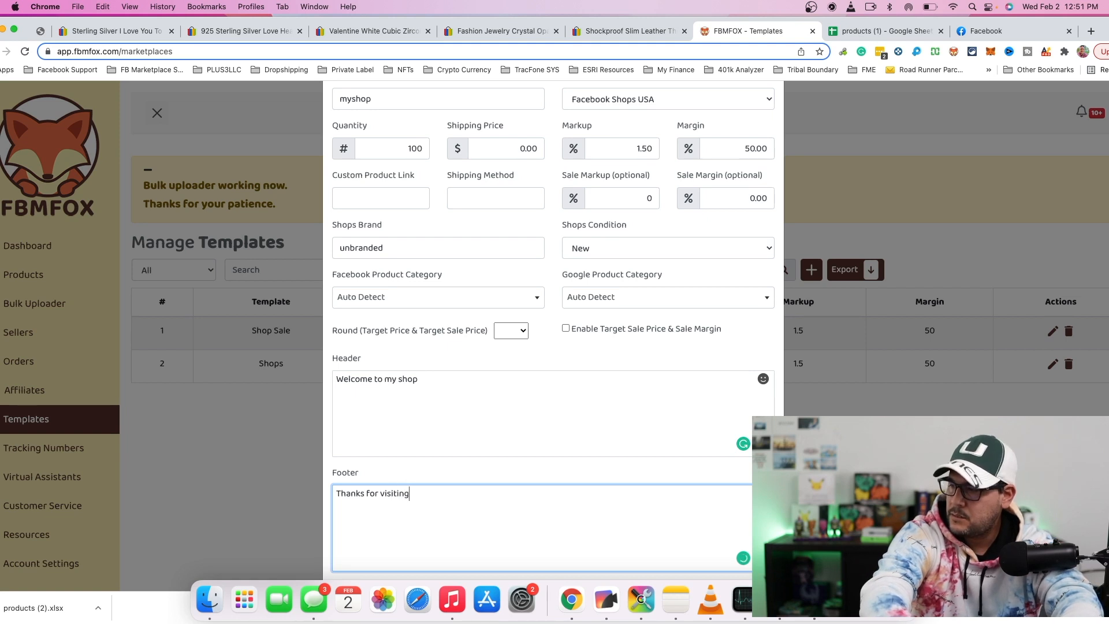
pyautogui.write('!')
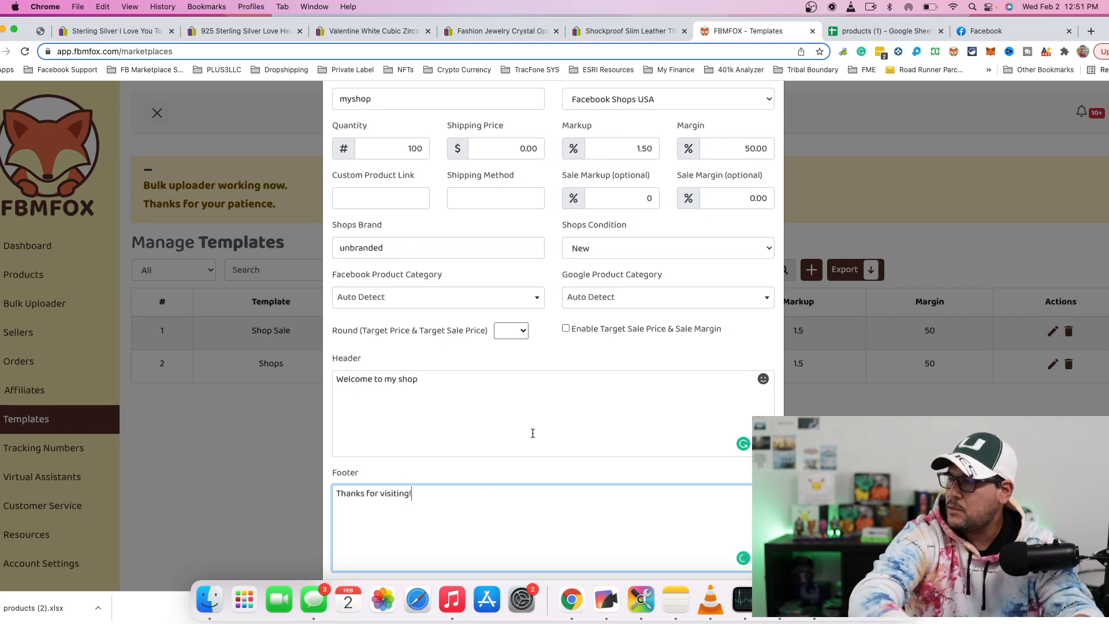
pyautogui.scroll(-3)
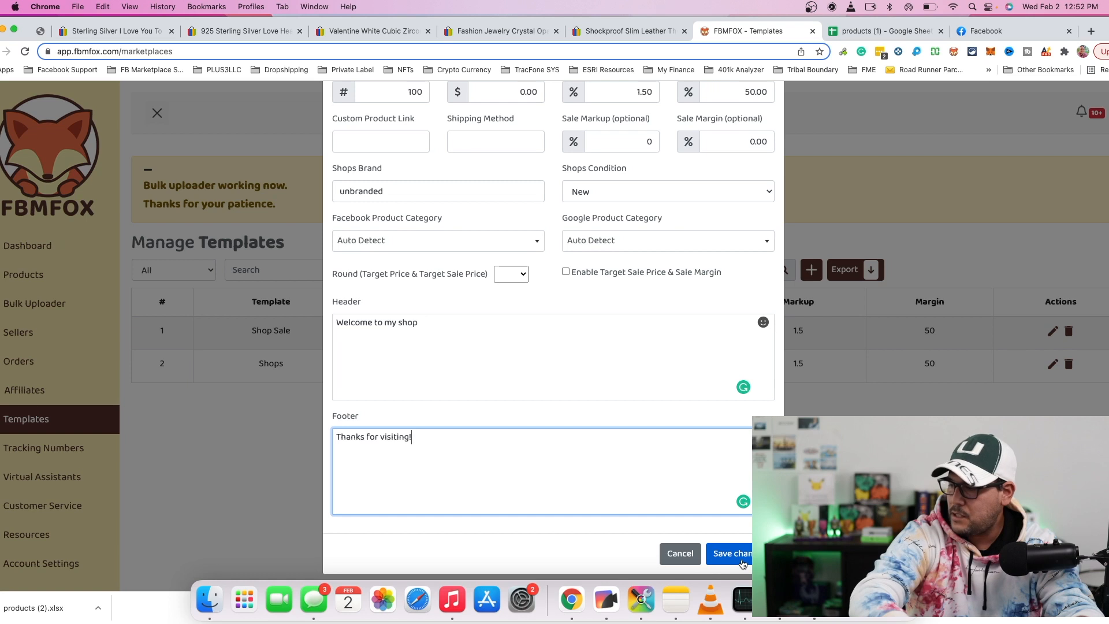
pyautogui.click(731, 554)
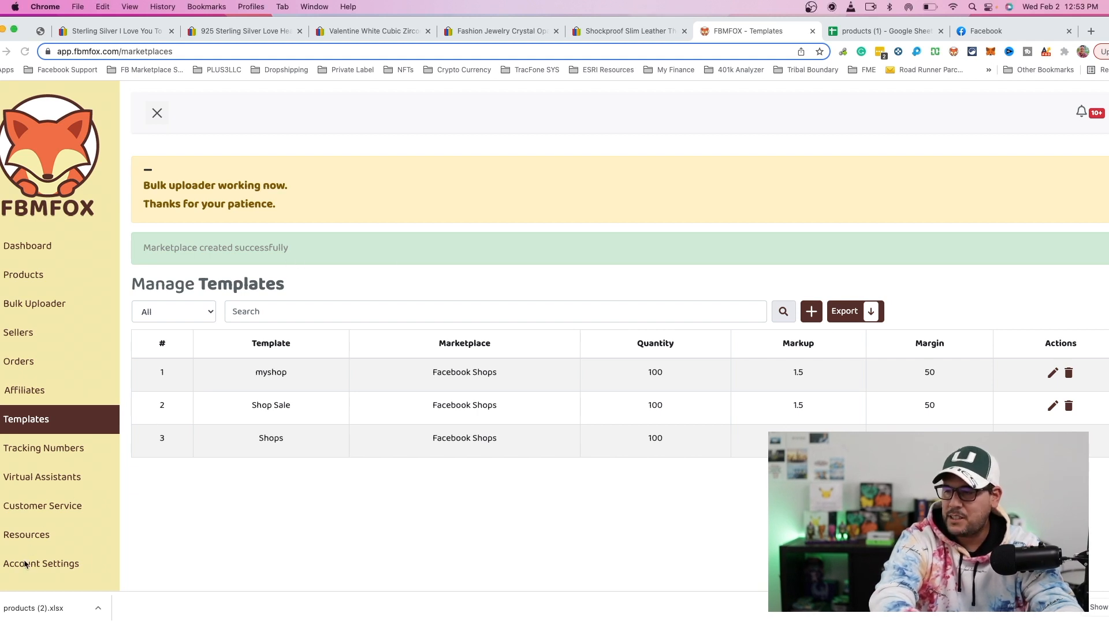
# Show the Shops Settings under Account Settings with default brand, condition, quantity and feed link.
pyautogui.click(40, 563)
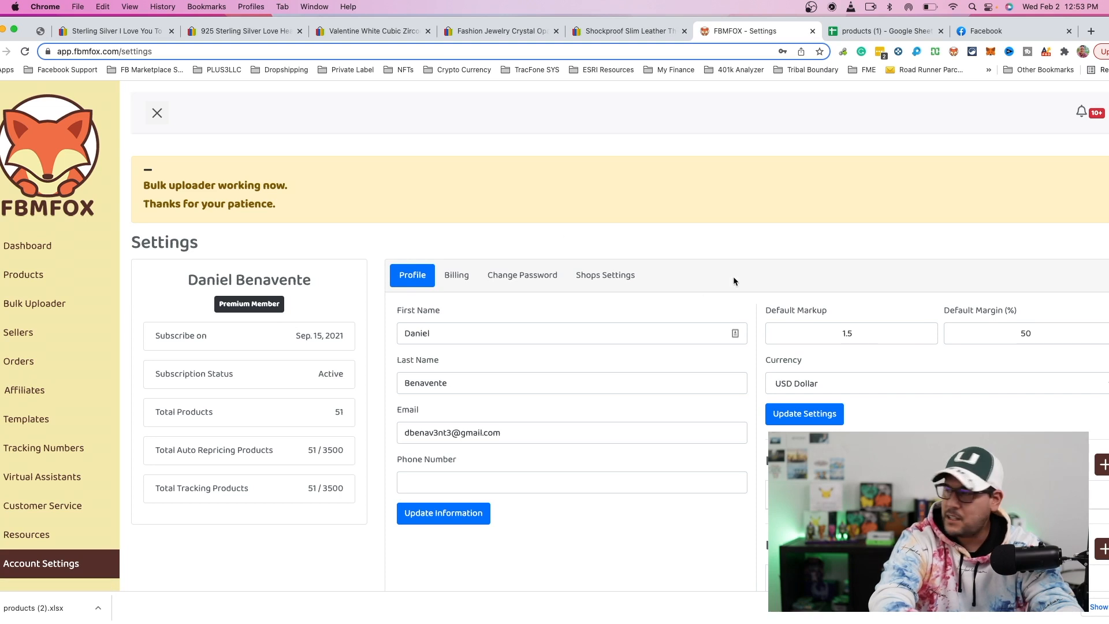
pyautogui.click(605, 275)
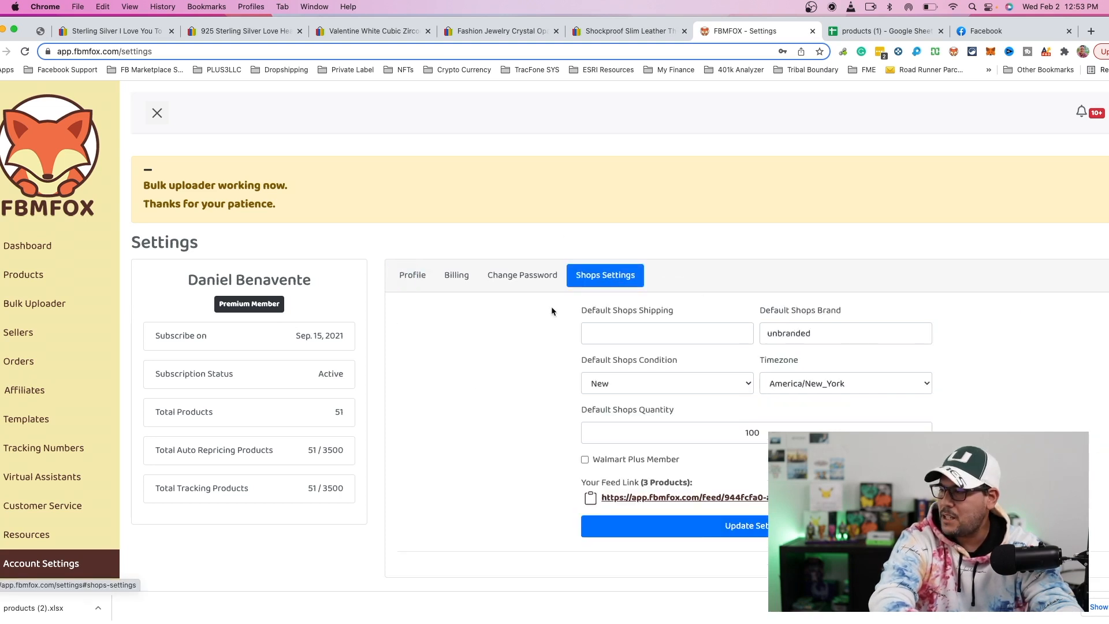
pyautogui.scroll(-3)
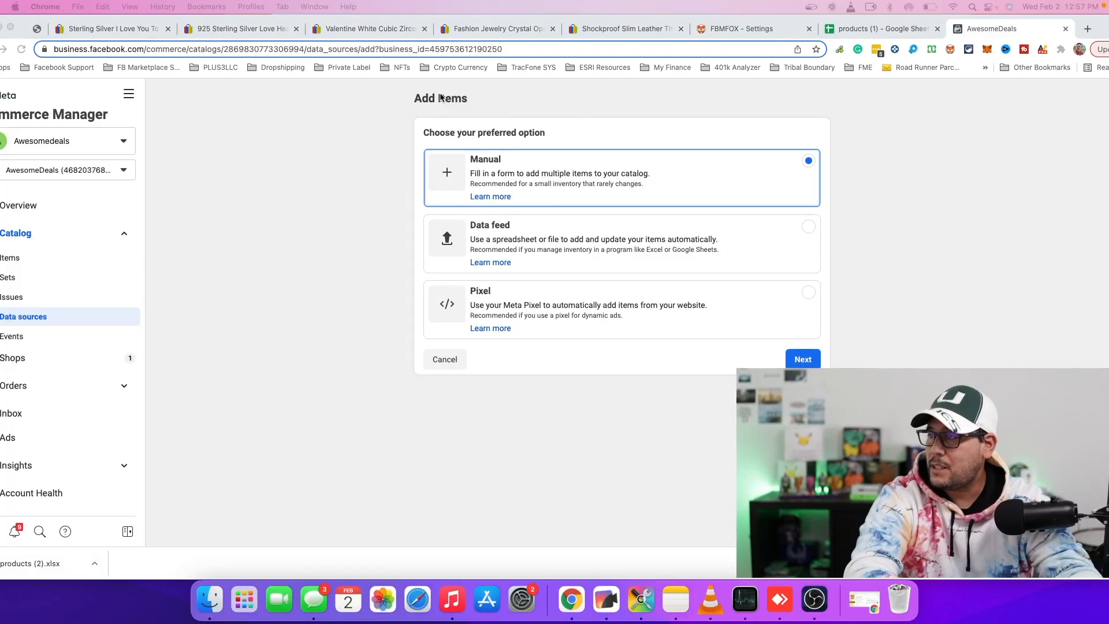
pyautogui.moveTo(406, 249)
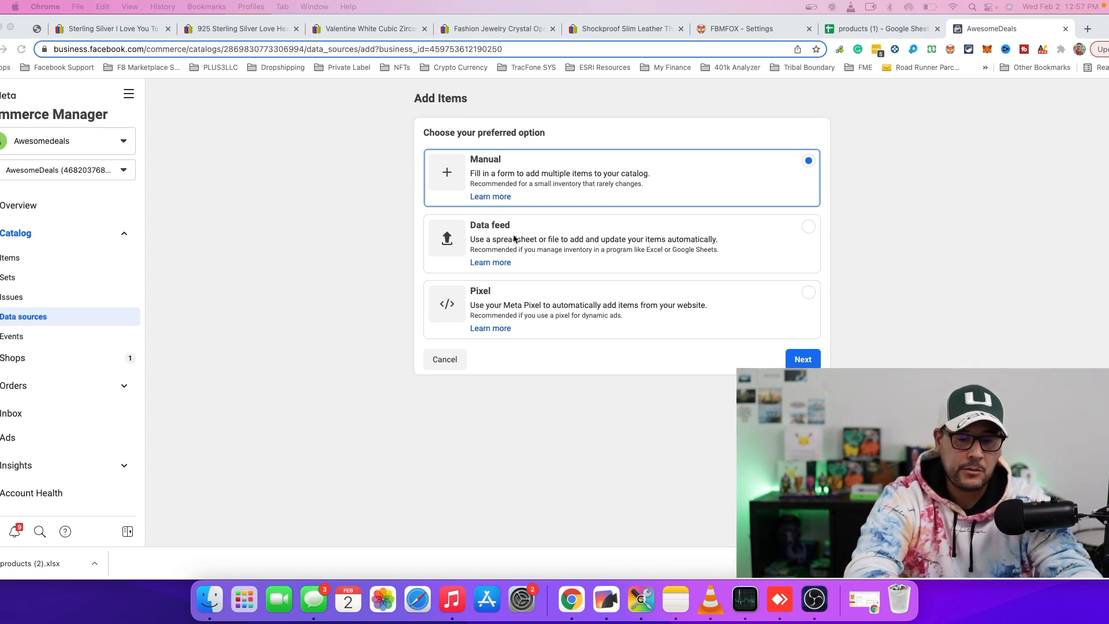
pyautogui.moveTo(528, 262)
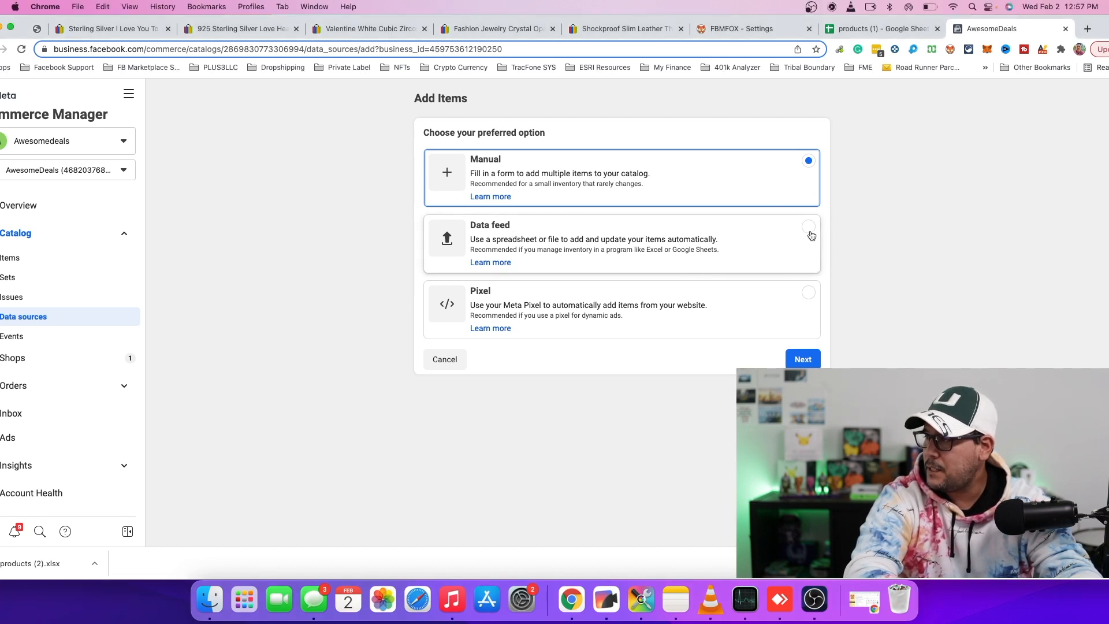
# Choose adding items via data feed, confirm the spreadsheet is ready and continue to file source.
pyautogui.click(808, 227)
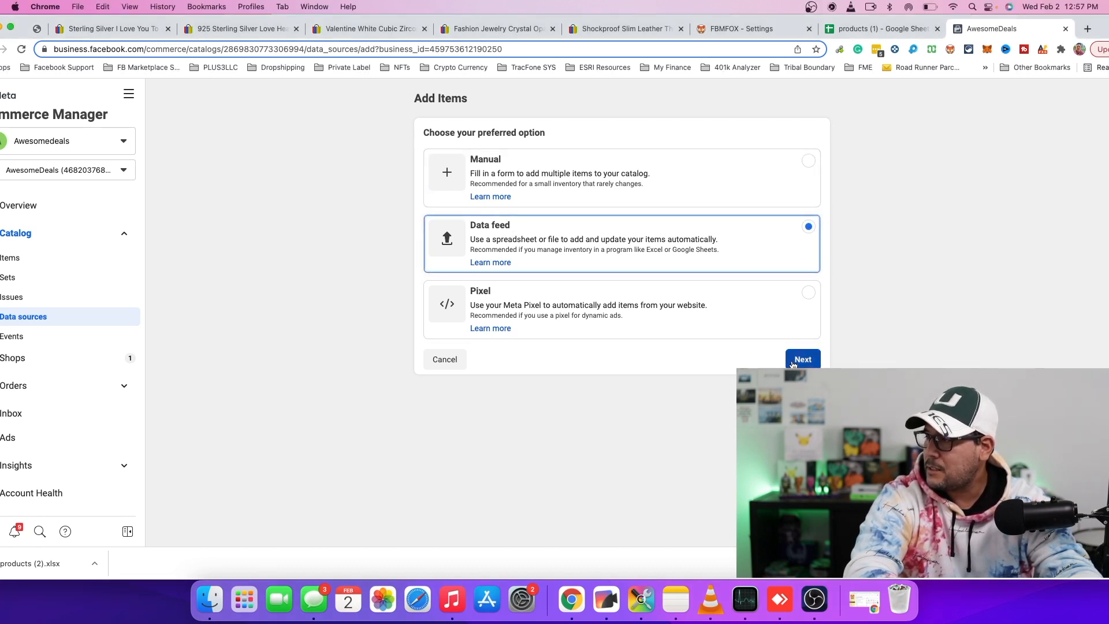
pyautogui.click(802, 360)
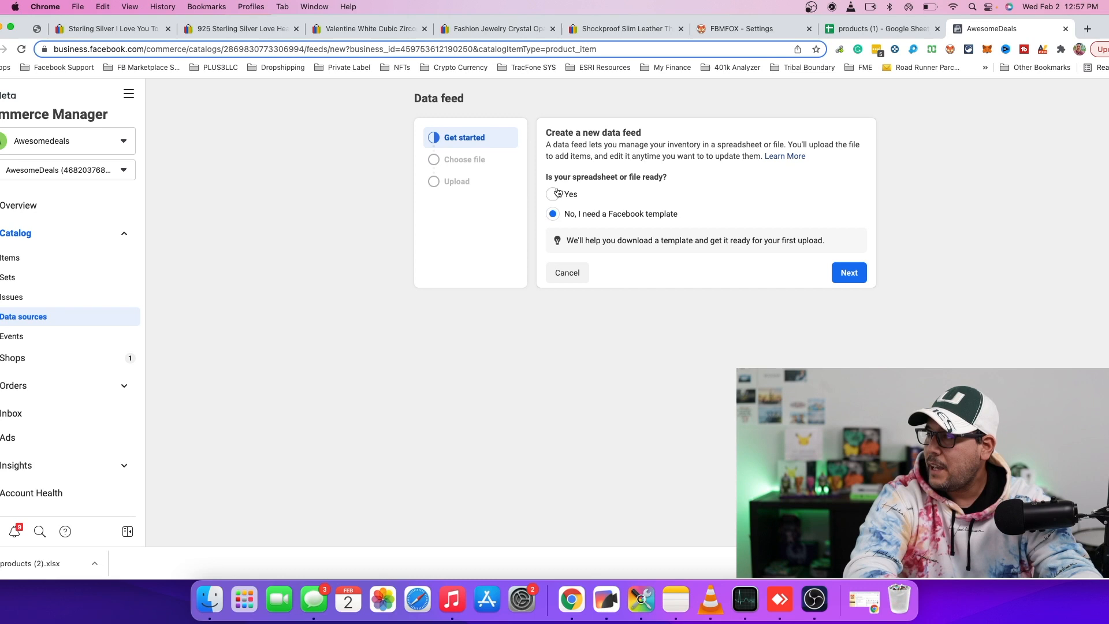
pyautogui.moveTo(697, 204)
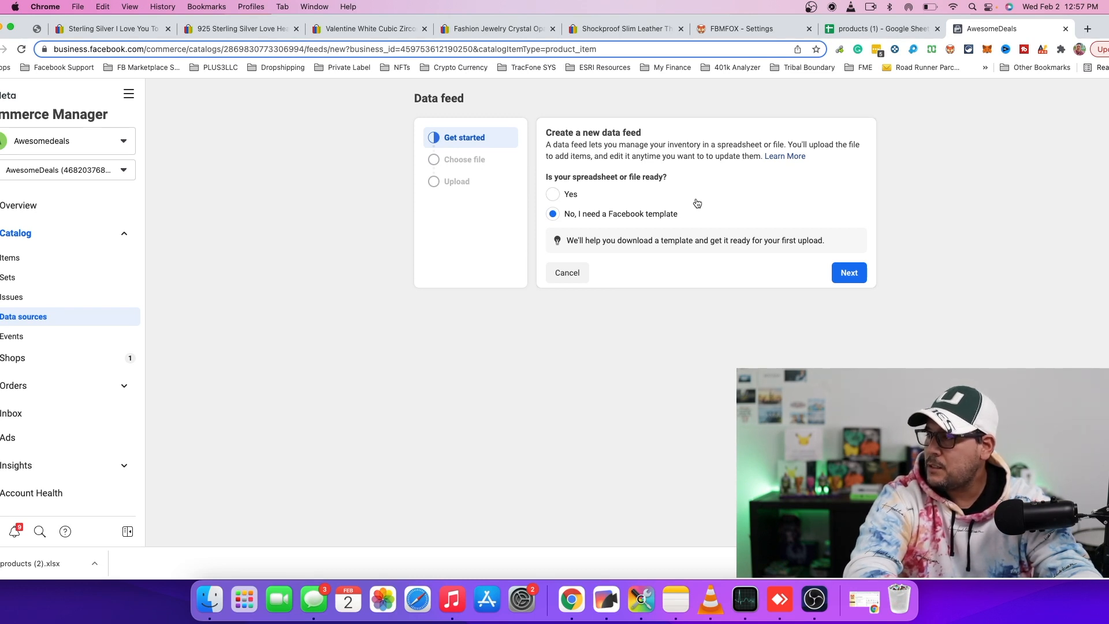
pyautogui.moveTo(606, 201)
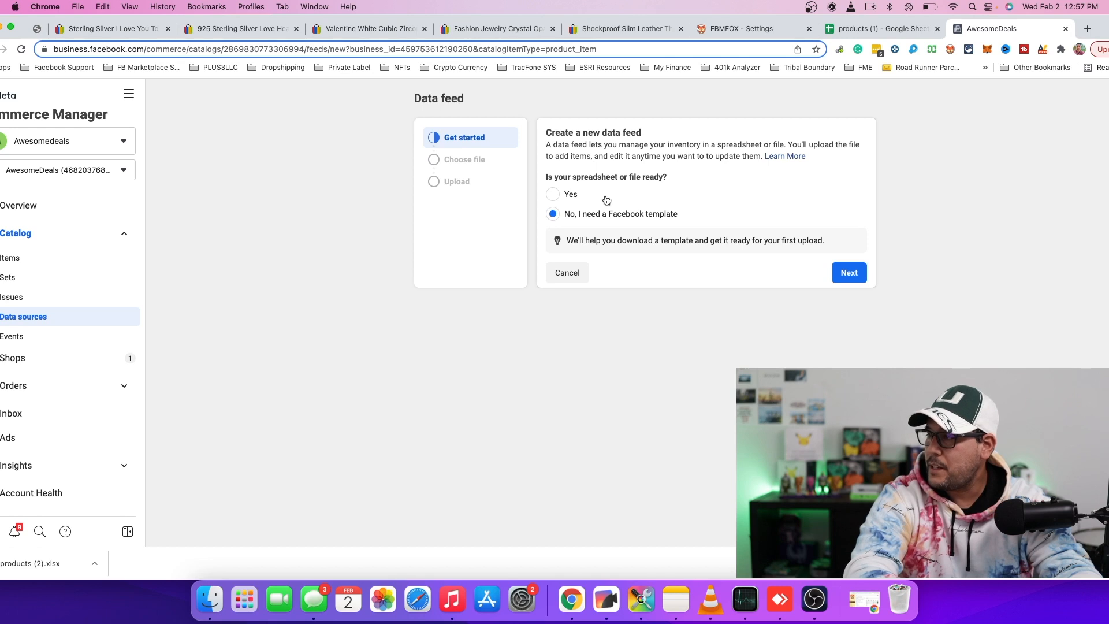
pyautogui.click(552, 195)
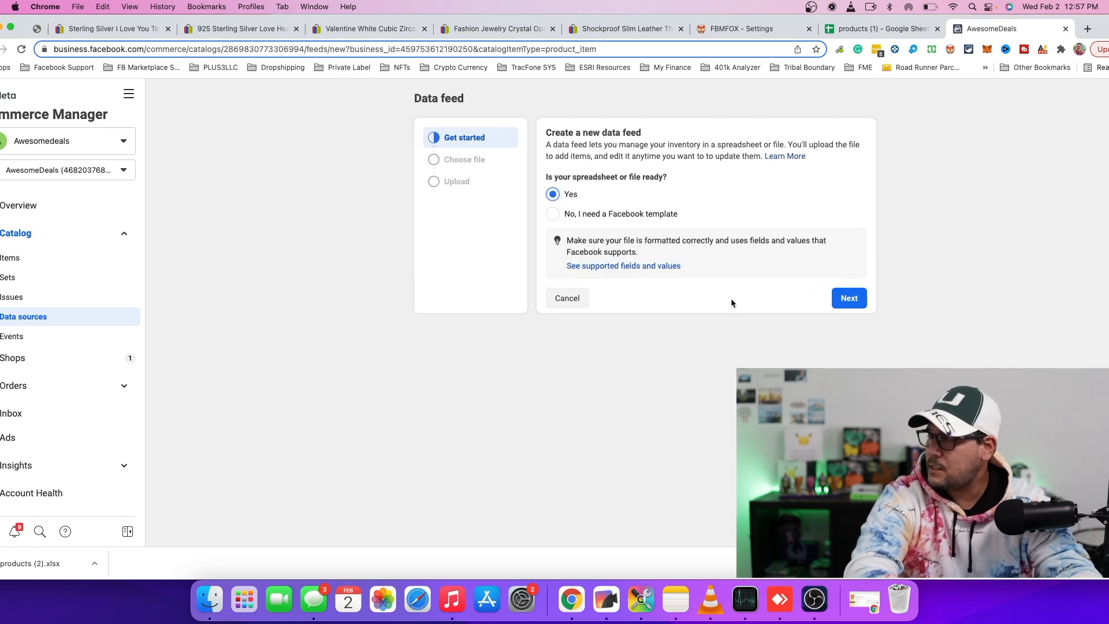
pyautogui.click(848, 298)
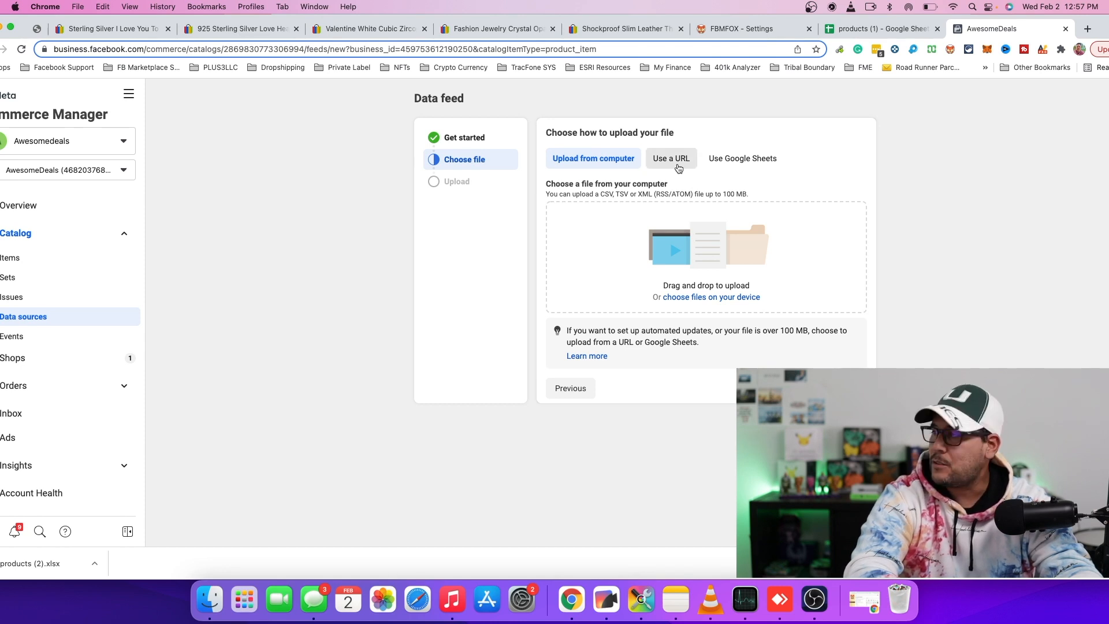
# Choose 'Use a URL' as the source and copy the feed link from FBMFOX Shops Settings.
pyautogui.click(670, 157)
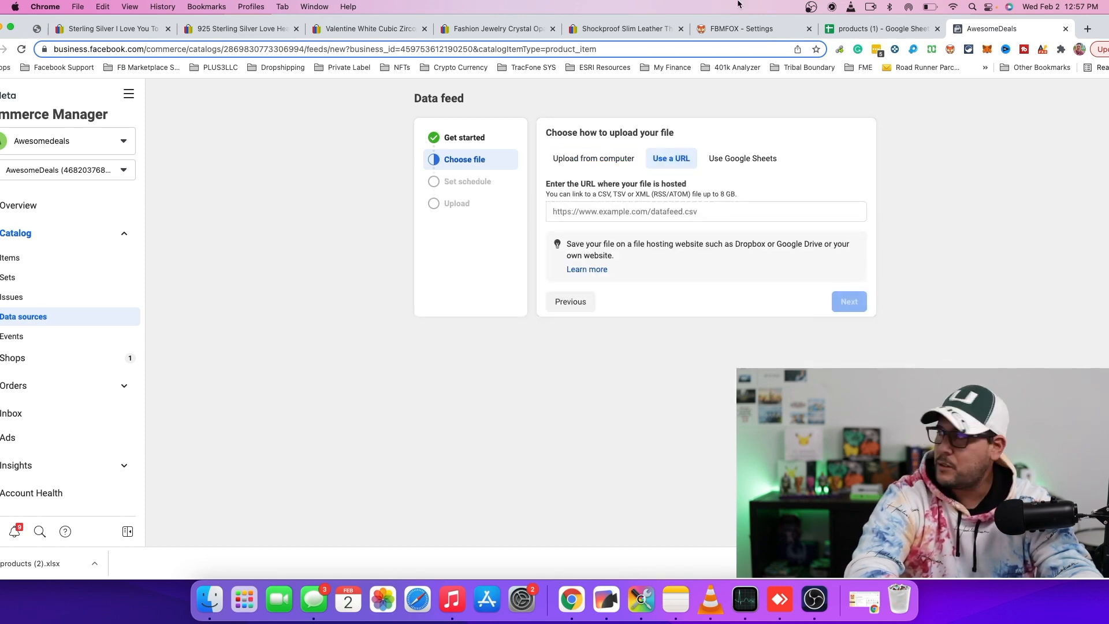
pyautogui.click(735, 28)
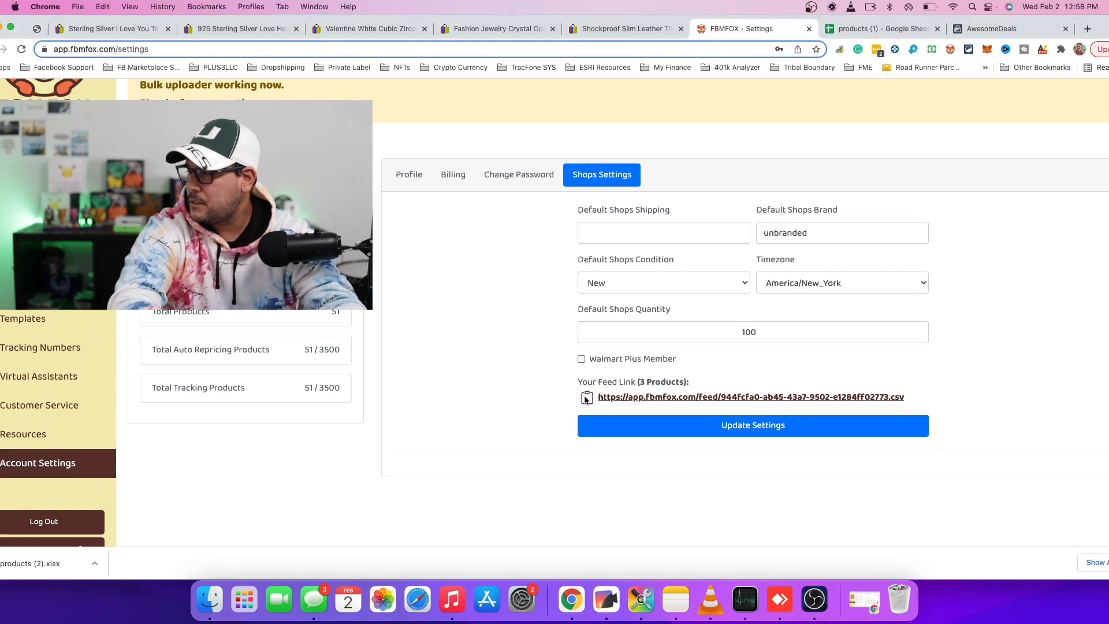
pyautogui.click(587, 397)
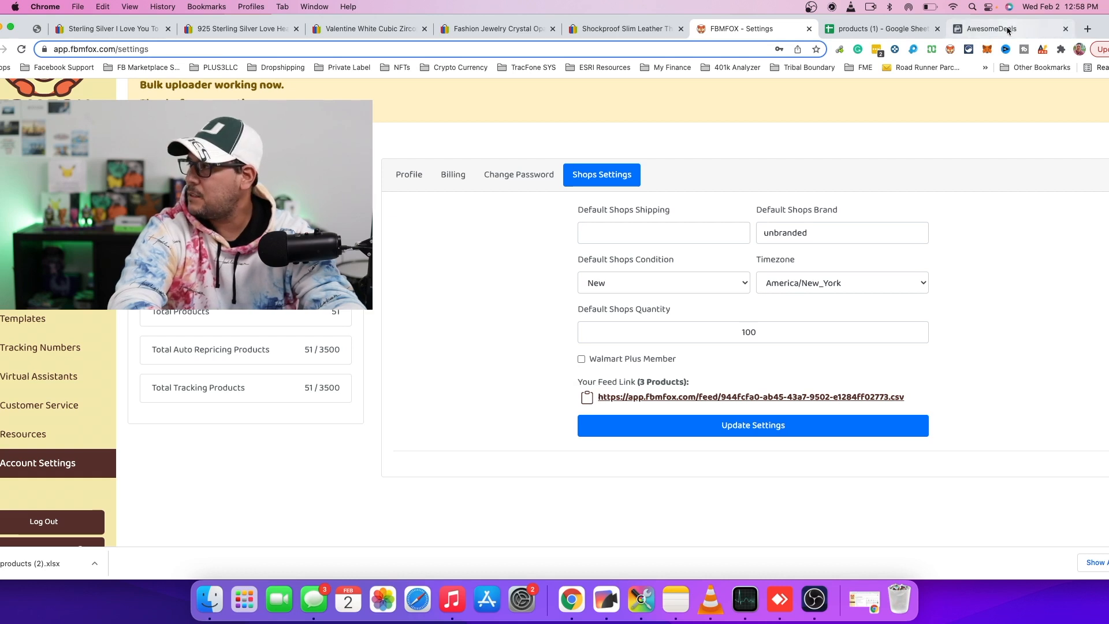
pyautogui.click(986, 29)
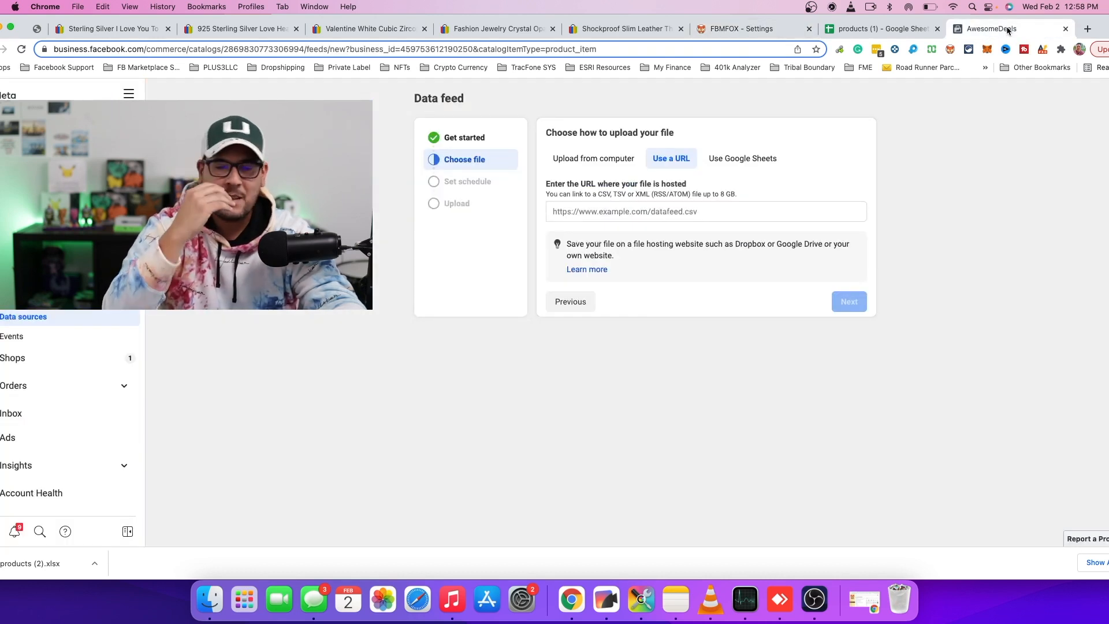
# Paste the FBMFOX feed CSV URL as the feed address and continue to the update schedule.
pyautogui.click(705, 211)
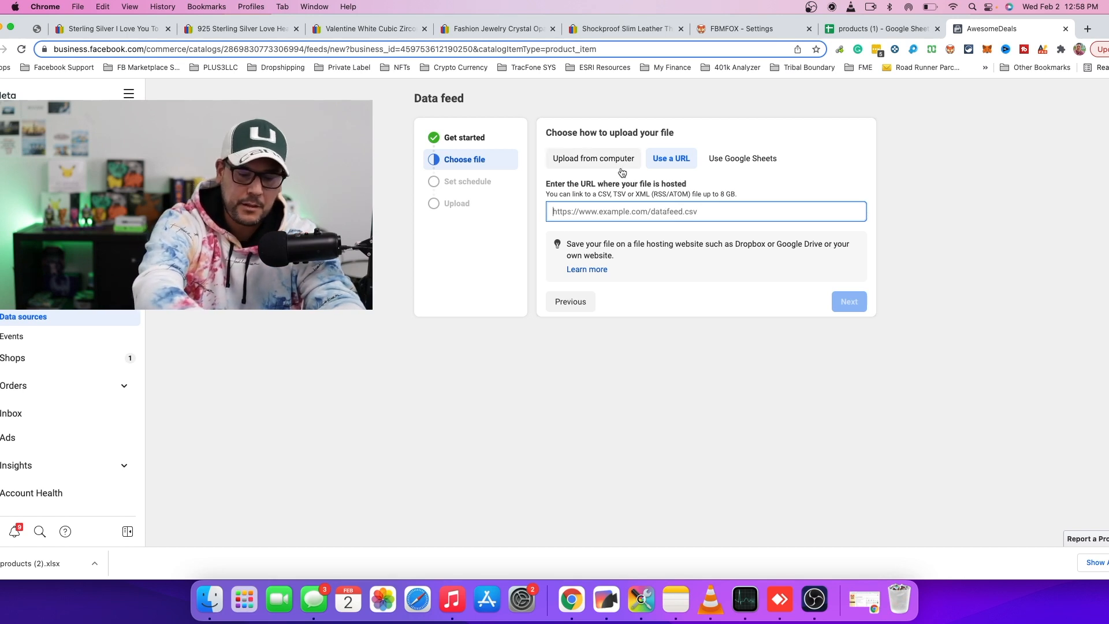
pyautogui.write('https://app.fbmfox.com/feed/944fcfa0-ab45-43a7-9502-e1284ff02773.csv')
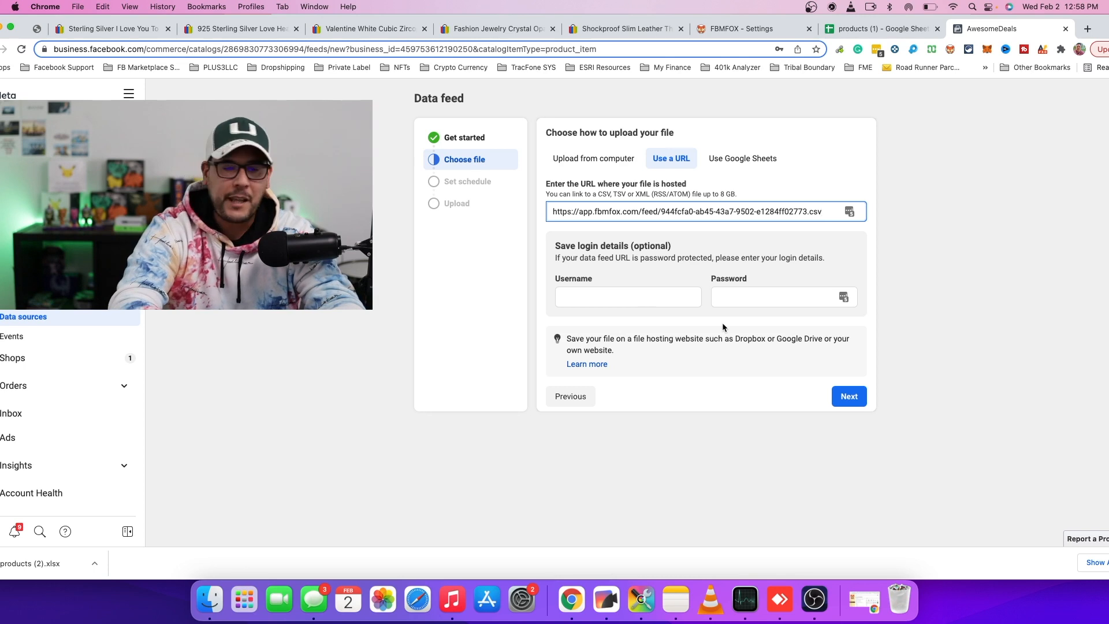
pyautogui.moveTo(748, 403)
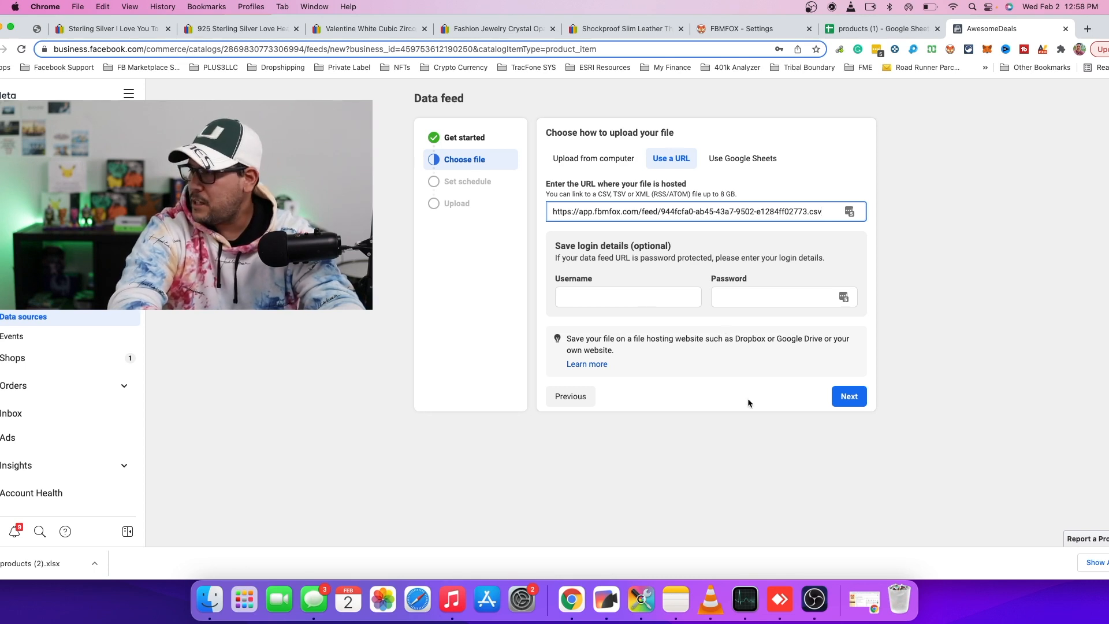
pyautogui.click(848, 396)
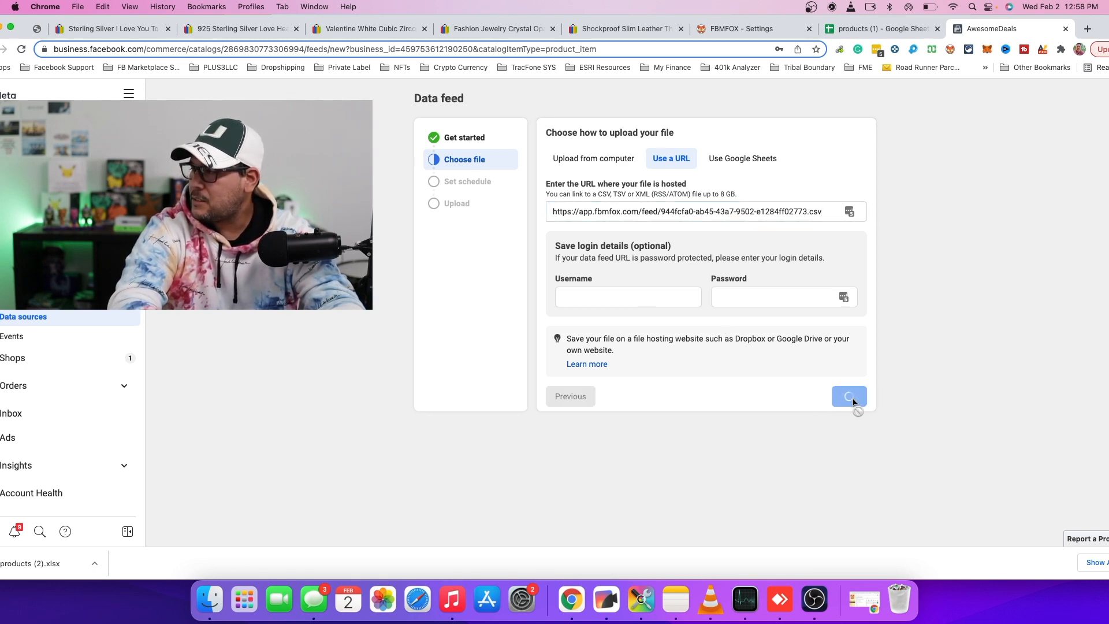
pyautogui.click(848, 397)
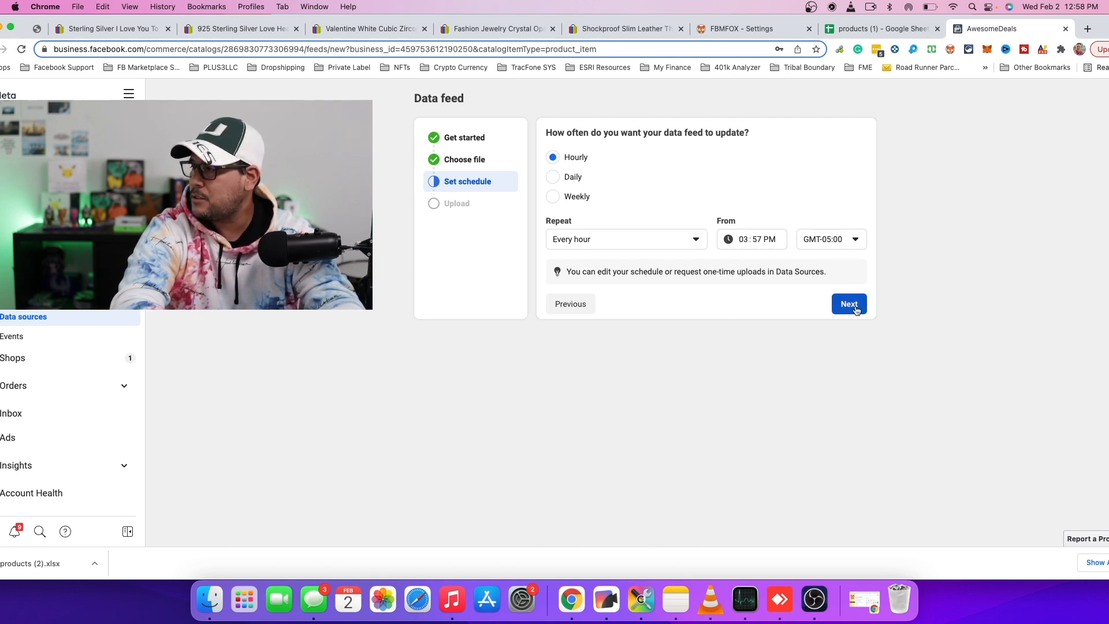
# Keep the Hourly schedule, then save the FBMFOX data feed and start uploading.
pyautogui.click(848, 303)
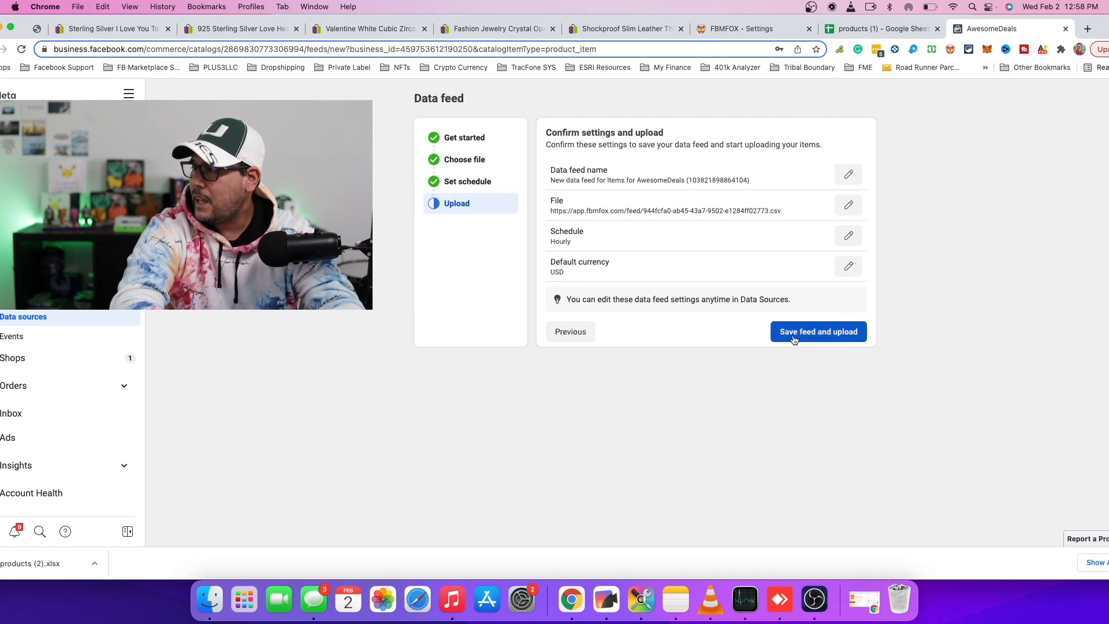
pyautogui.click(818, 331)
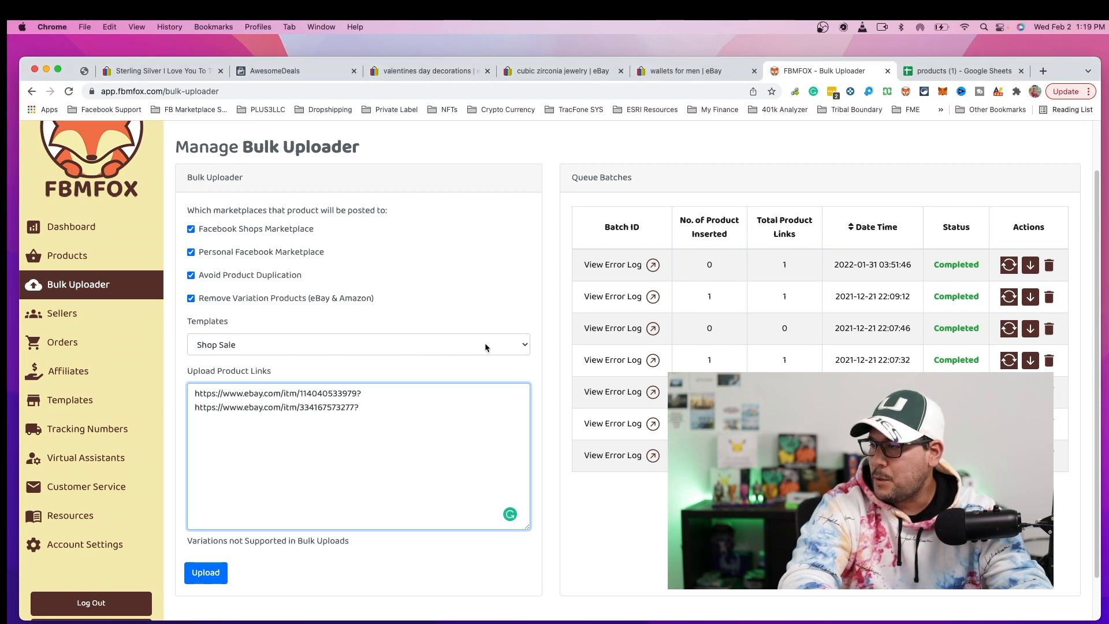
# Upload the two eBay links with the myshop template, Personal Marketplace unticked and variation products kept.
pyautogui.click(357, 345)
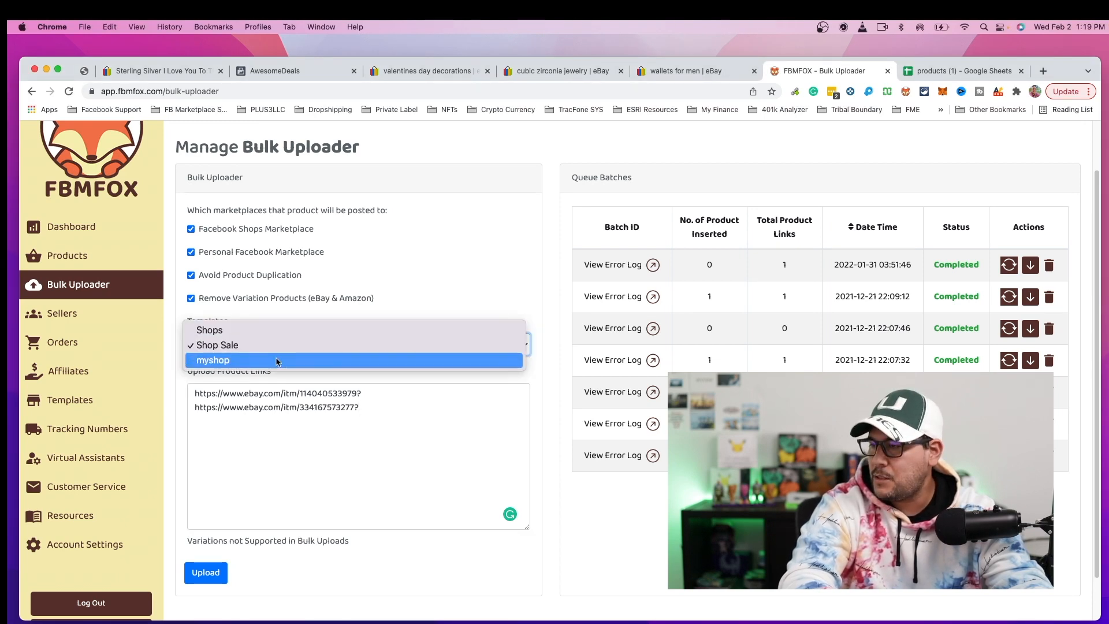
pyautogui.click(214, 360)
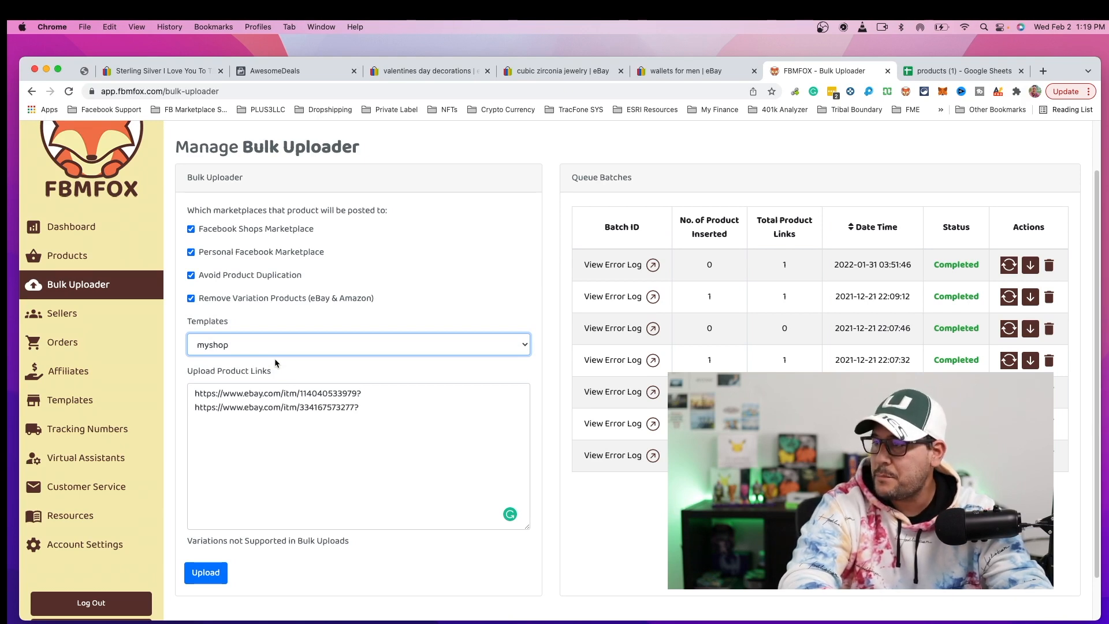
pyautogui.moveTo(387, 246)
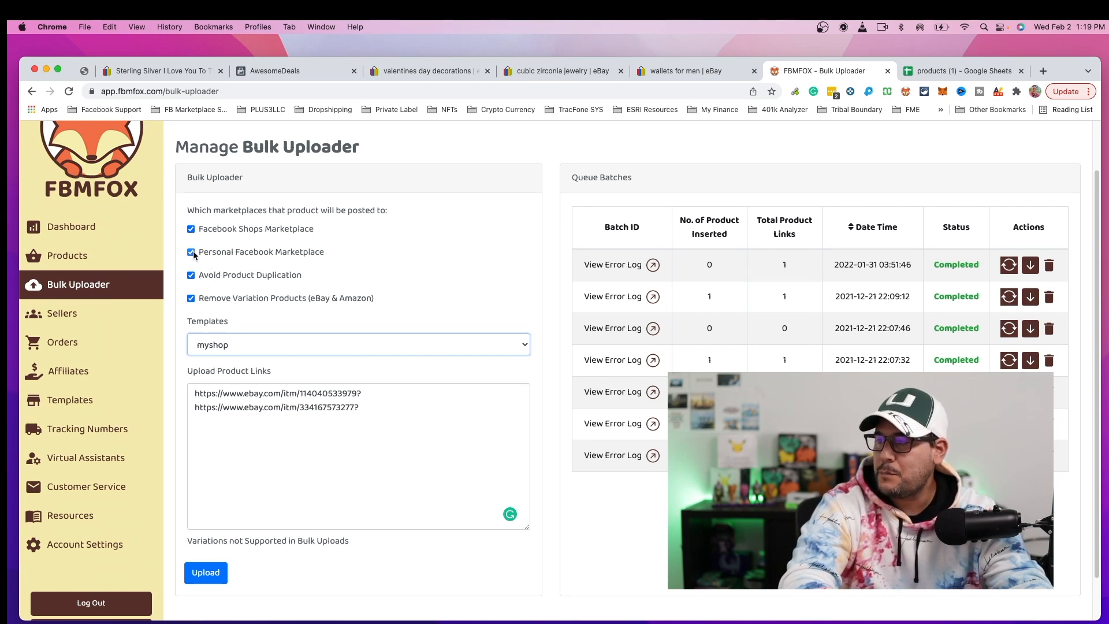
pyautogui.click(190, 252)
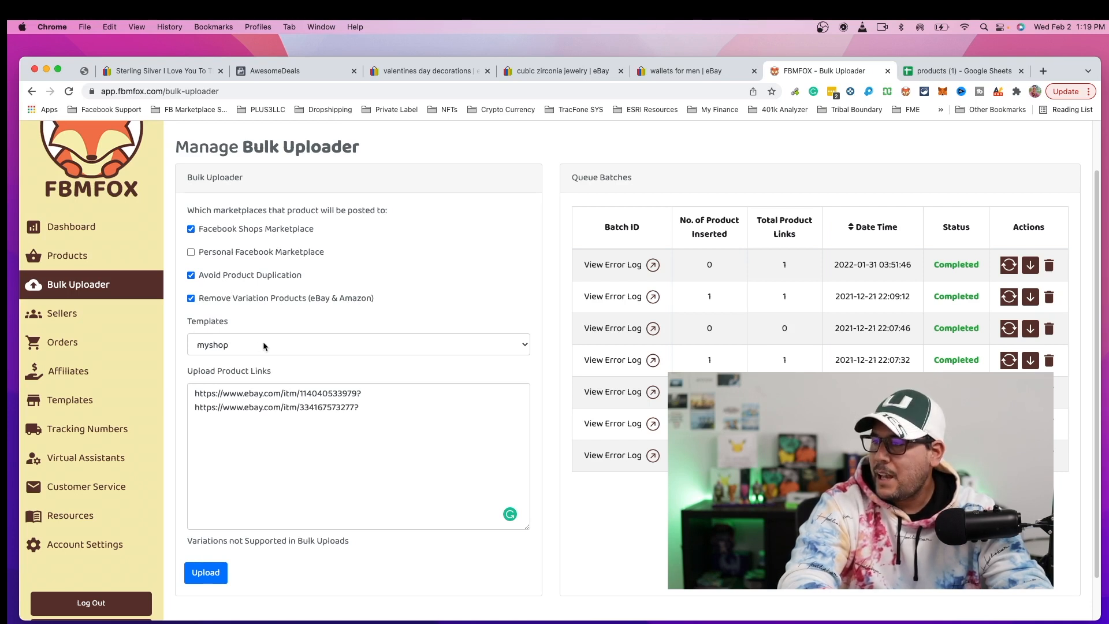
pyautogui.moveTo(321, 330)
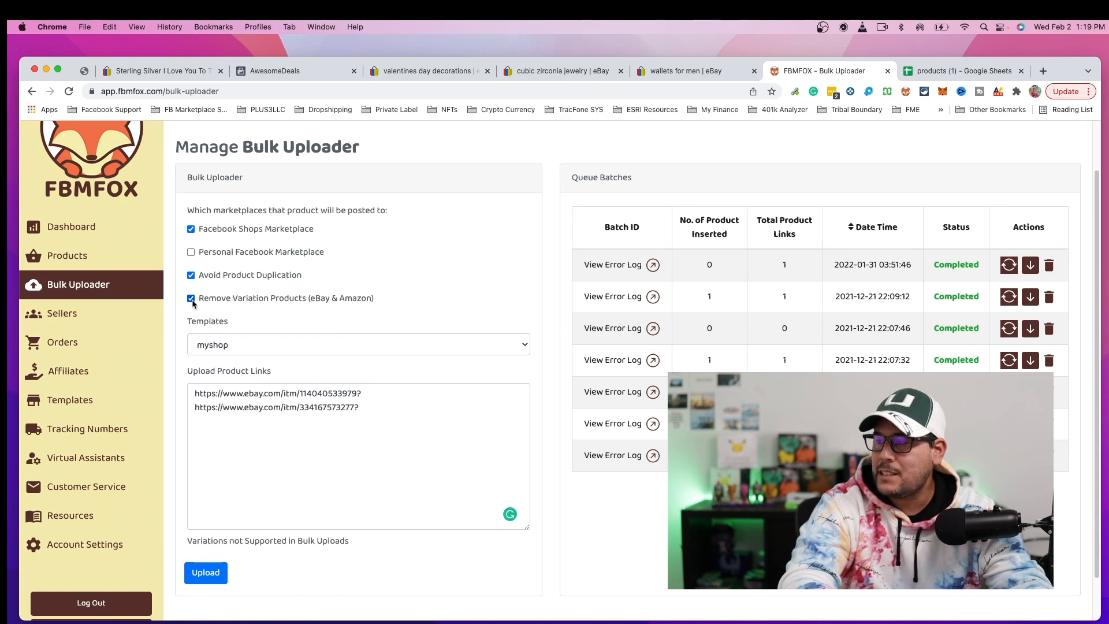
pyautogui.click(190, 298)
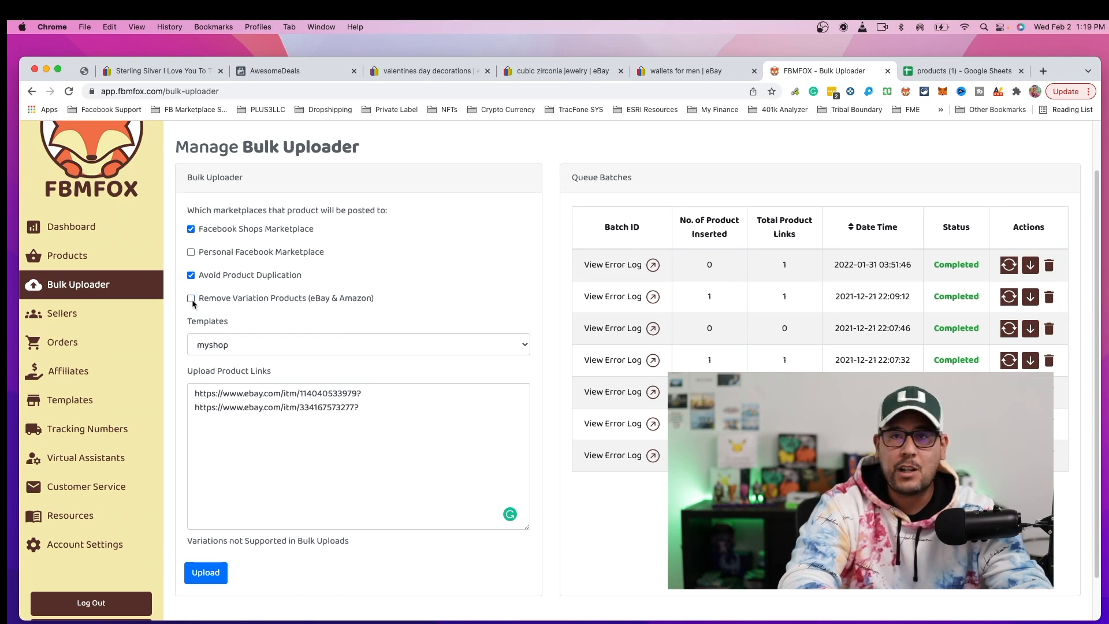
pyautogui.moveTo(181, 313)
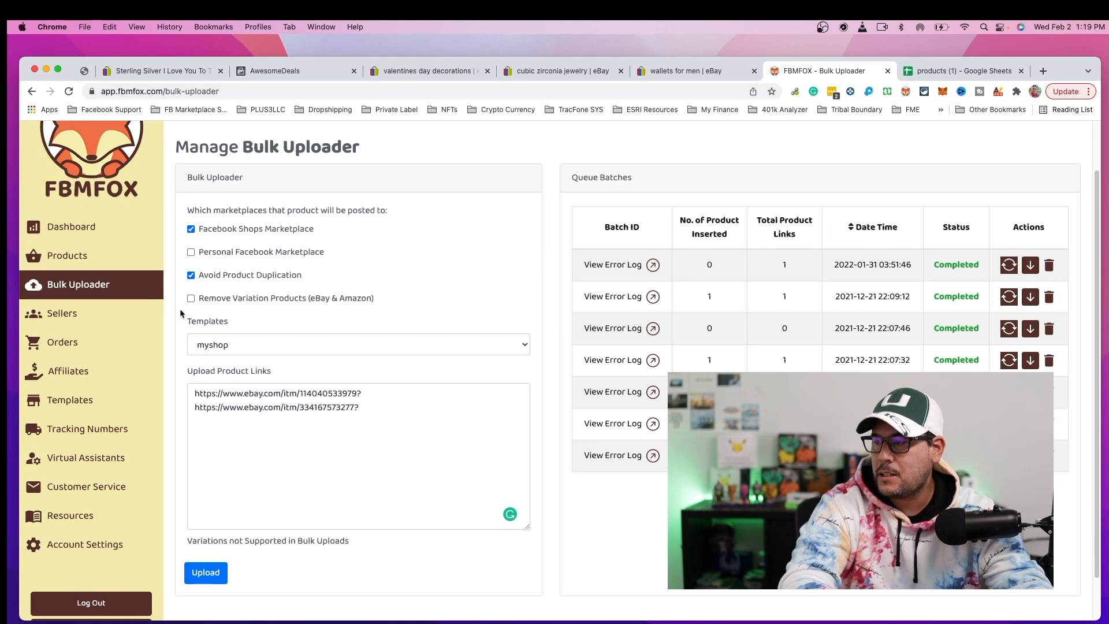
pyautogui.moveTo(253, 352)
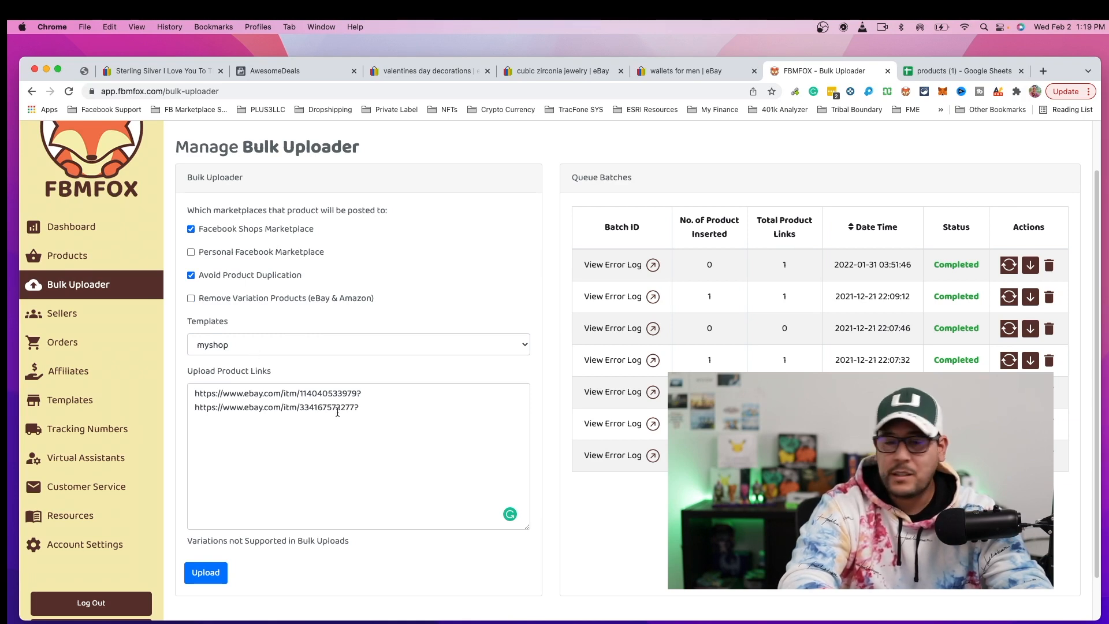
pyautogui.click(205, 573)
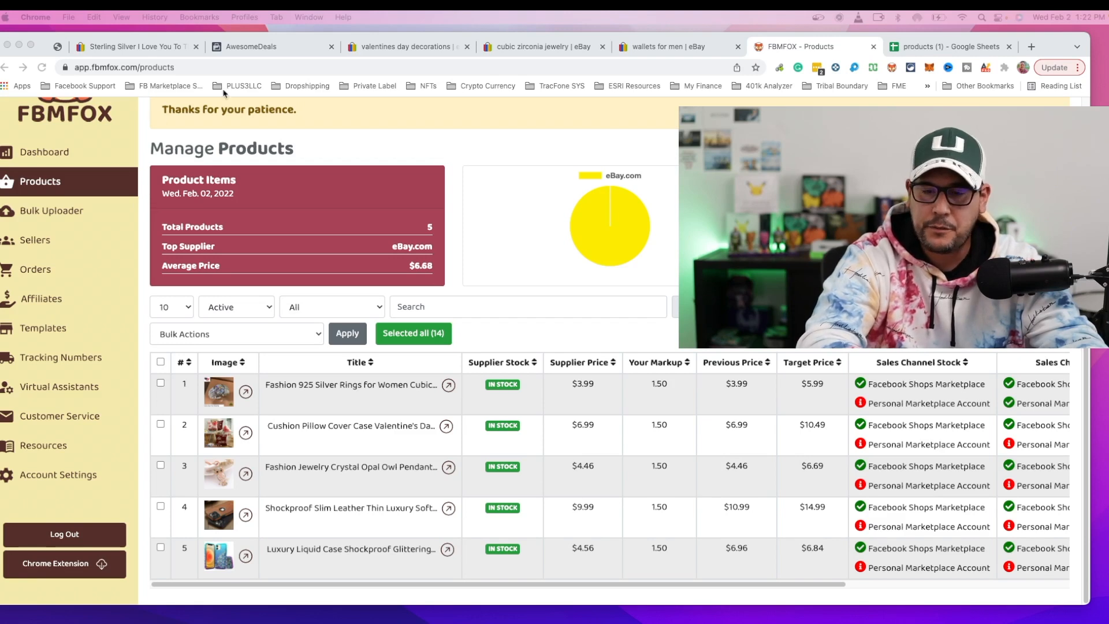
pyautogui.moveTo(675, 99)
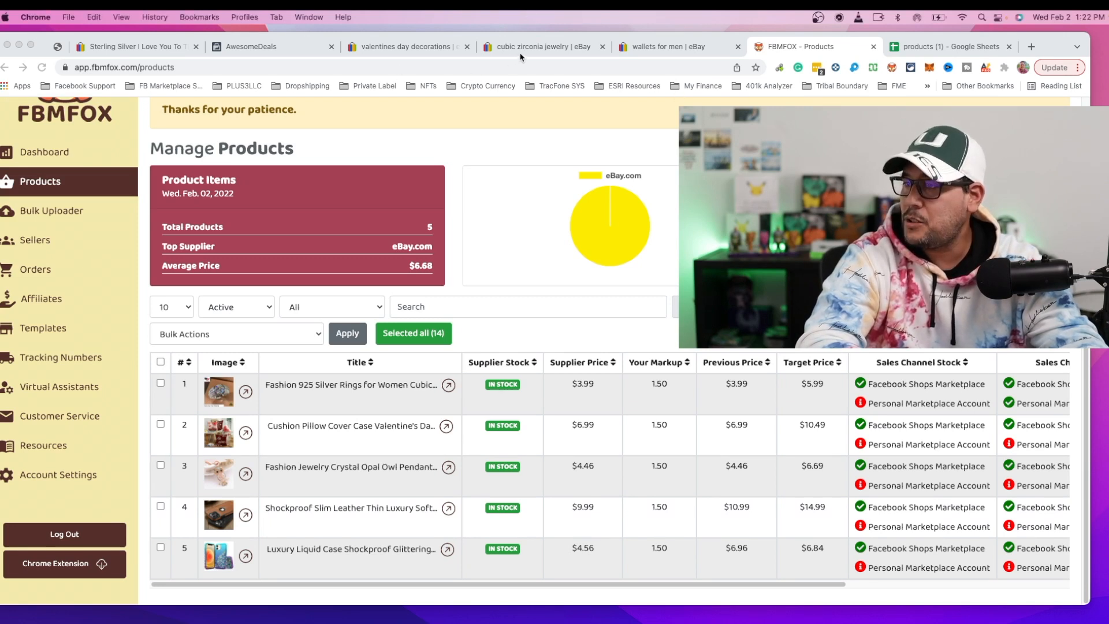
# Save the men's retro leather wallet eBay listing to FBMFOX and return to the Products page.
pyautogui.click(542, 47)
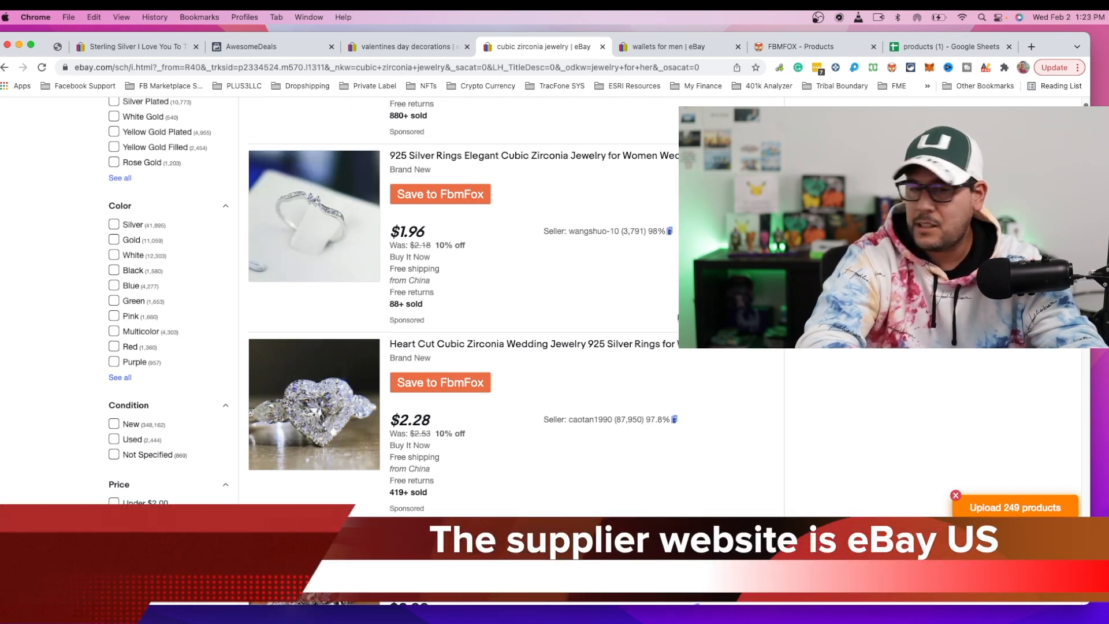
pyautogui.scroll(-3)
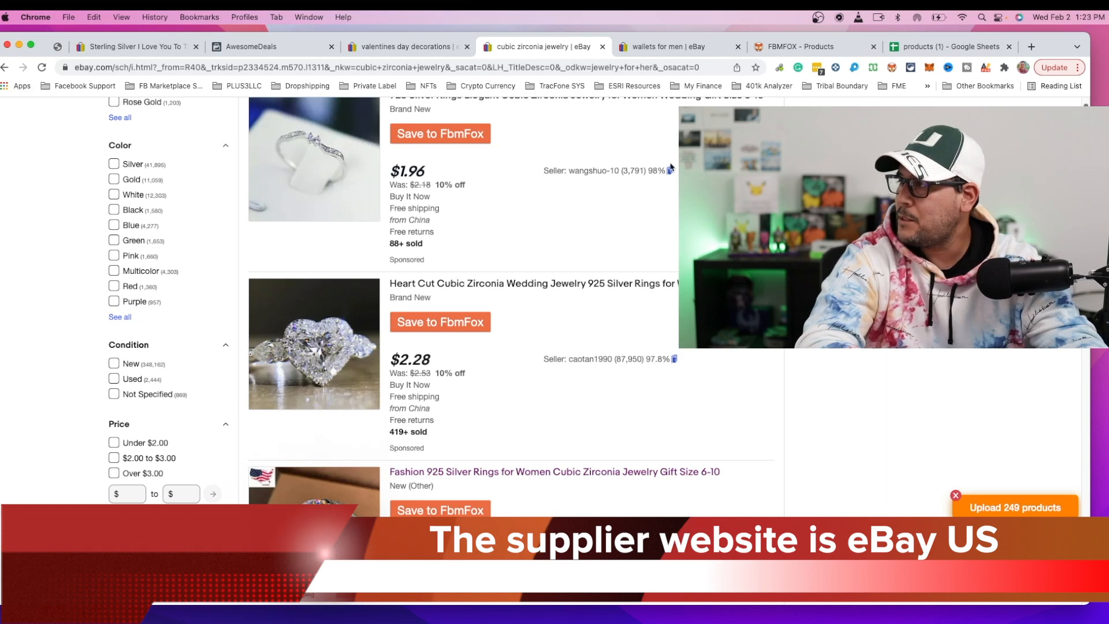
pyautogui.click(668, 46)
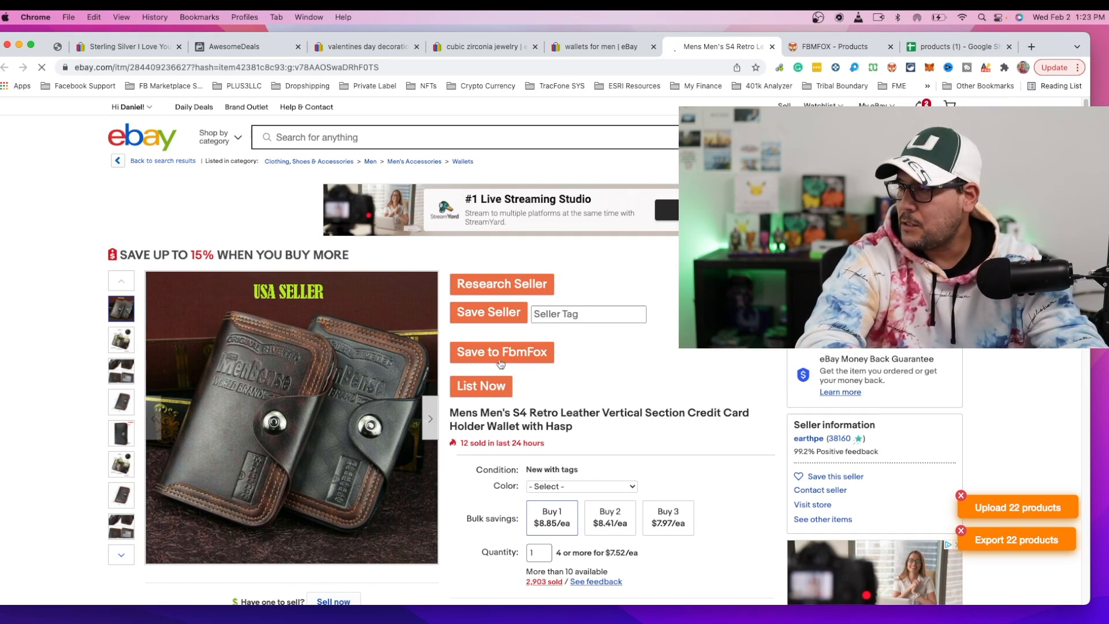
pyautogui.click(501, 352)
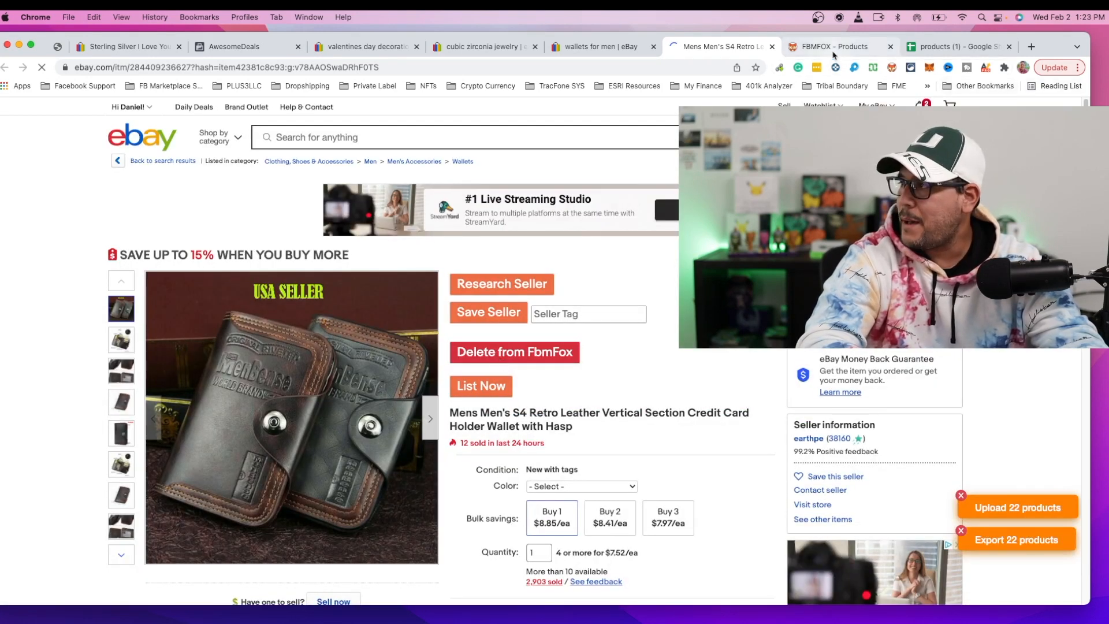
pyautogui.click(834, 46)
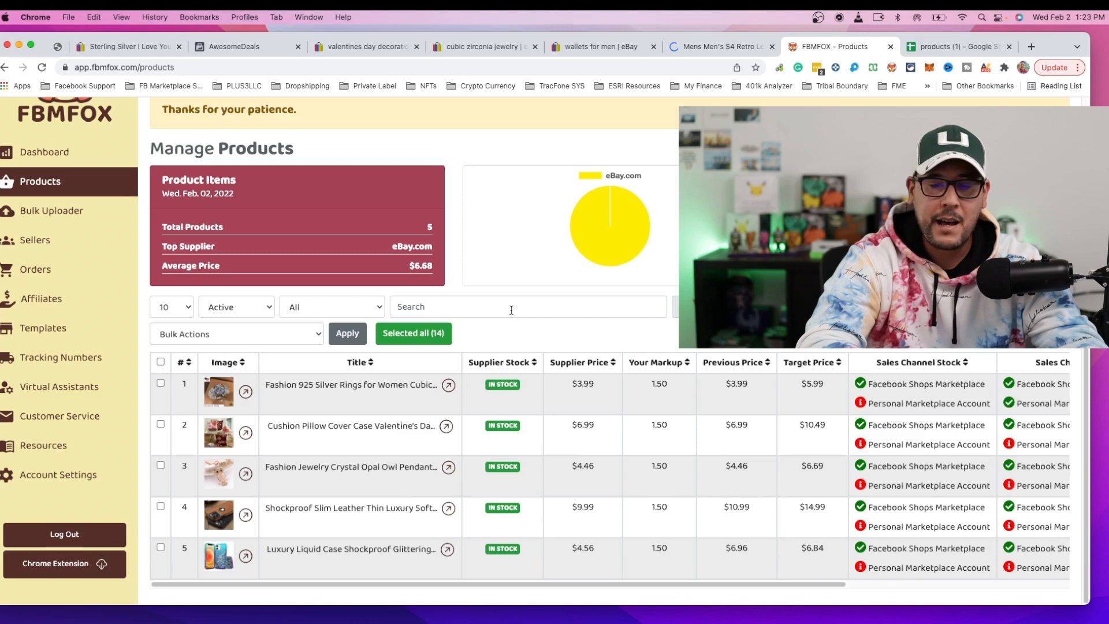
# Reload the list, select the wallet row and run Bulk Actions > Apply or Reapply Template.
pyautogui.click(44, 67)
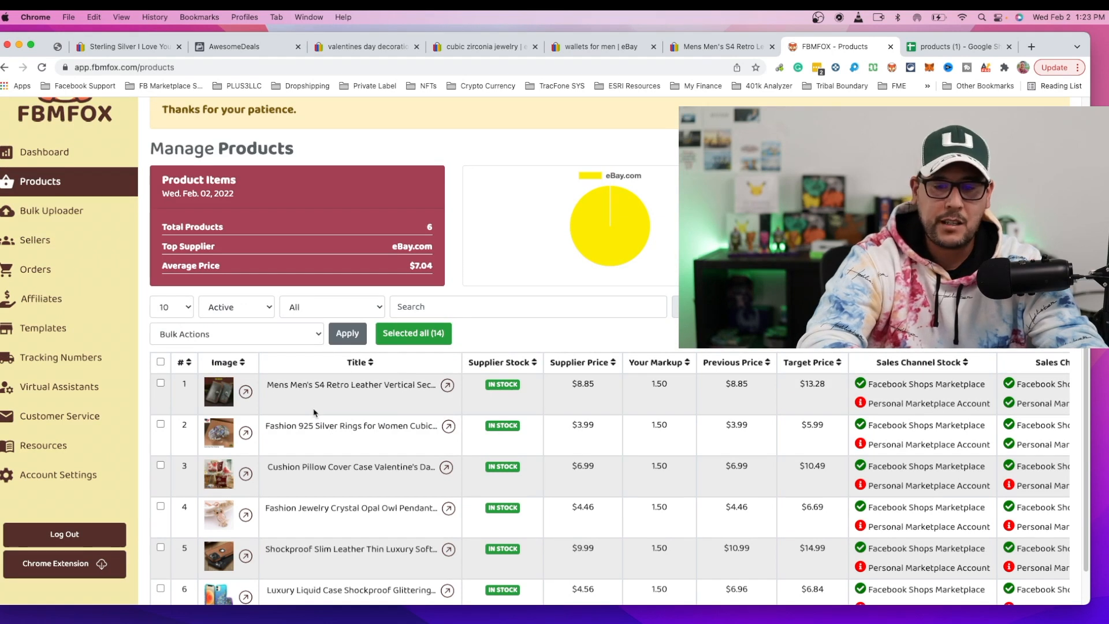
pyautogui.moveTo(365, 412)
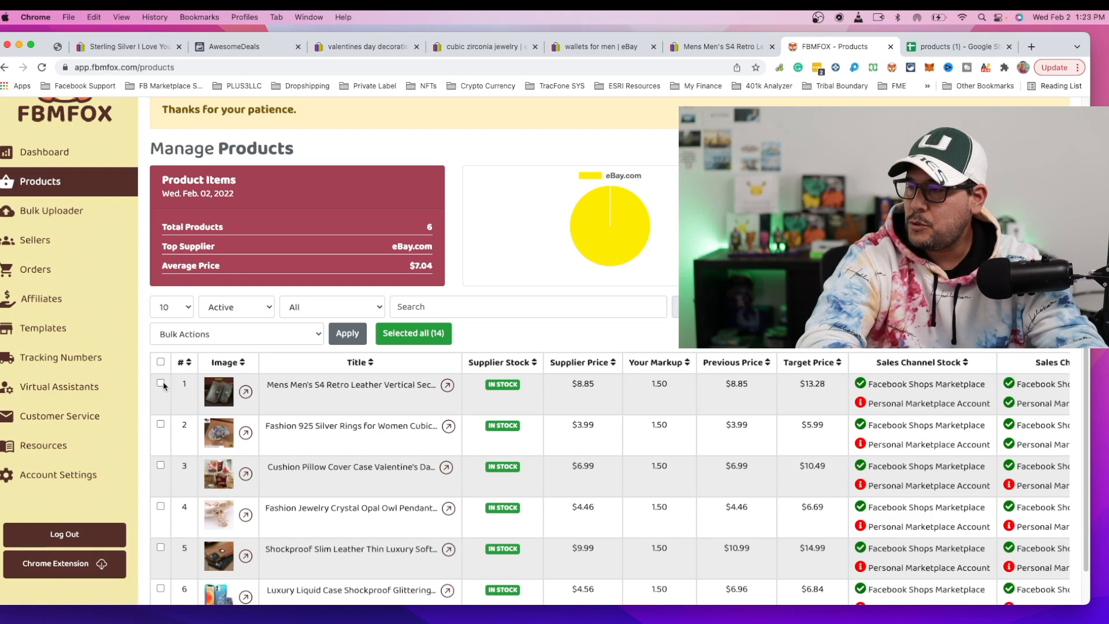
pyautogui.click(161, 383)
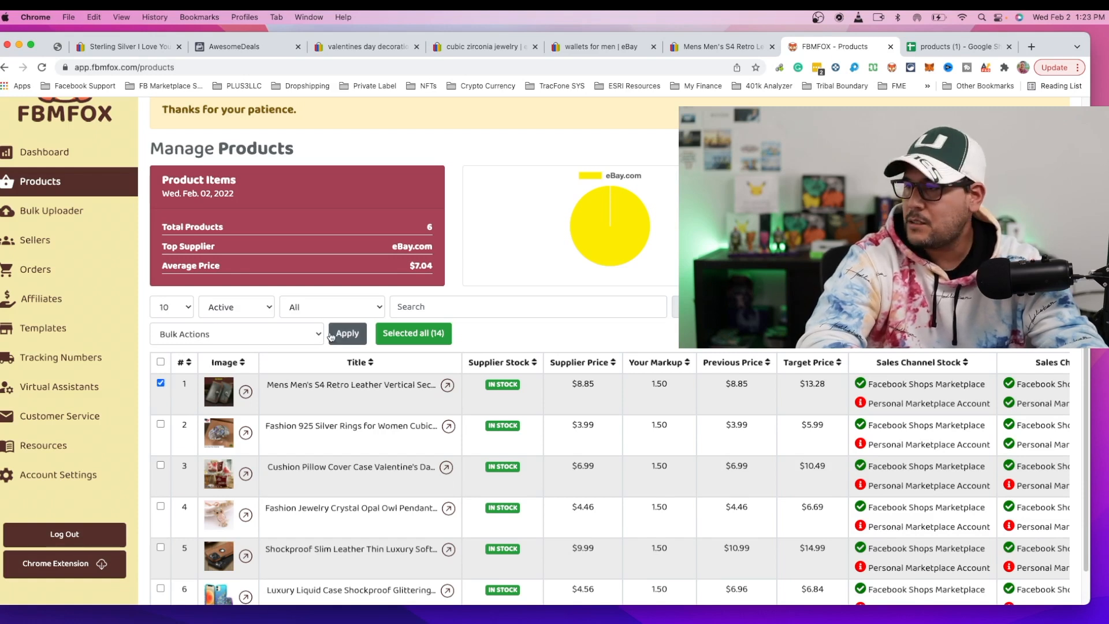
pyautogui.click(237, 333)
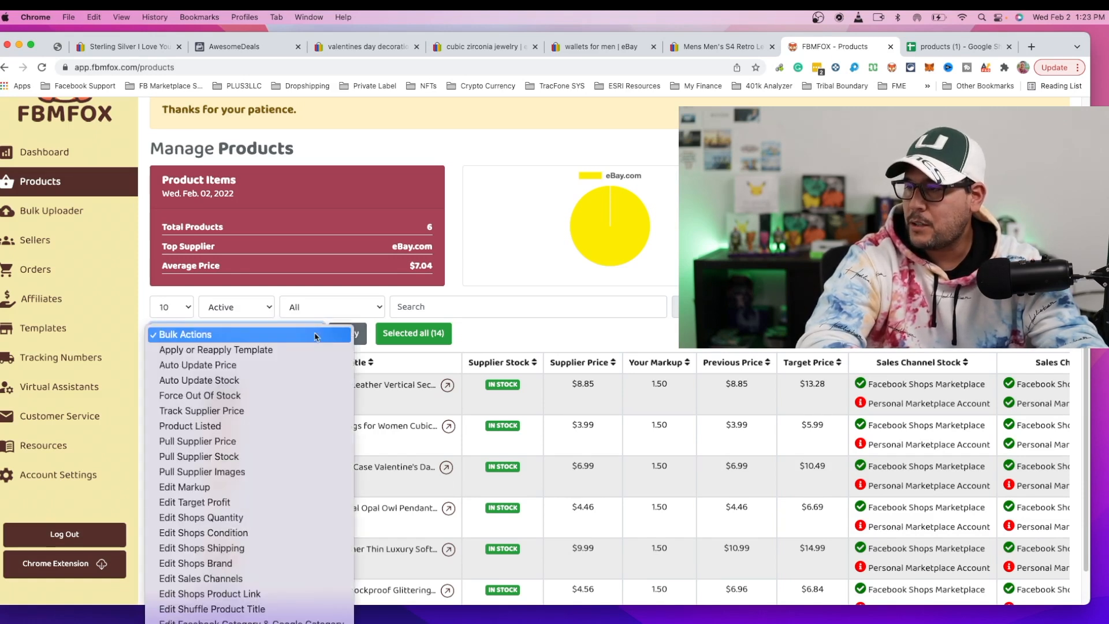
pyautogui.click(216, 350)
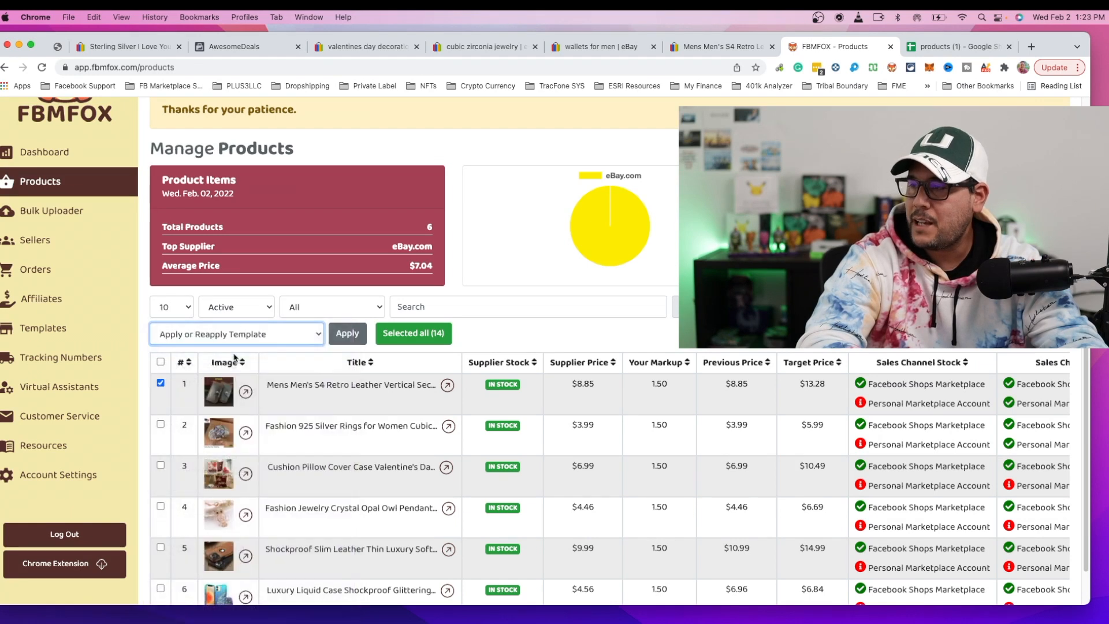
pyautogui.click(347, 333)
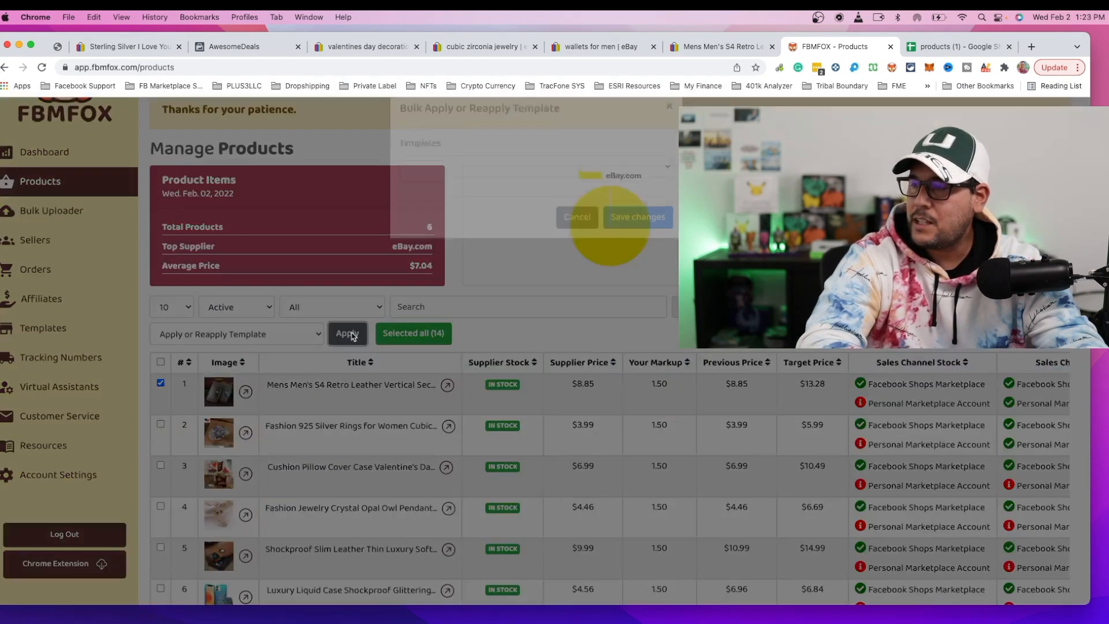
pyautogui.click(347, 334)
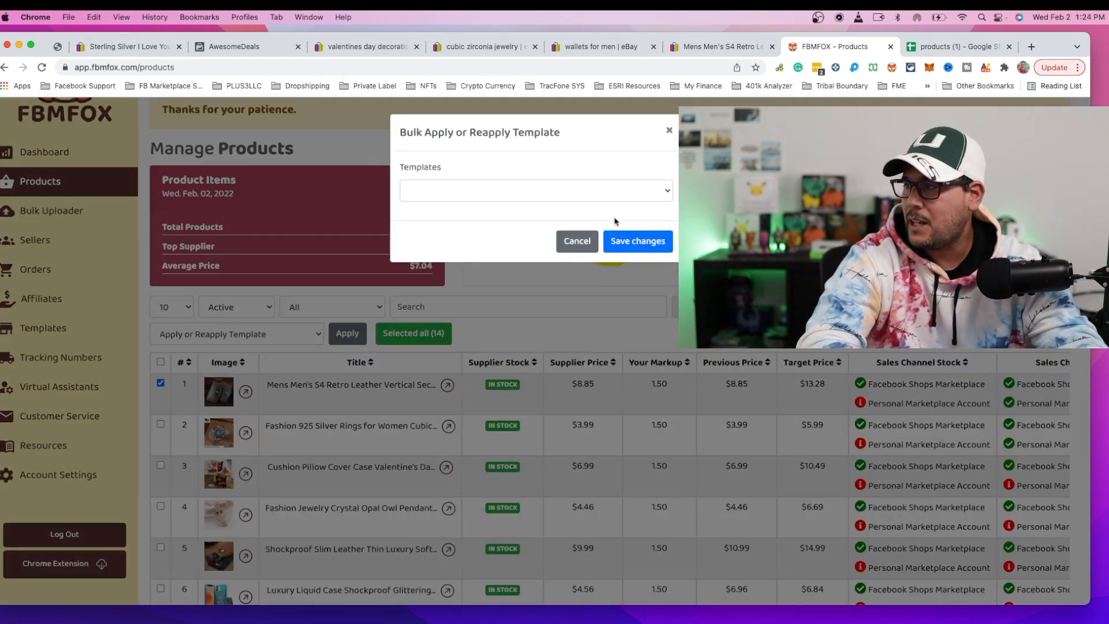
# Choose the myshop template and save changes to apply it to the wallet.
pyautogui.click(533, 190)
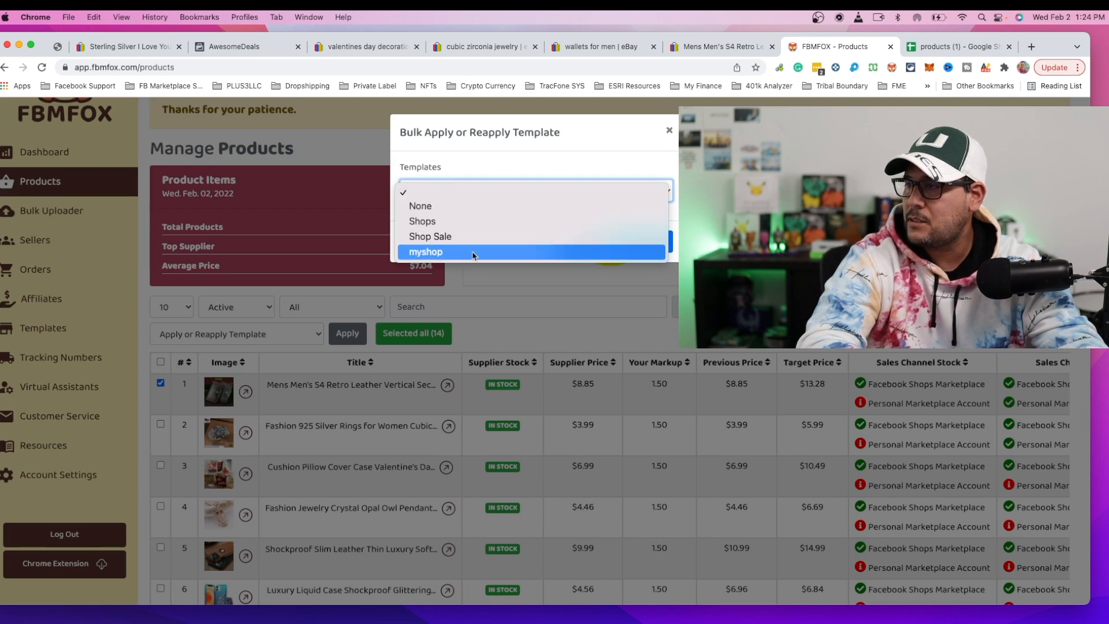
pyautogui.click(425, 252)
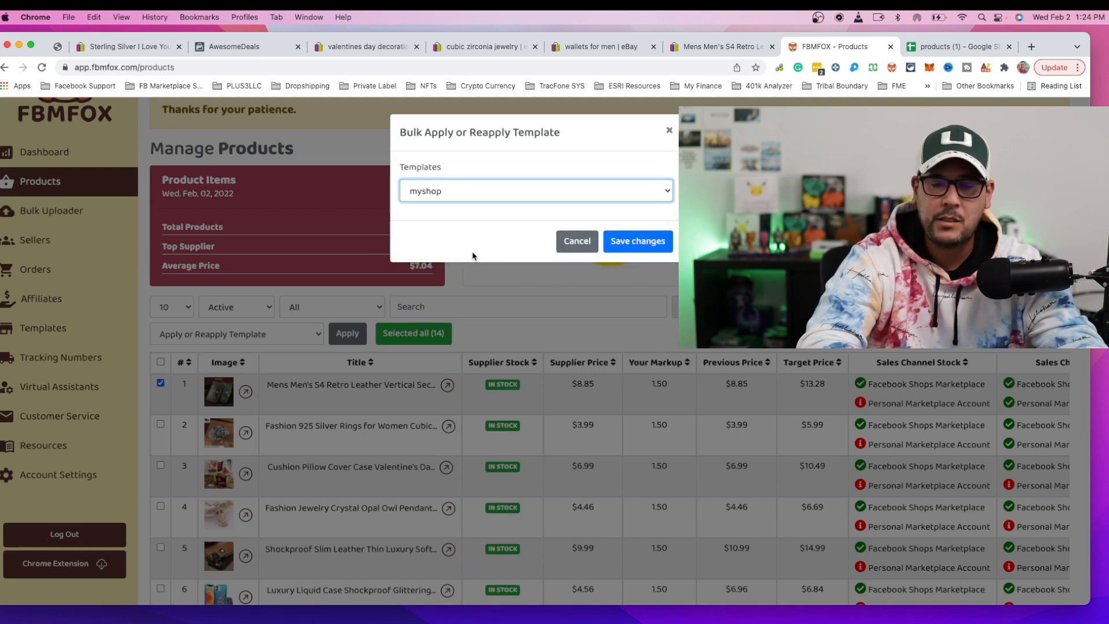
pyautogui.click(636, 242)
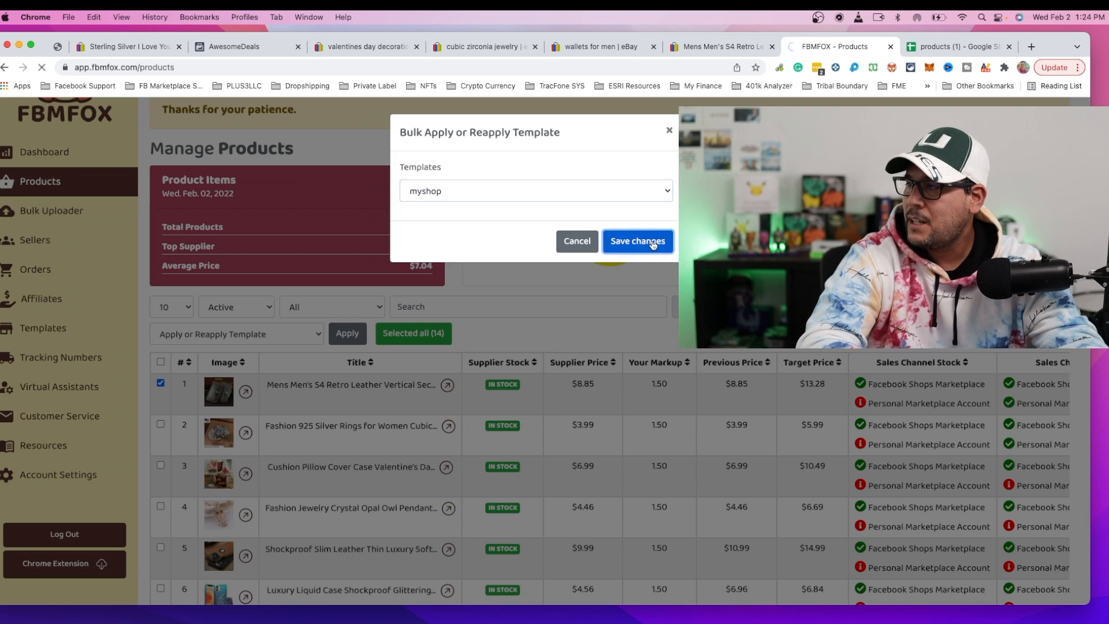
pyautogui.click(636, 241)
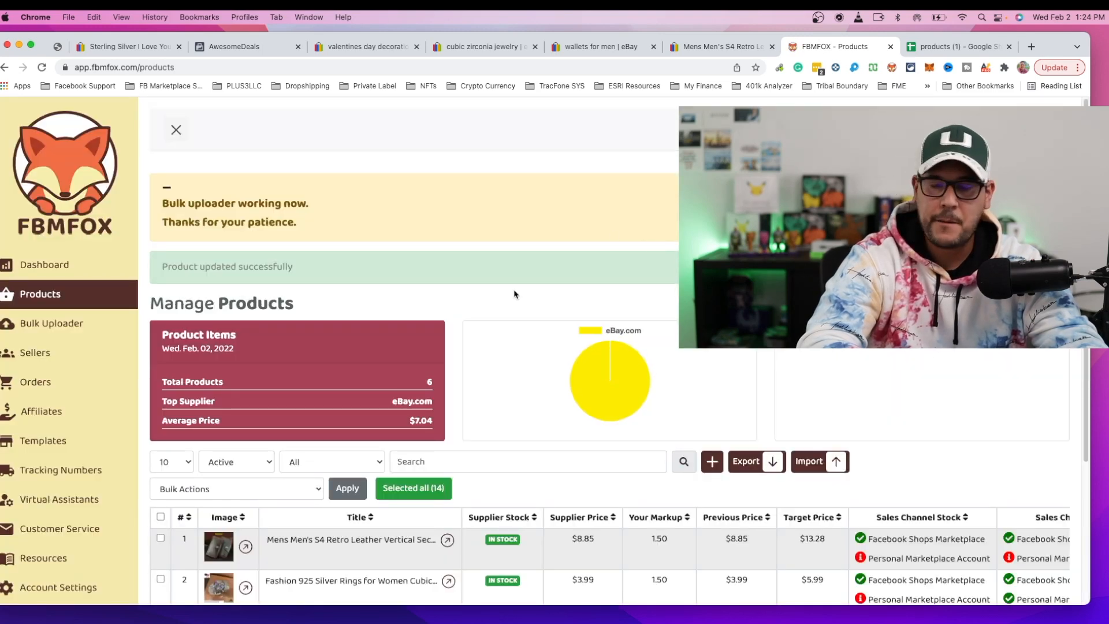
# Edit the wallet product and review its Description showing the myshop template and supplier text.
pyautogui.scroll(-3)
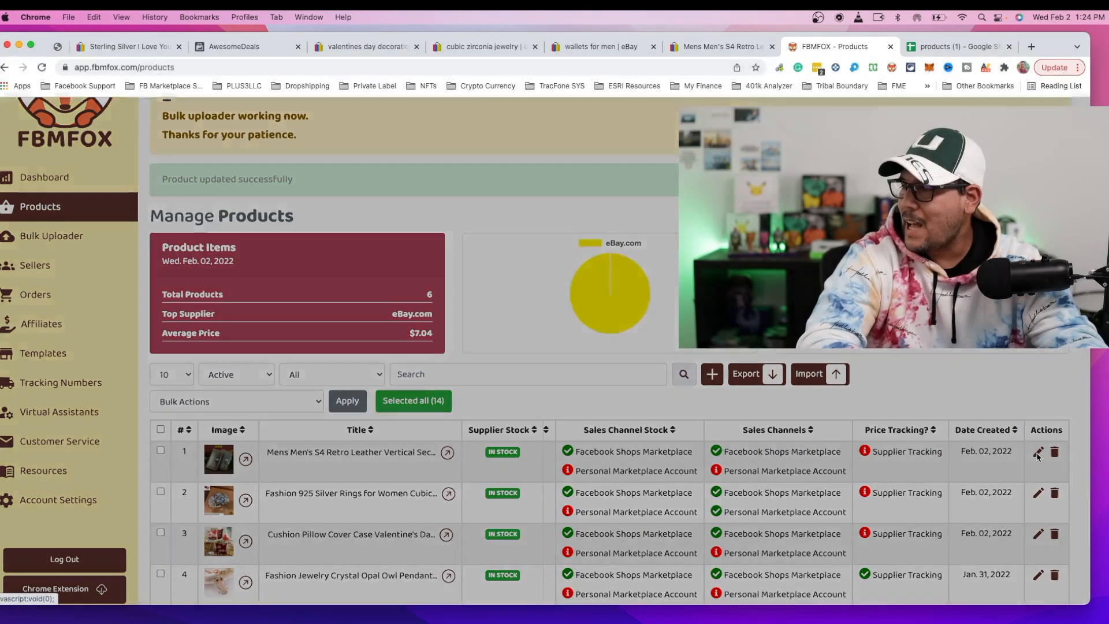
pyautogui.click(1037, 453)
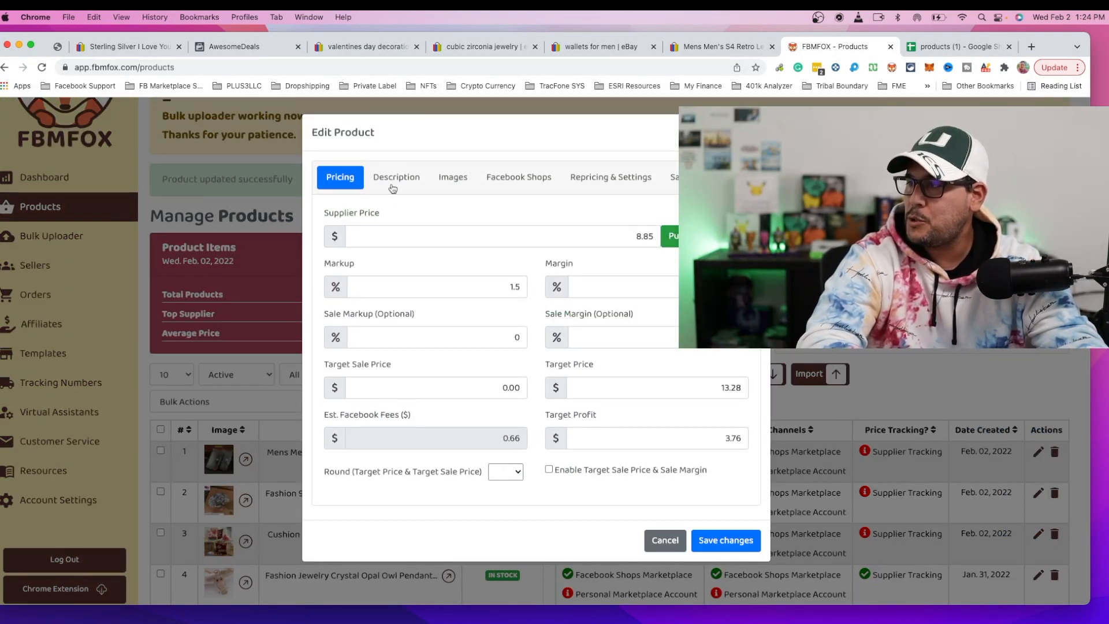
pyautogui.click(395, 177)
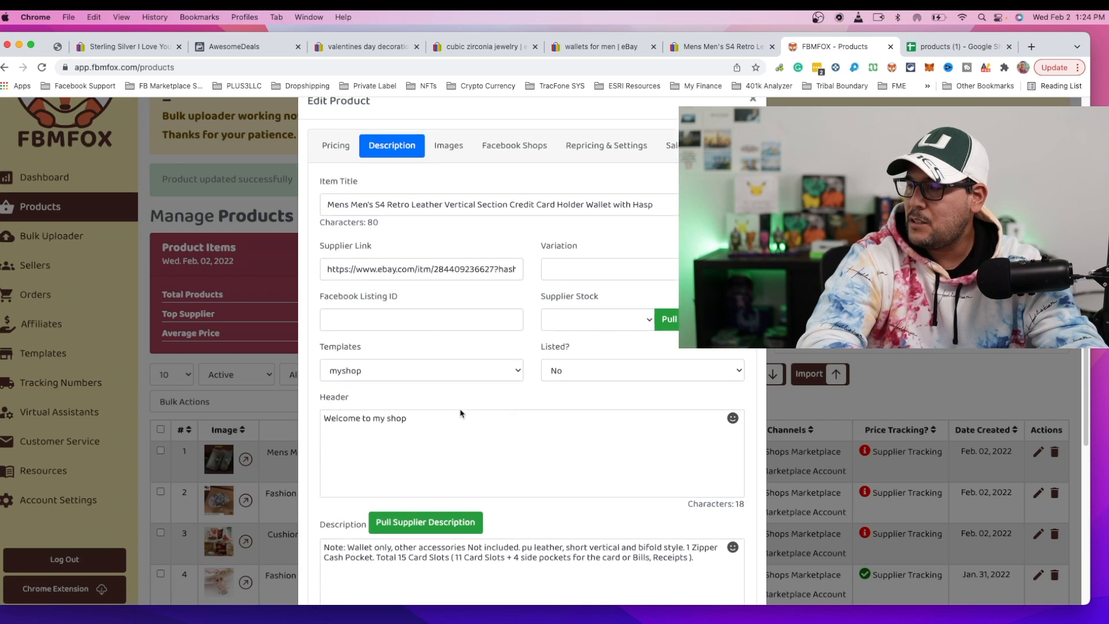
pyautogui.scroll(-3)
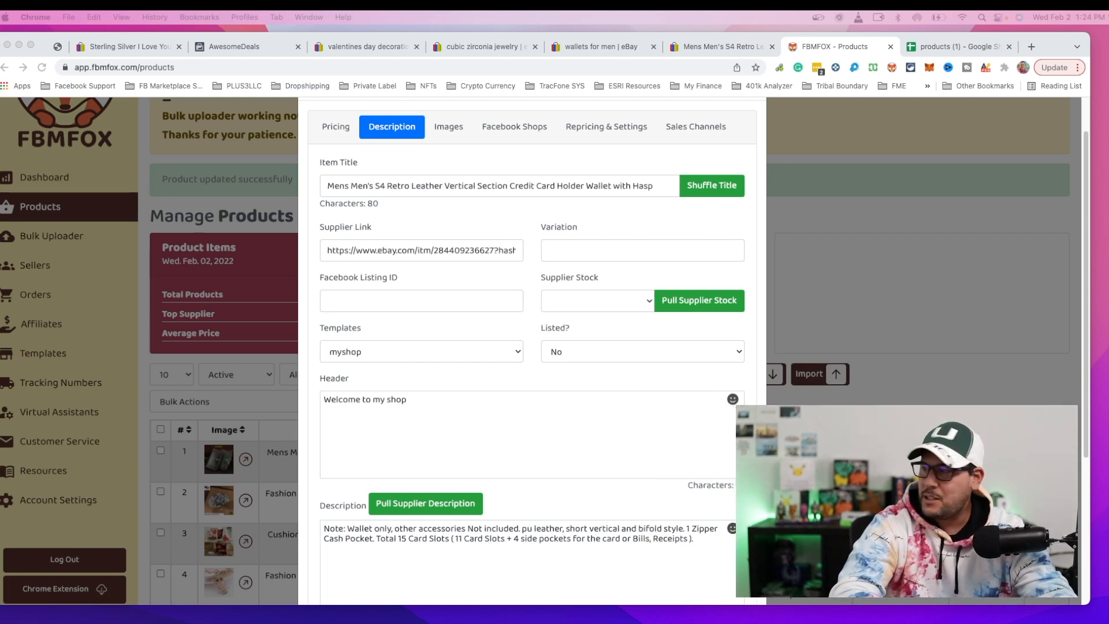
pyautogui.moveTo(481, 175)
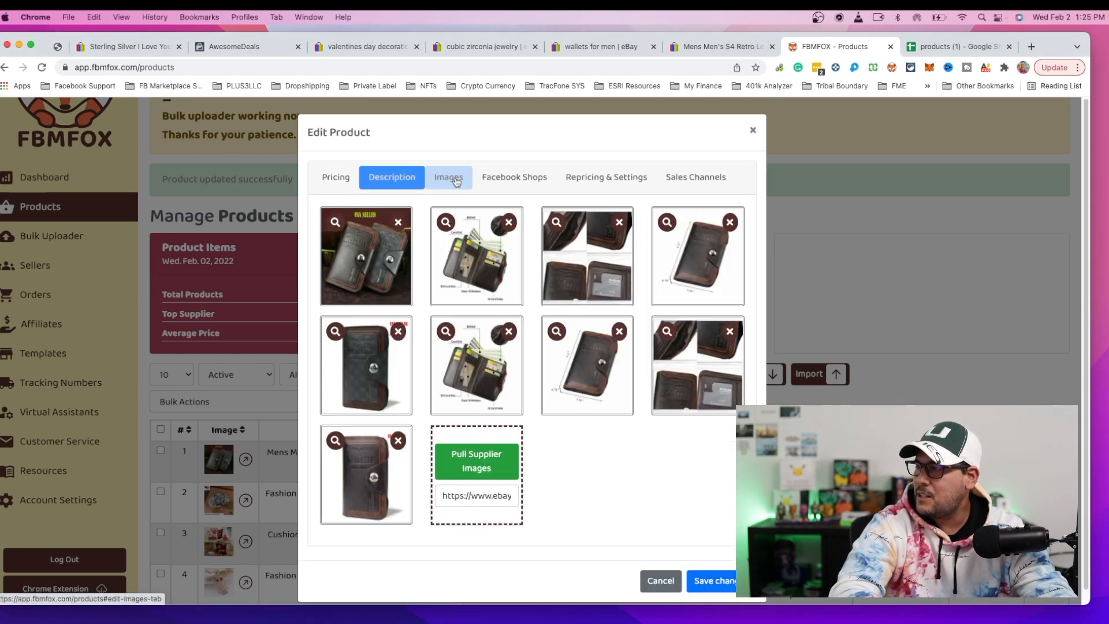
# Review Images, Facebook Shops, Repricing and Sales Channels, then save the wallet with Facebook Shops via Feed Link.
pyautogui.click(448, 177)
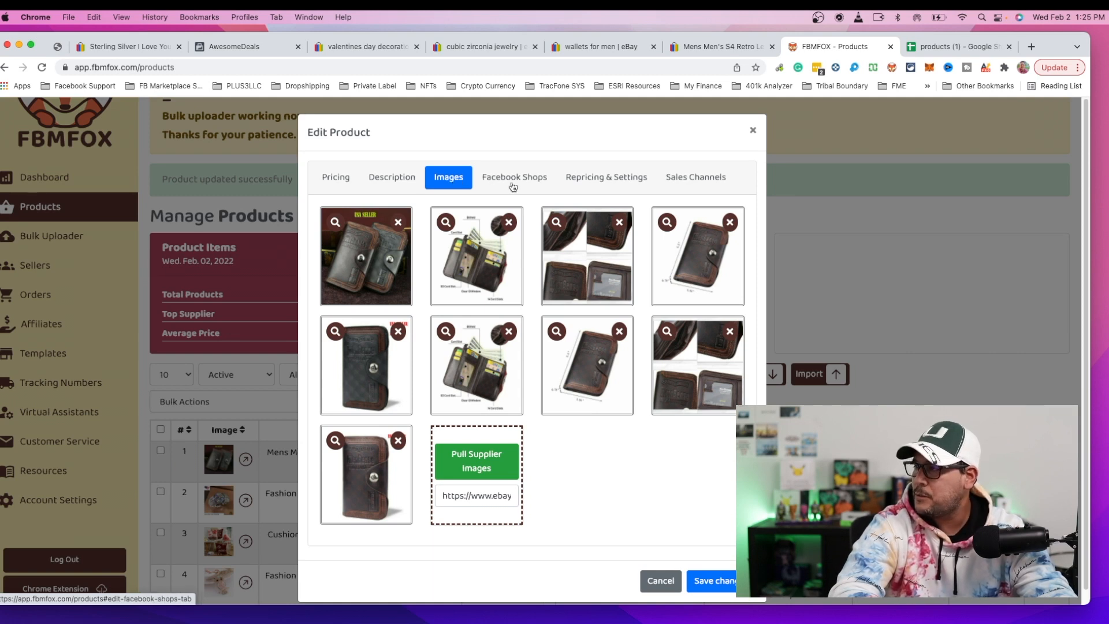
pyautogui.click(514, 176)
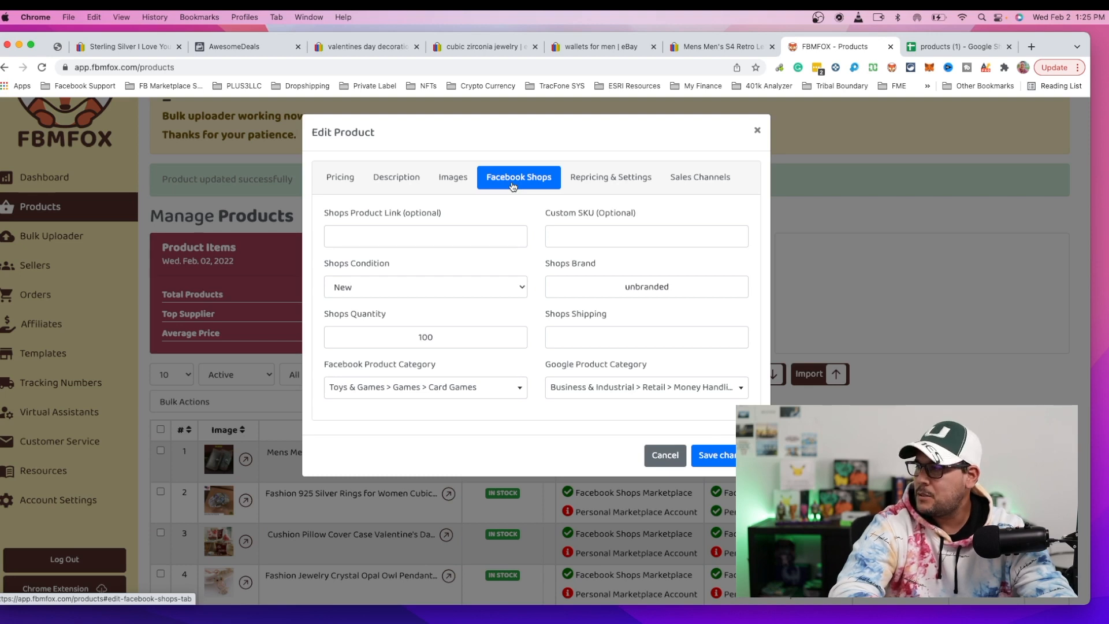
pyautogui.moveTo(386, 292)
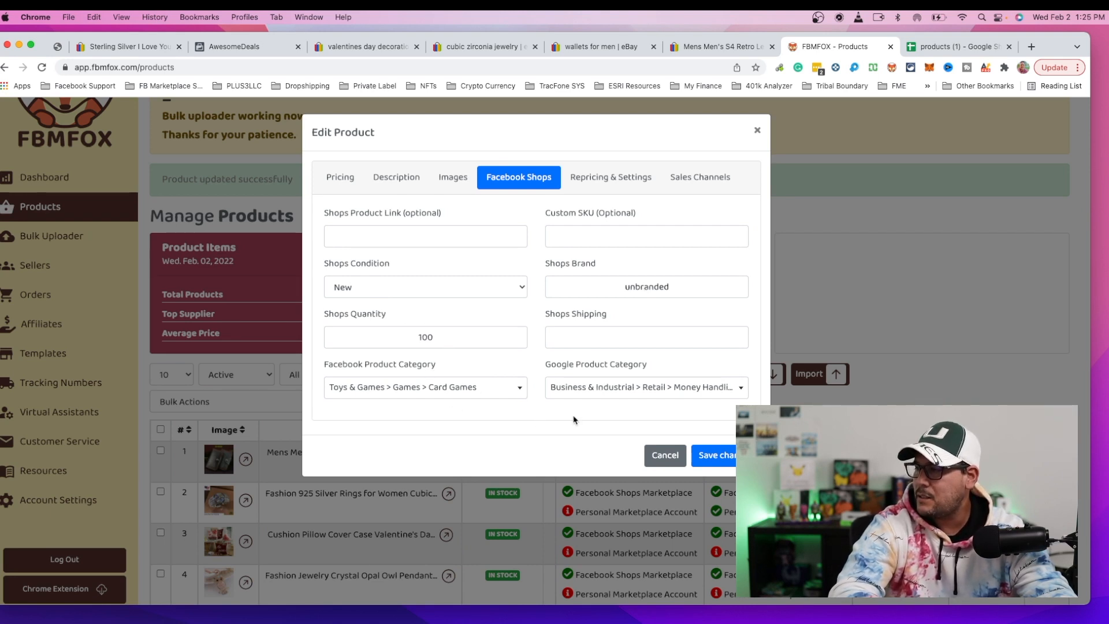
pyautogui.click(610, 176)
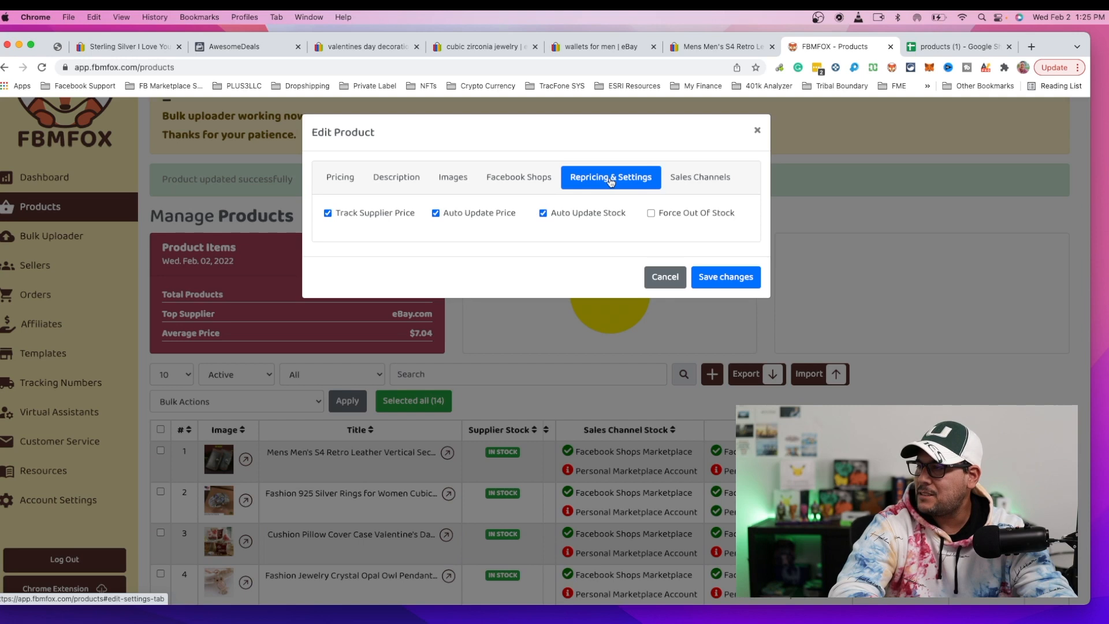
pyautogui.click(699, 177)
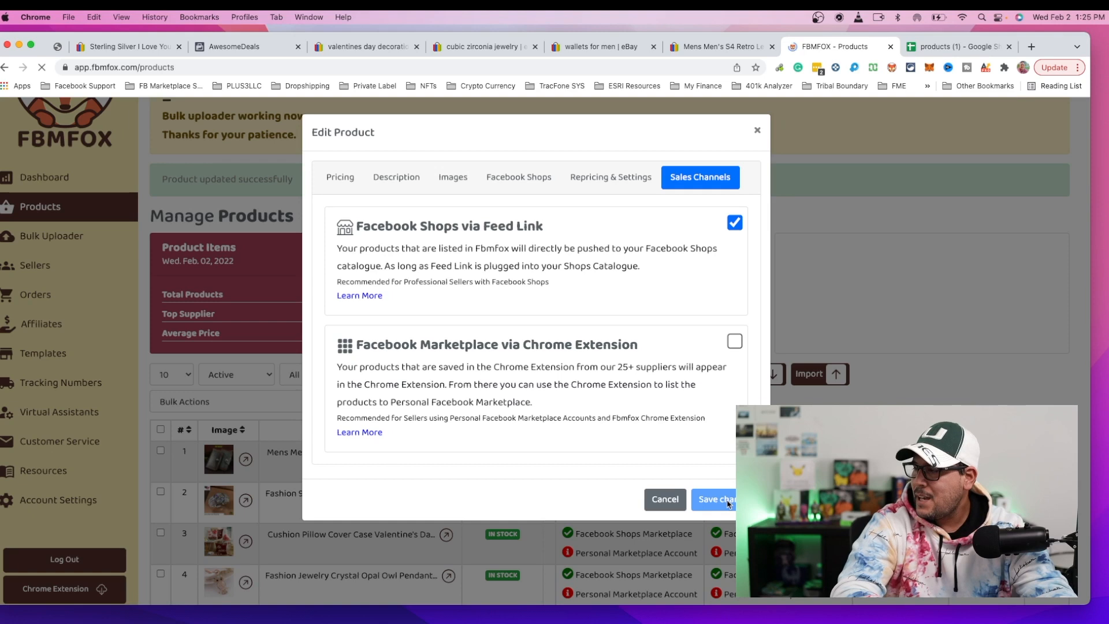
pyautogui.click(715, 499)
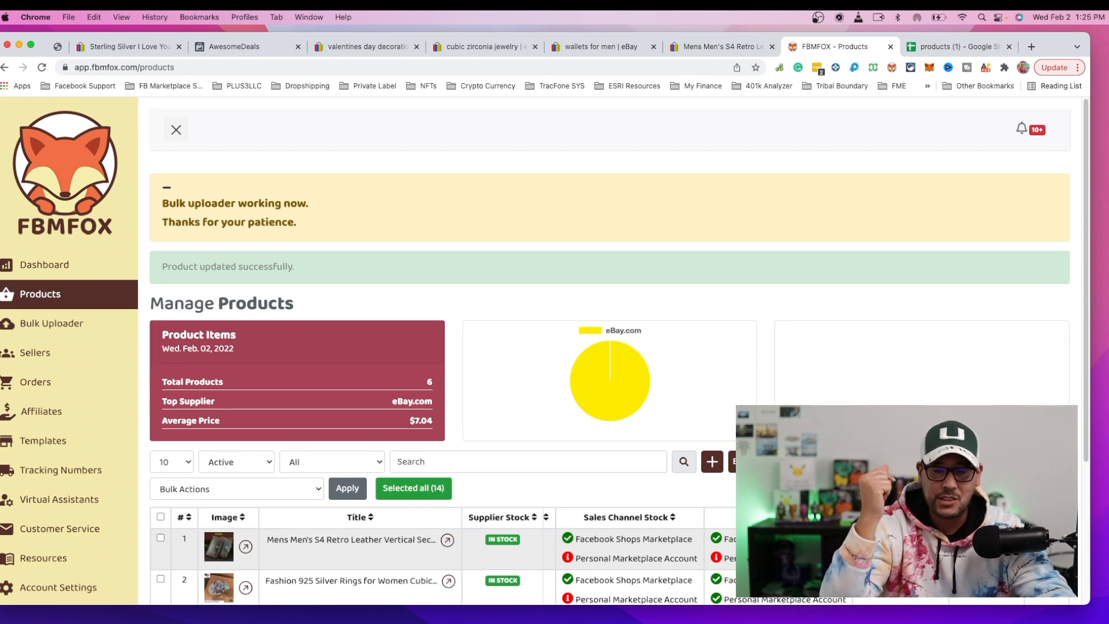
pyautogui.moveTo(798, 356)
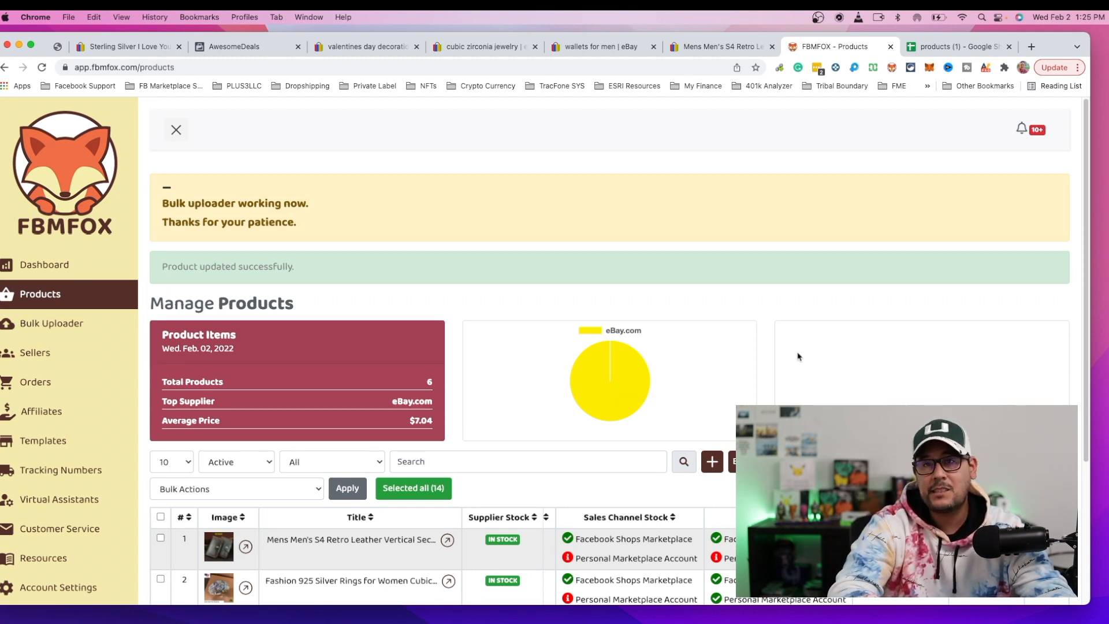